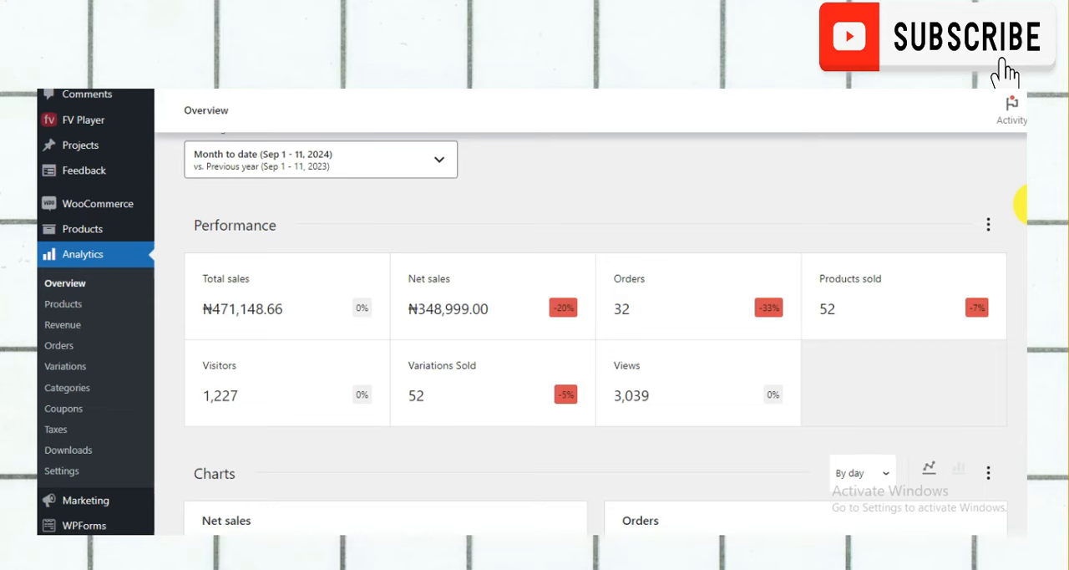
Scroll to Design.com's footer and open the AI Domain Name Generator.
{"action": "scroll", "scroll_direction": "down", "scroll_amount": 3}
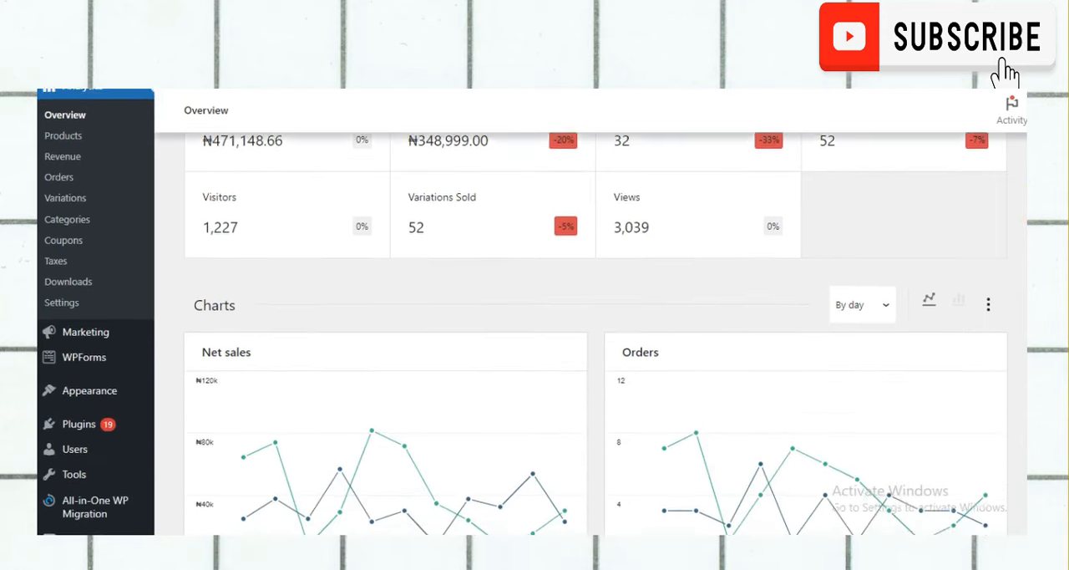
{"action": "scroll", "scroll_direction": "down", "scroll_amount": 3}
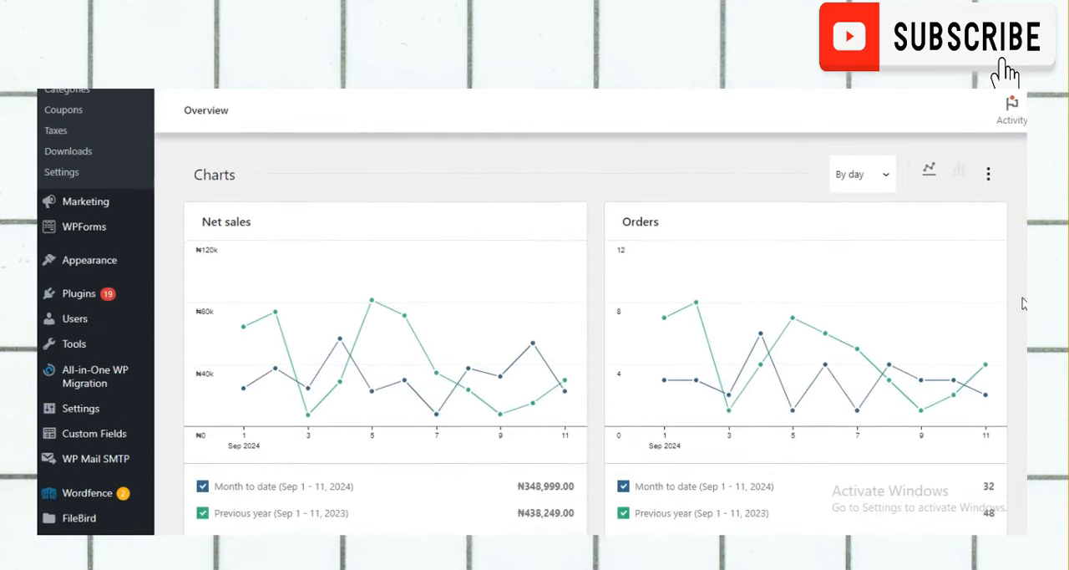
{"action": "scroll", "scroll_direction": "down", "scroll_amount": 3}
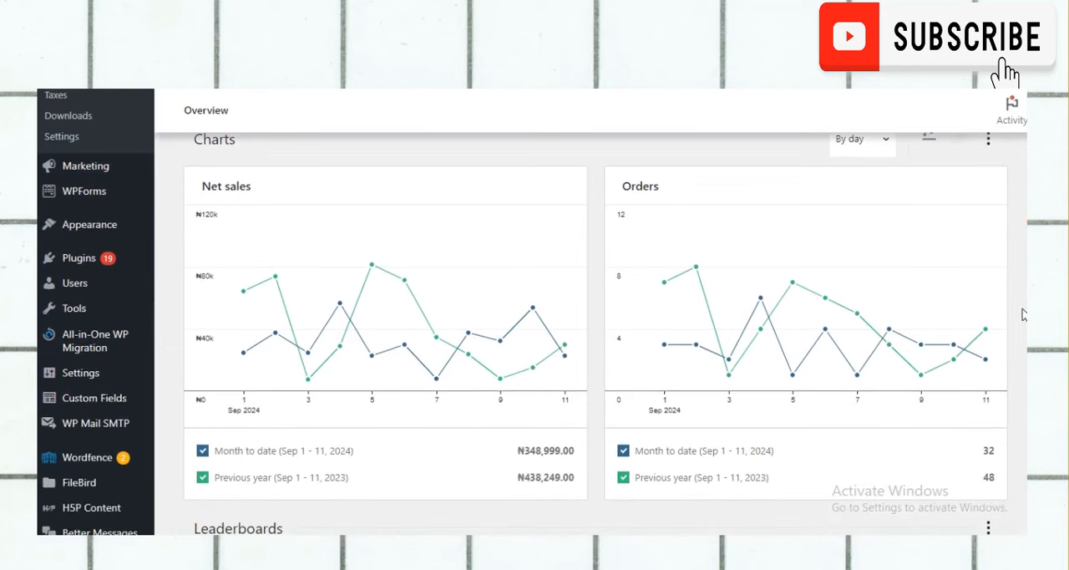
{"action": "scroll", "scroll_direction": "down", "scroll_amount": 3}
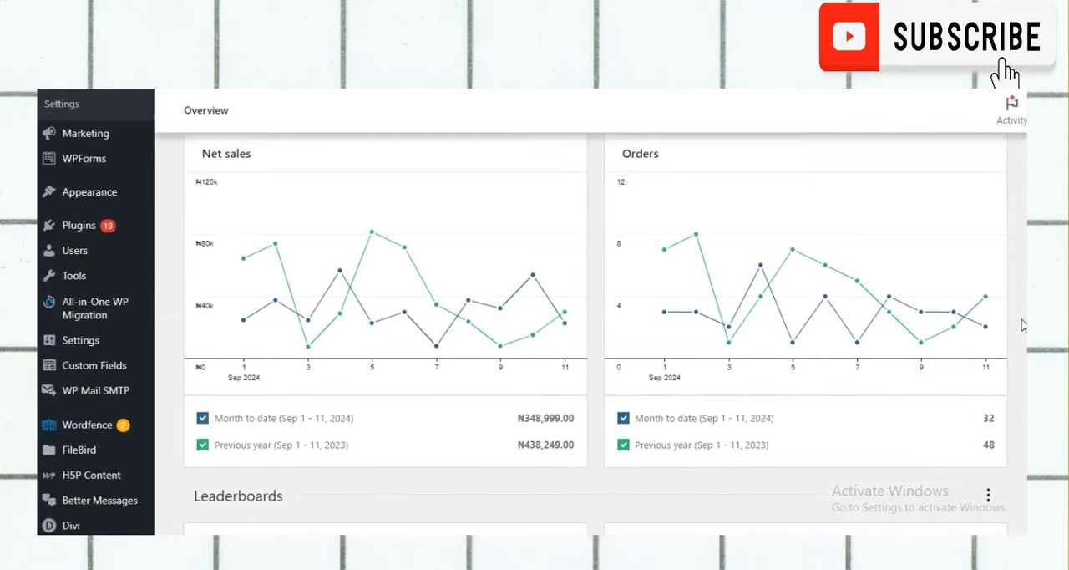
{"action": "scroll", "scroll_direction": "down", "scroll_amount": 3}
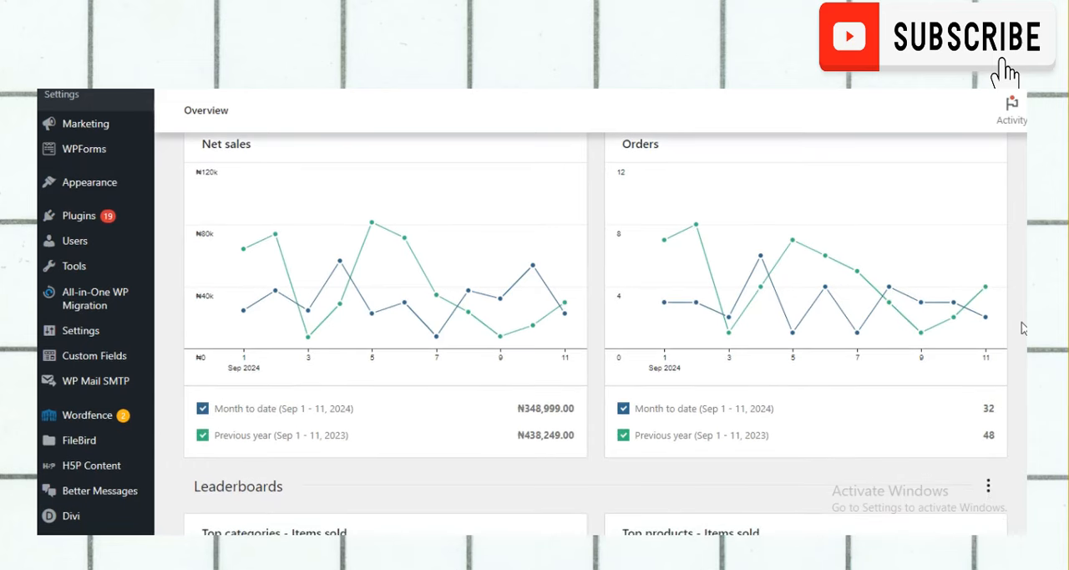
{"action": "scroll", "scroll_direction": "down", "scroll_amount": 3}
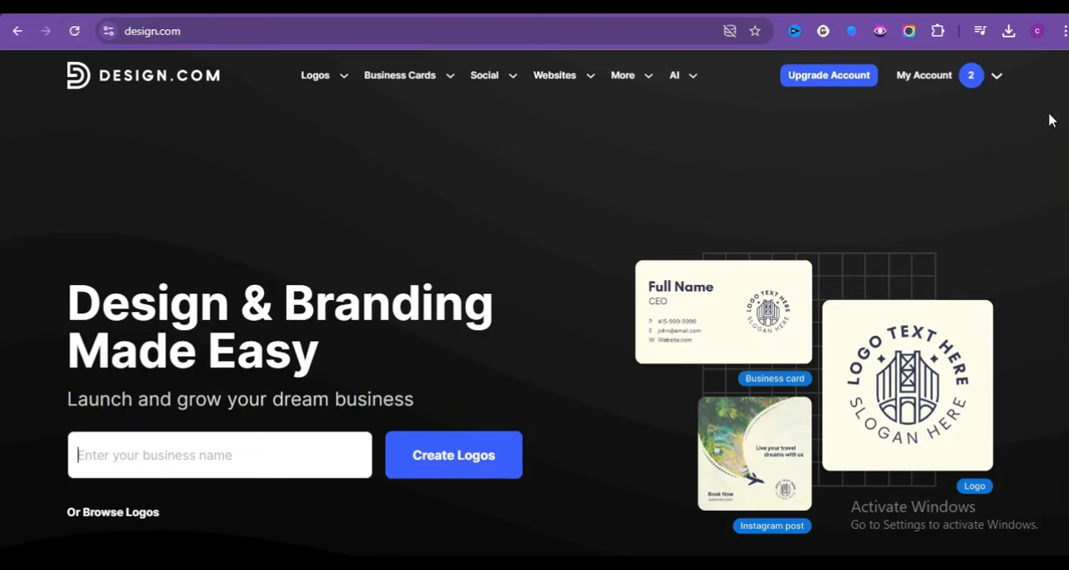
{"action": "mouse_move", "coordinate": [238, 47]}
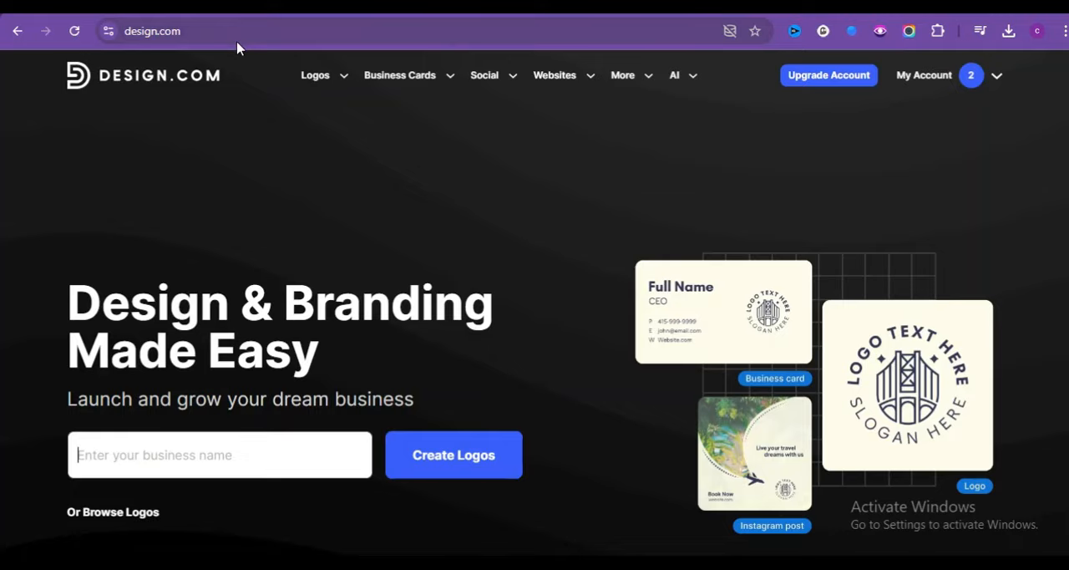
{"action": "scroll", "scroll_direction": "down", "scroll_amount": 3}
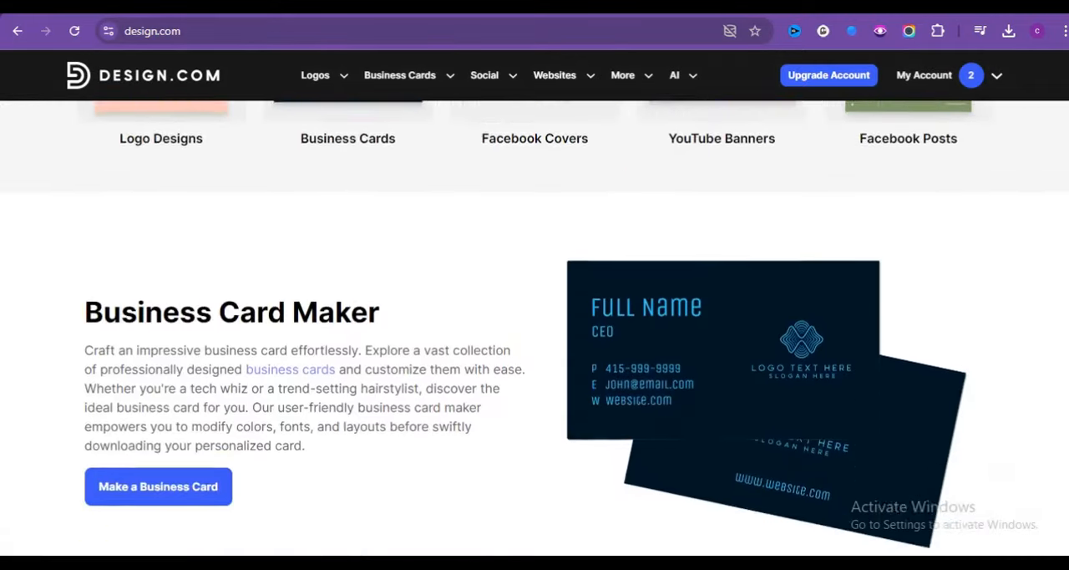
{"action": "scroll", "scroll_direction": "down", "scroll_amount": 3}
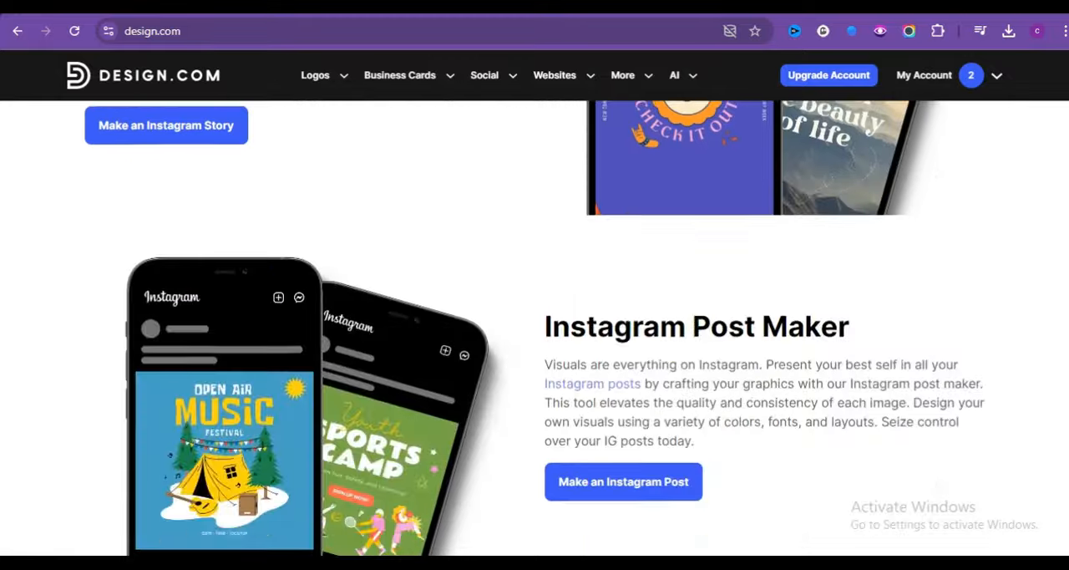
{"action": "scroll", "scroll_direction": "down", "scroll_amount": 3}
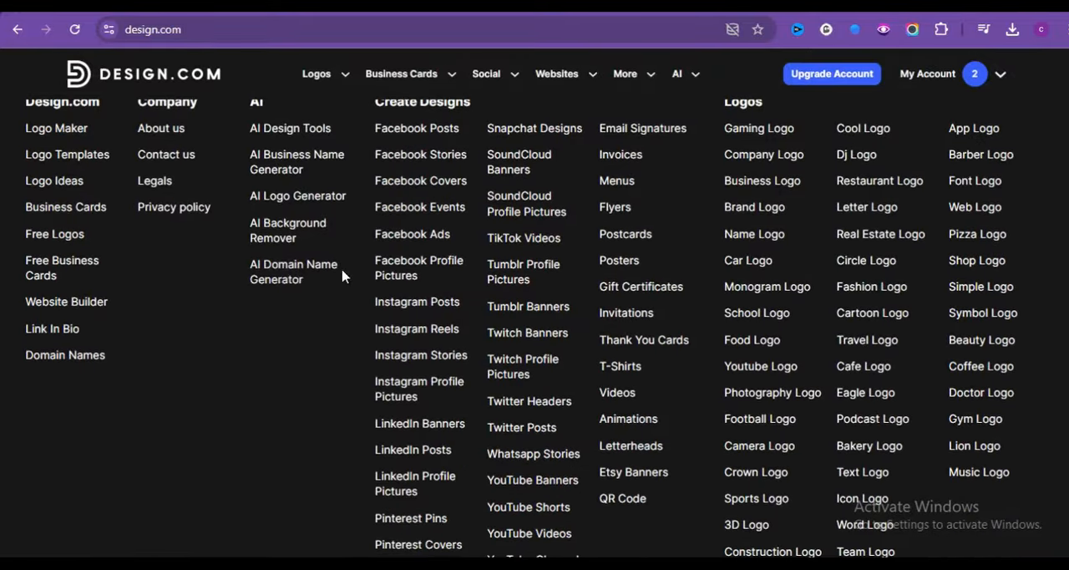
{"action": "mouse_move", "coordinate": [283, 272]}
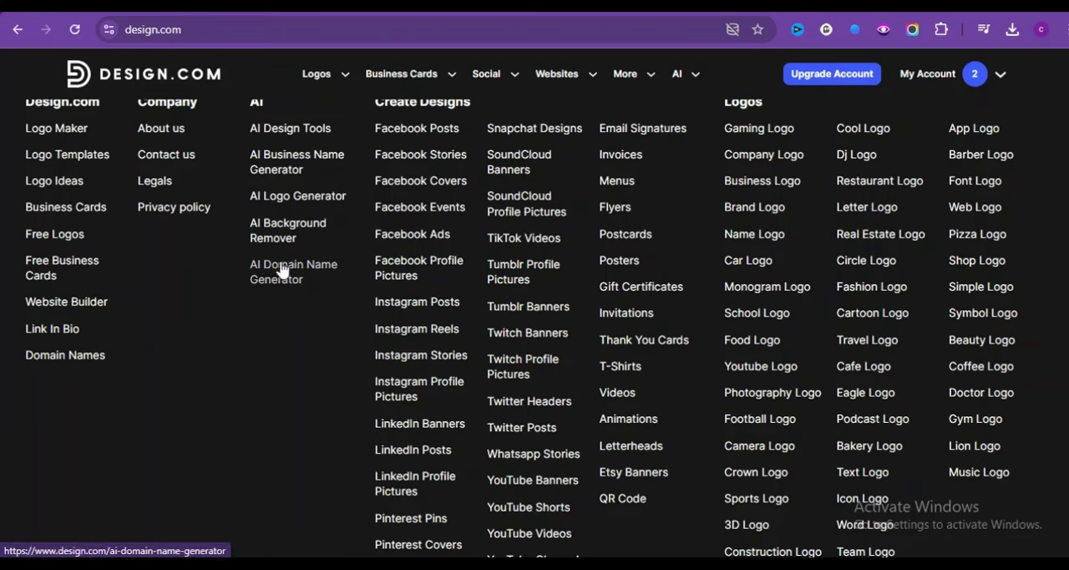
{"action": "left_click", "coordinate": [293, 270]}
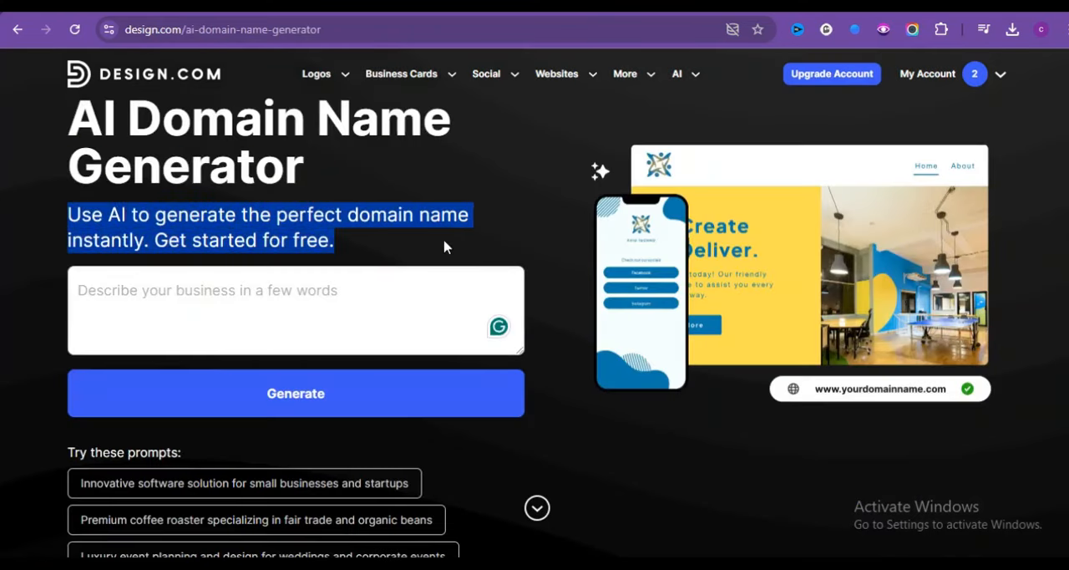
Describe the business as 'An online focus on pet accessories'.
{"action": "left_click", "coordinate": [101, 292]}
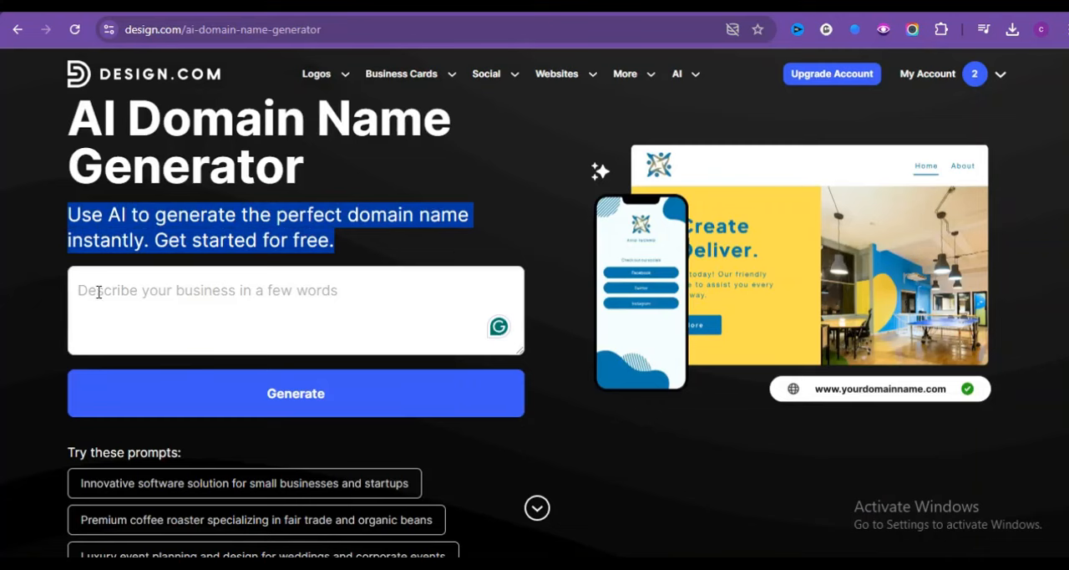
{"action": "mouse_move", "coordinate": [95, 310]}
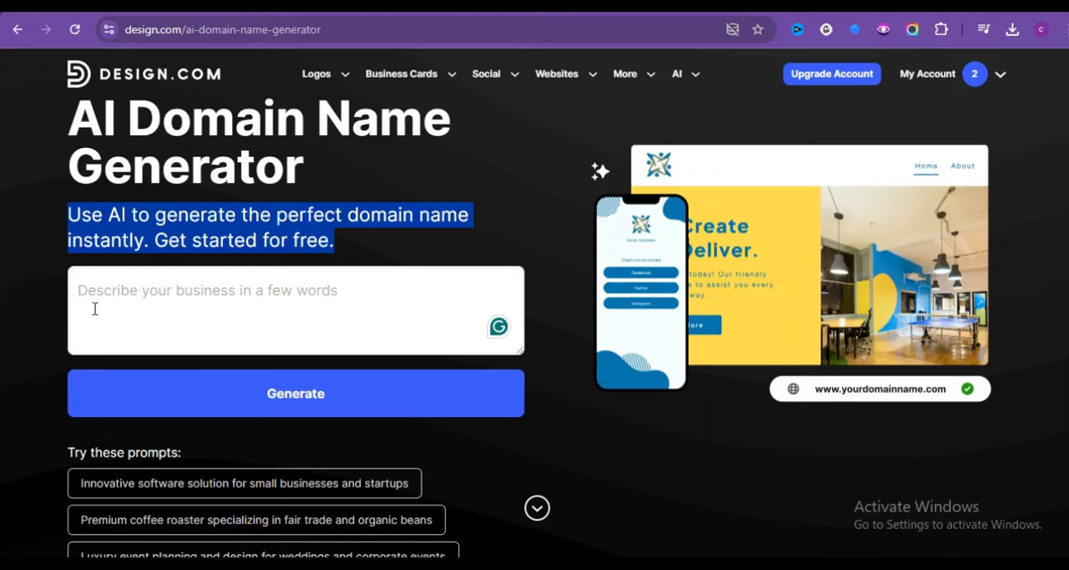
{"action": "mouse_move", "coordinate": [367, 295]}
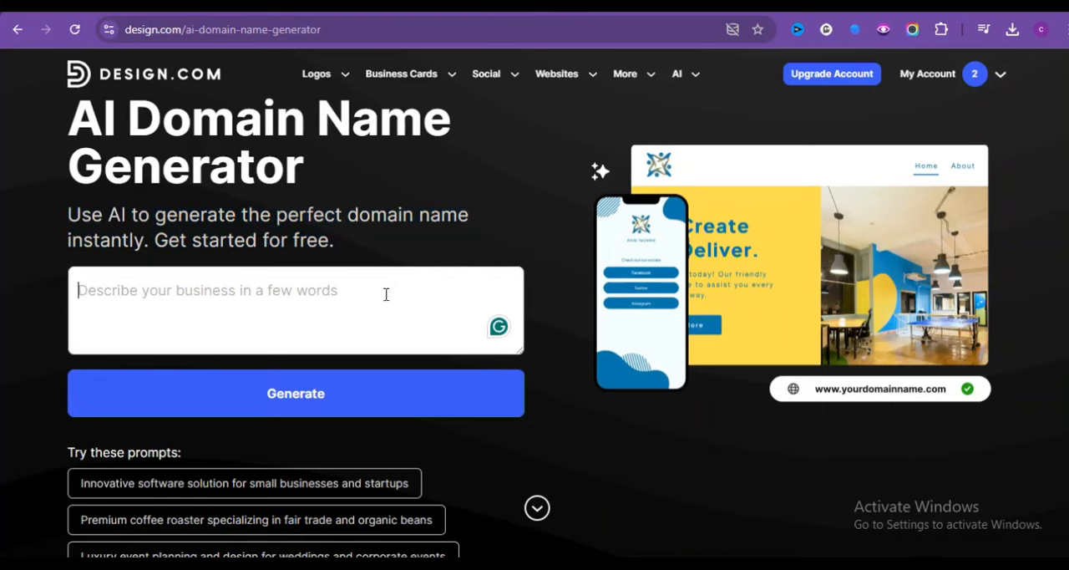
{"action": "mouse_move", "coordinate": [353, 296]}
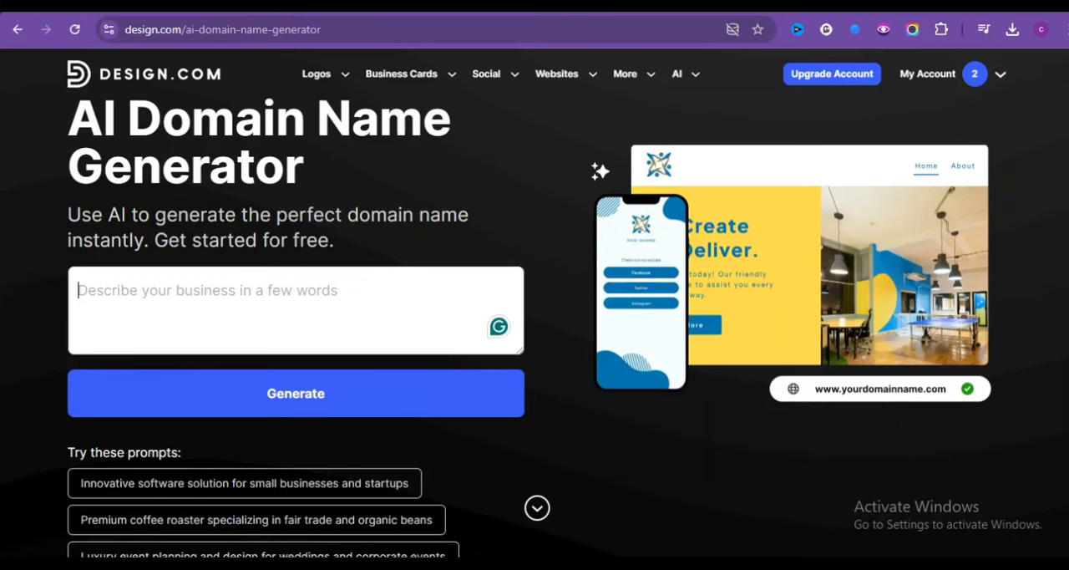
{"action": "type", "text": "An online focus"}
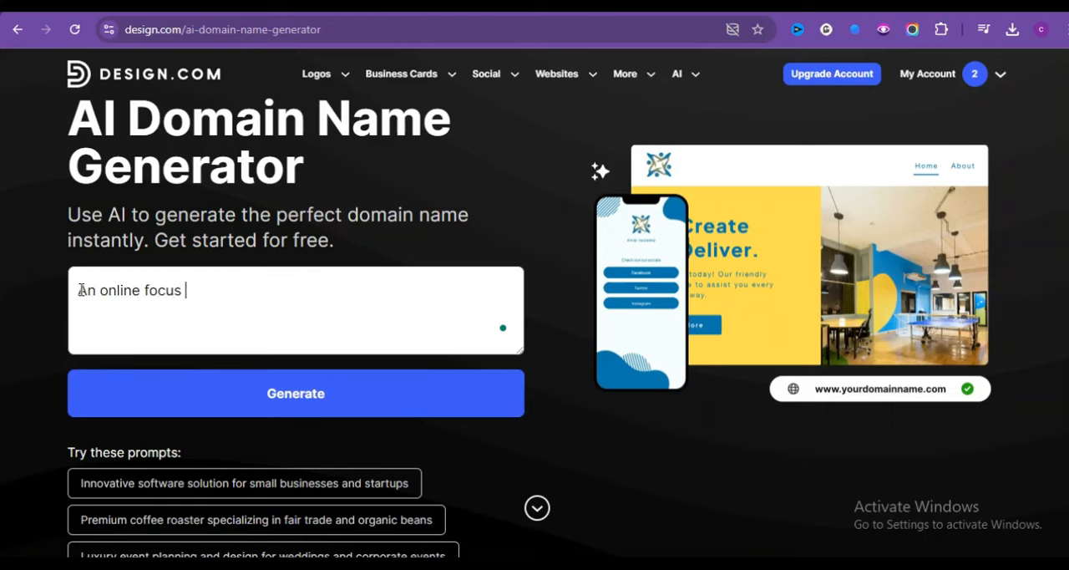
{"action": "type", "text": "on pet accessories"}
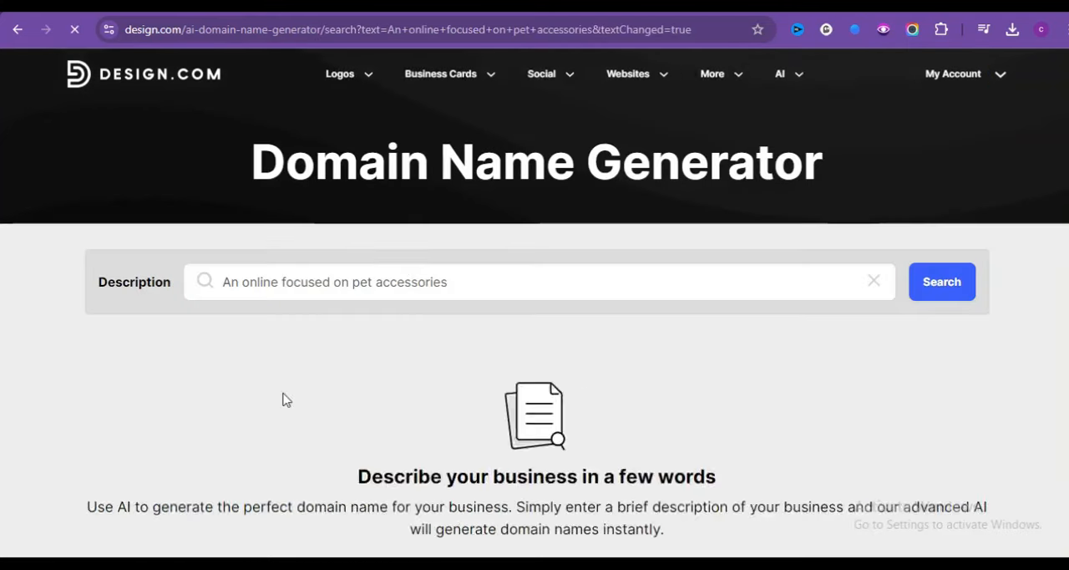
Generate name ideas, show more suggestions, and pick Pet Trends to see its available domains.
{"action": "left_click", "coordinate": [942, 281]}
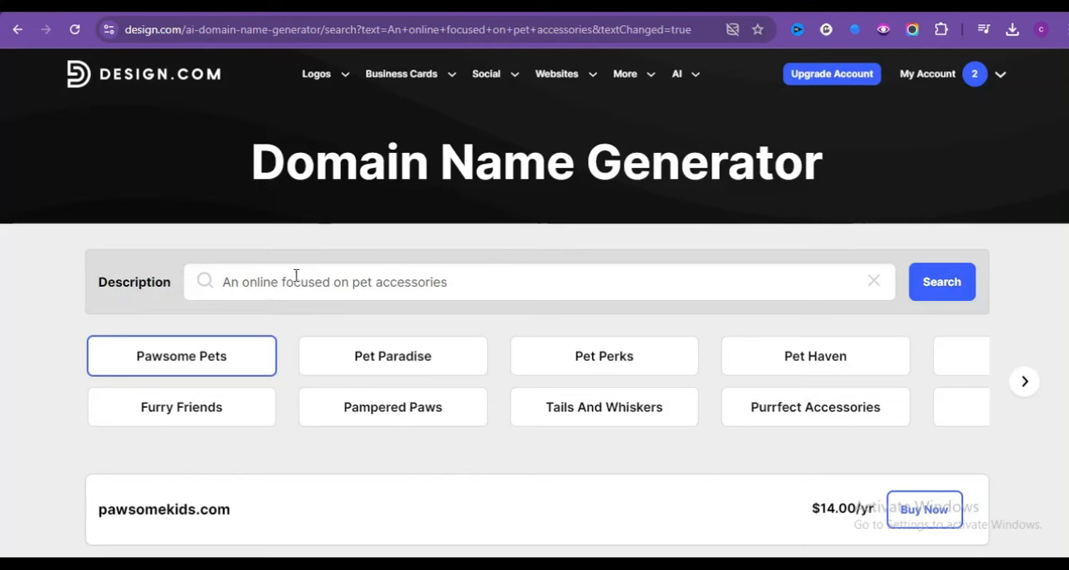
{"action": "mouse_move", "coordinate": [621, 295]}
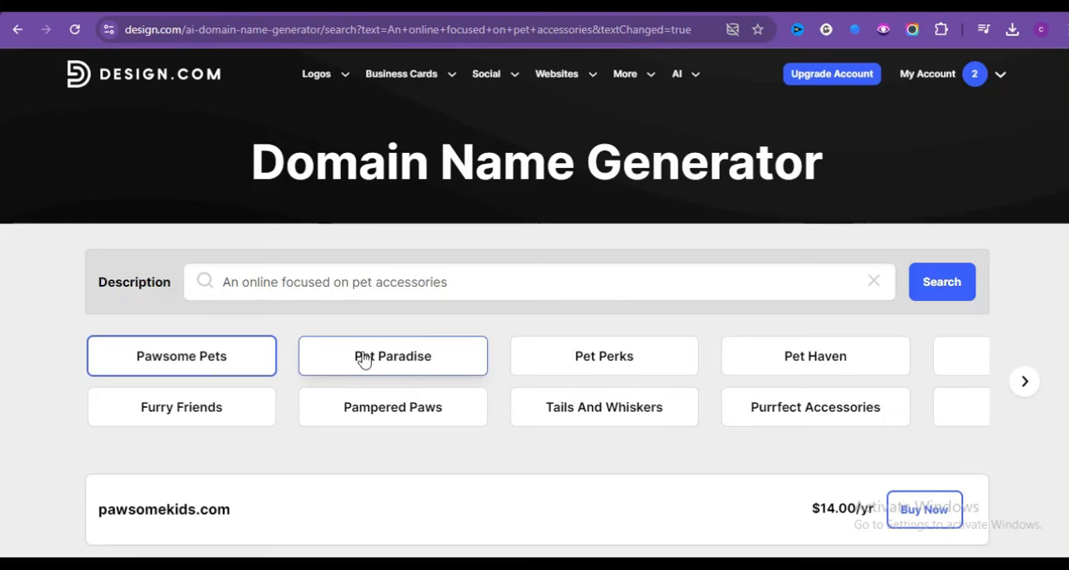
{"action": "mouse_move", "coordinate": [802, 372]}
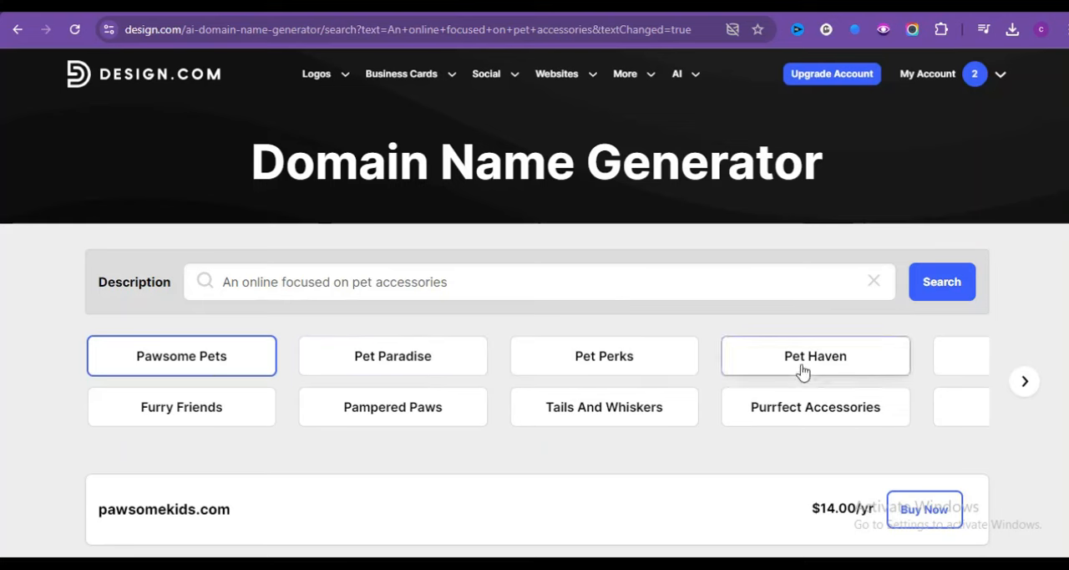
{"action": "mouse_move", "coordinate": [858, 361]}
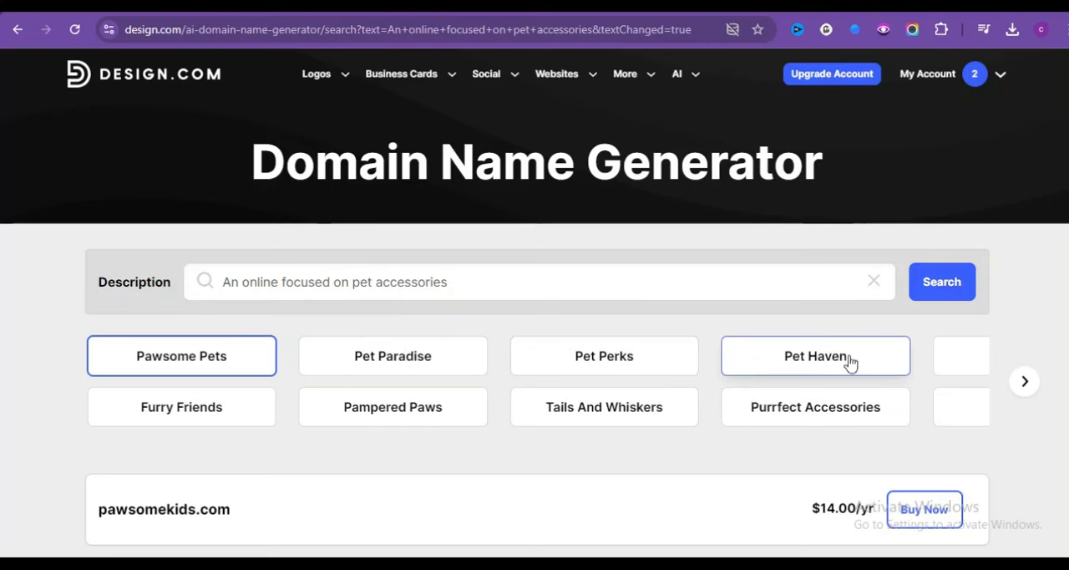
{"action": "left_click", "coordinate": [1024, 381]}
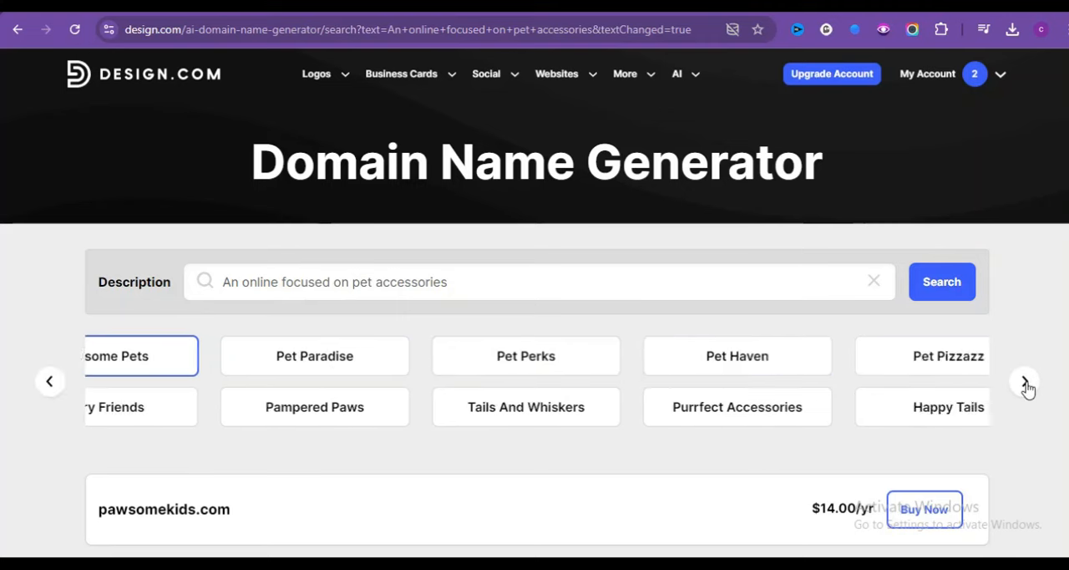
{"action": "left_click", "coordinate": [1025, 381]}
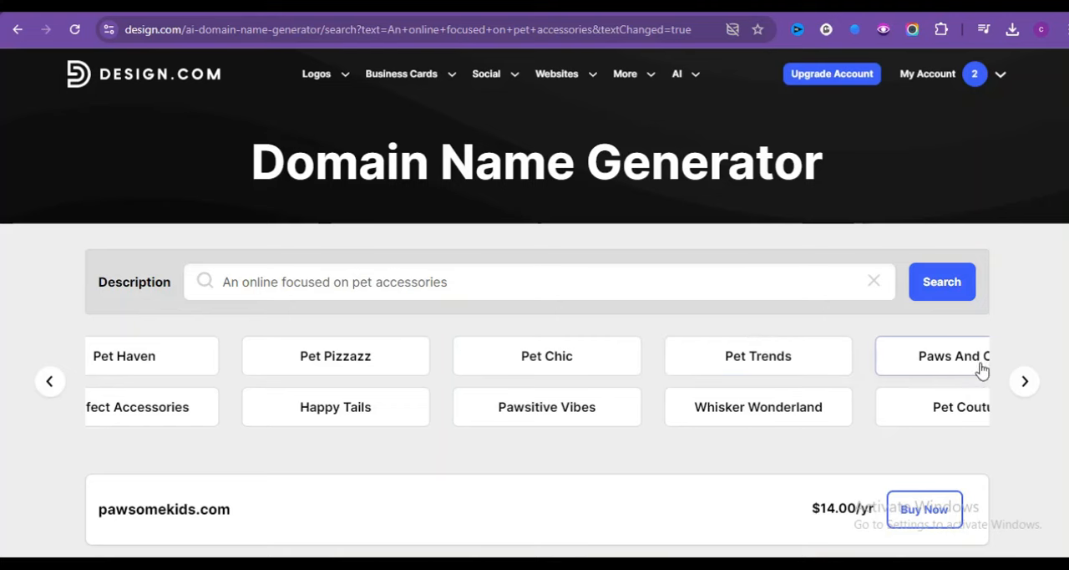
{"action": "left_click", "coordinate": [1025, 381]}
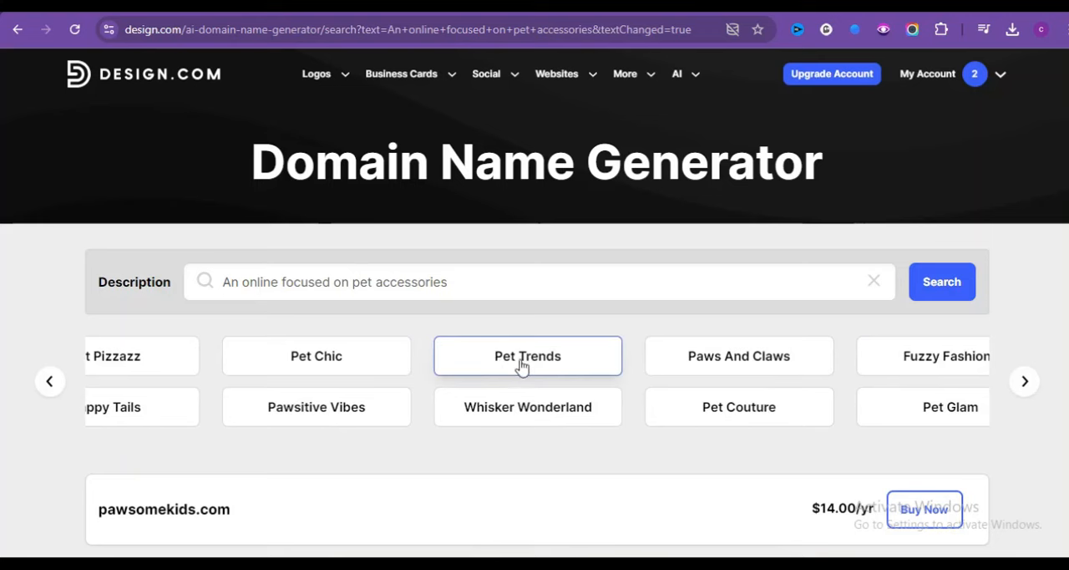
{"action": "left_click", "coordinate": [527, 356]}
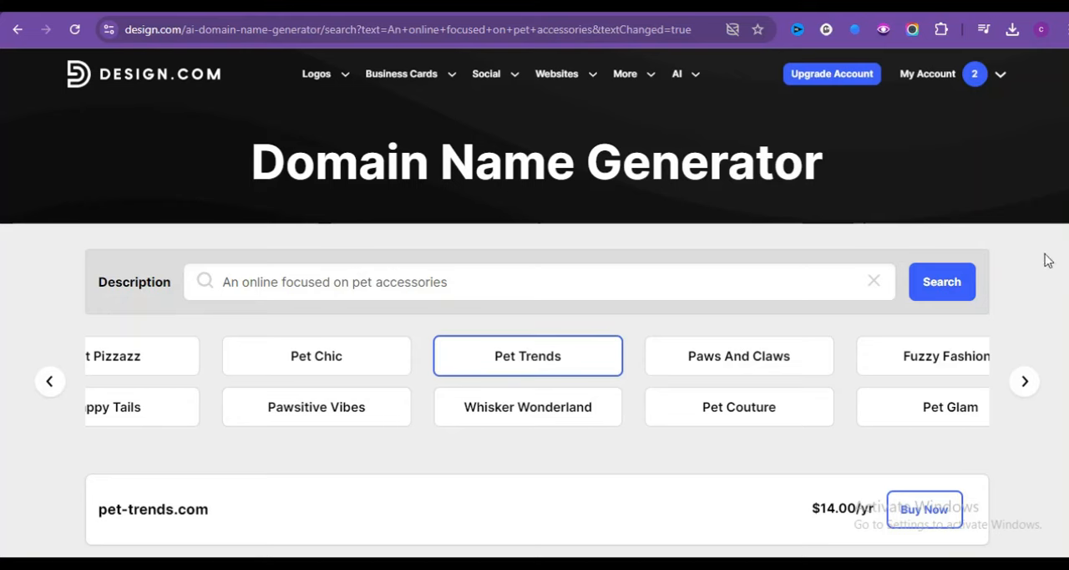
{"action": "scroll", "scroll_direction": "down", "scroll_amount": 3}
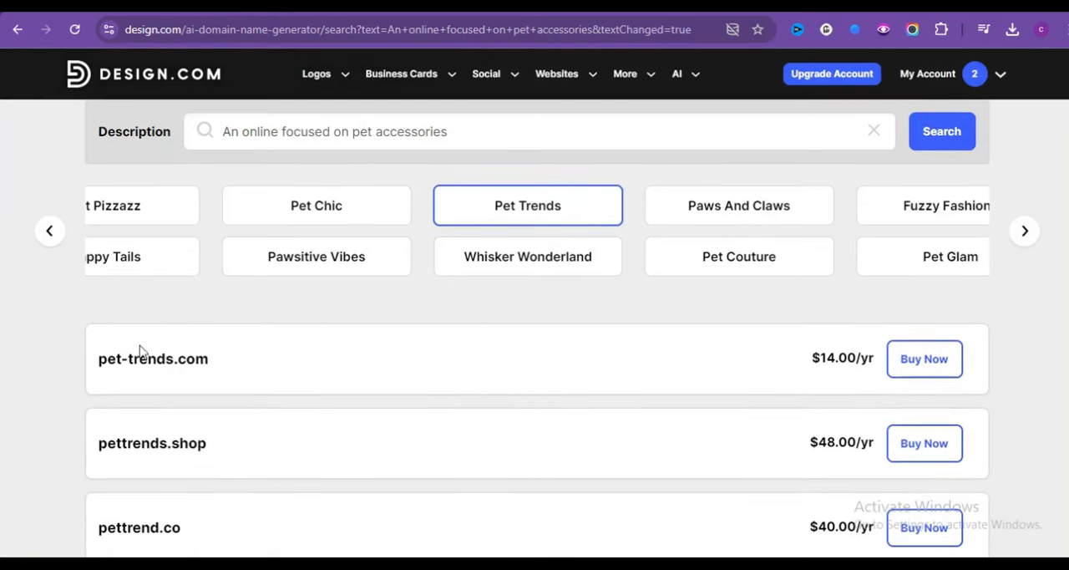
{"action": "mouse_move", "coordinate": [115, 349]}
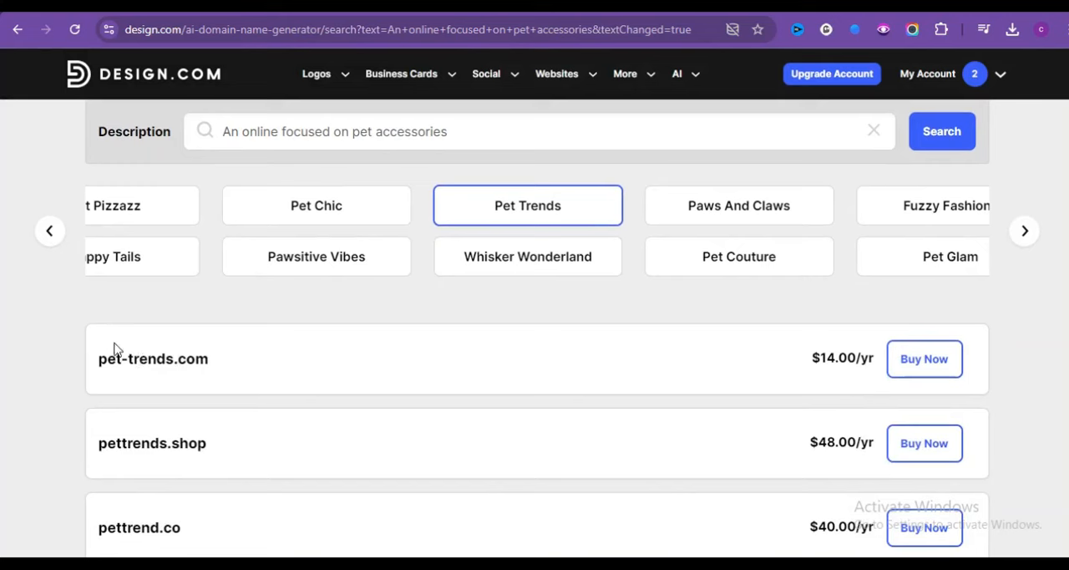
{"action": "mouse_move", "coordinate": [320, 378]}
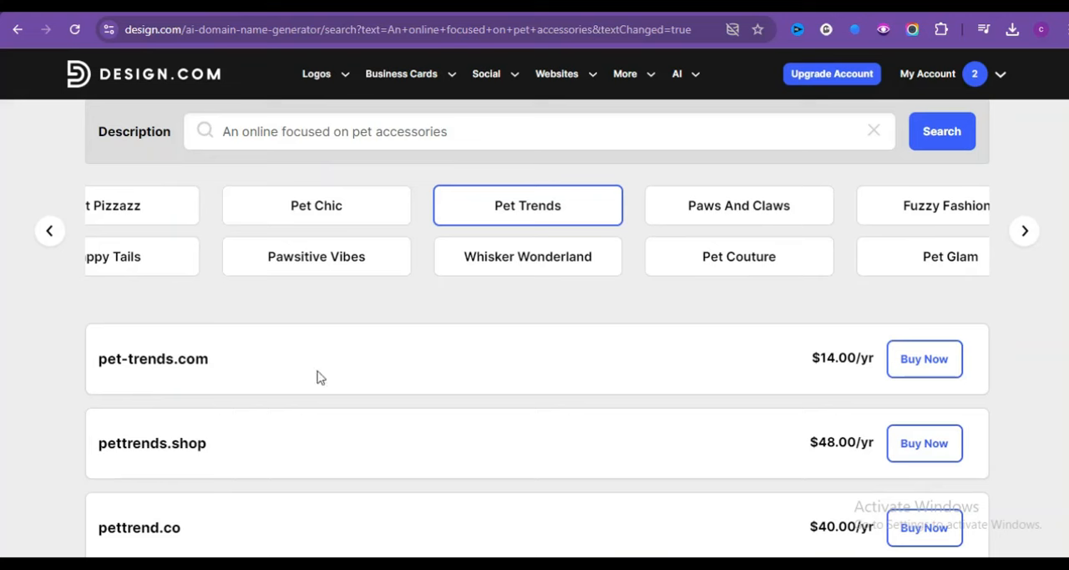
{"action": "mouse_move", "coordinate": [829, 354]}
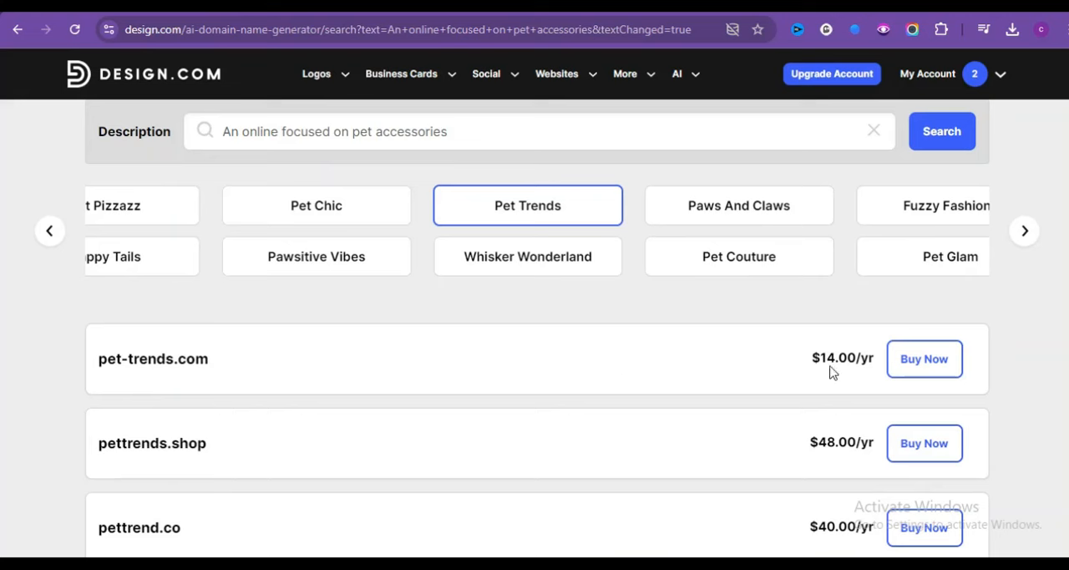
{"action": "mouse_move", "coordinate": [825, 359]}
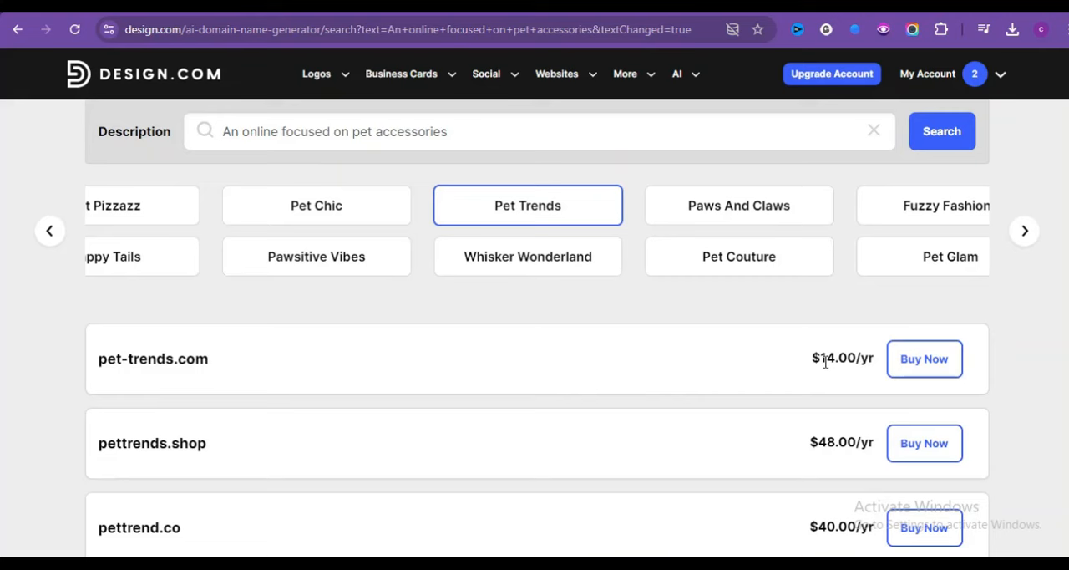
{"action": "mouse_move", "coordinate": [805, 345]}
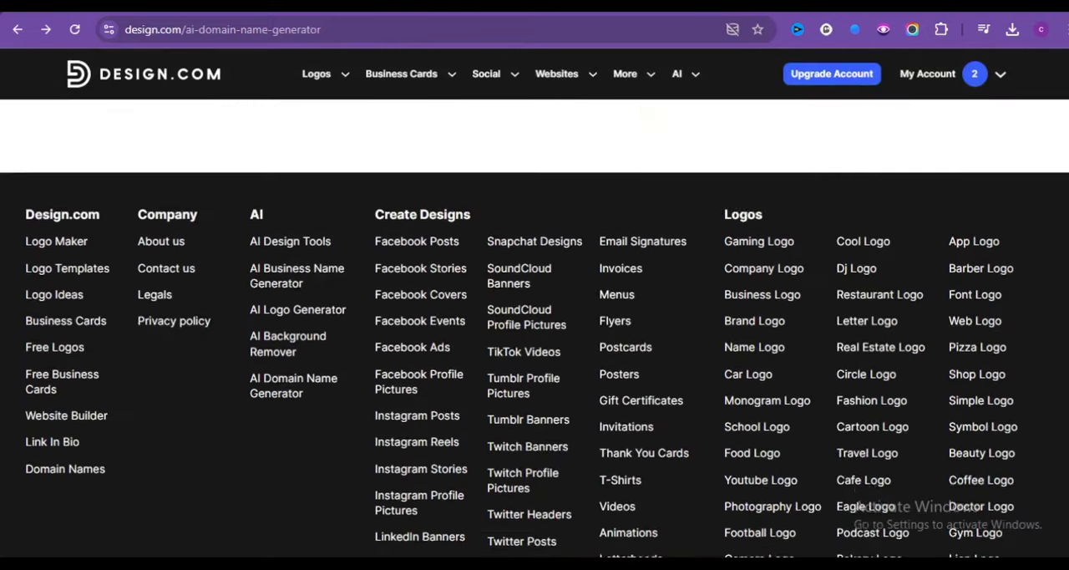
Open Logo Maker and create logo designs for 'Pet Trends'.
{"action": "scroll", "scroll_direction": "down", "scroll_amount": 3}
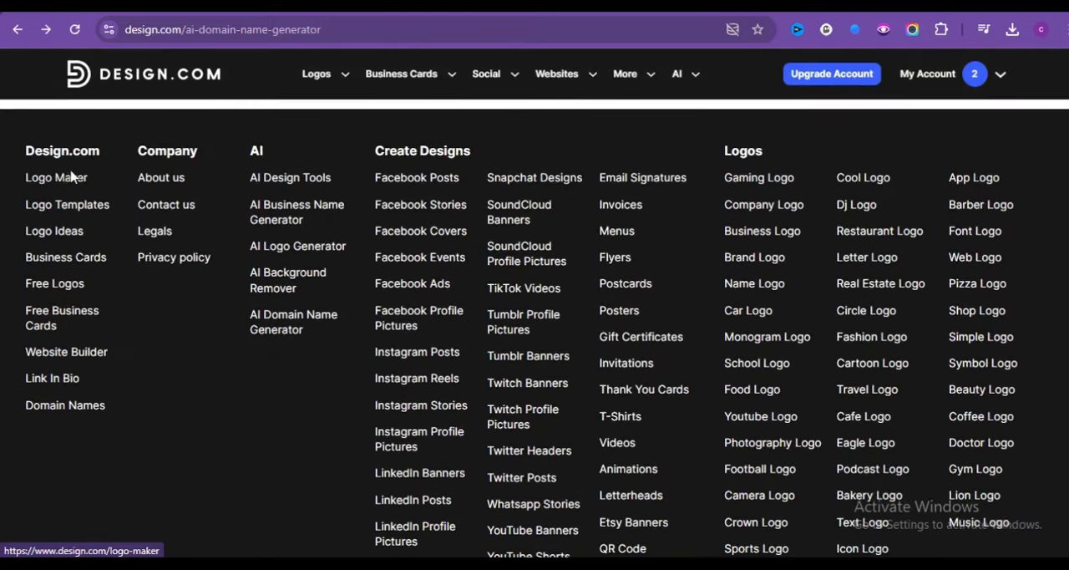
{"action": "left_click", "coordinate": [56, 178]}
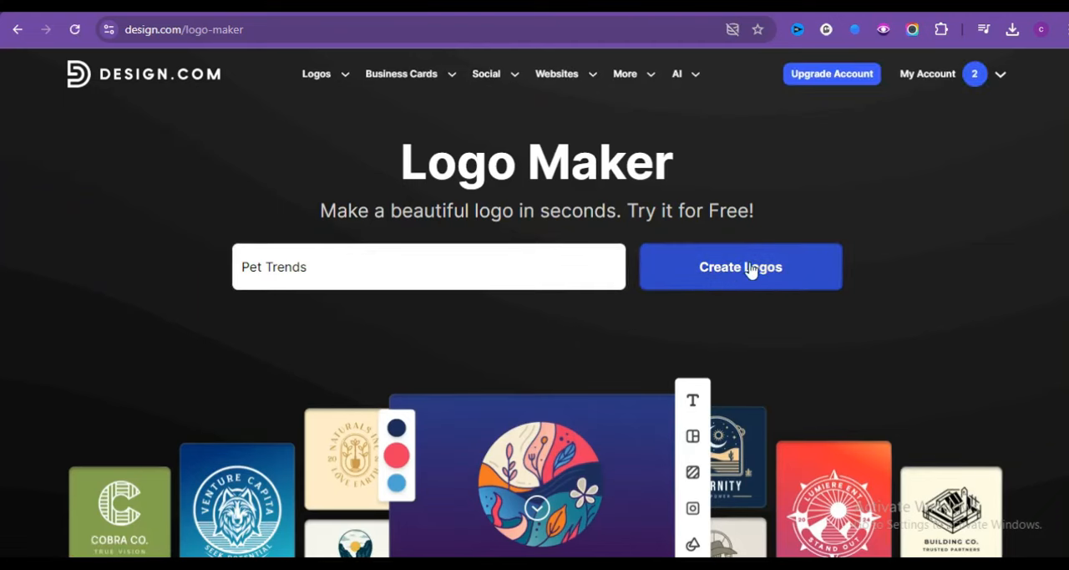
{"action": "left_click", "coordinate": [740, 267]}
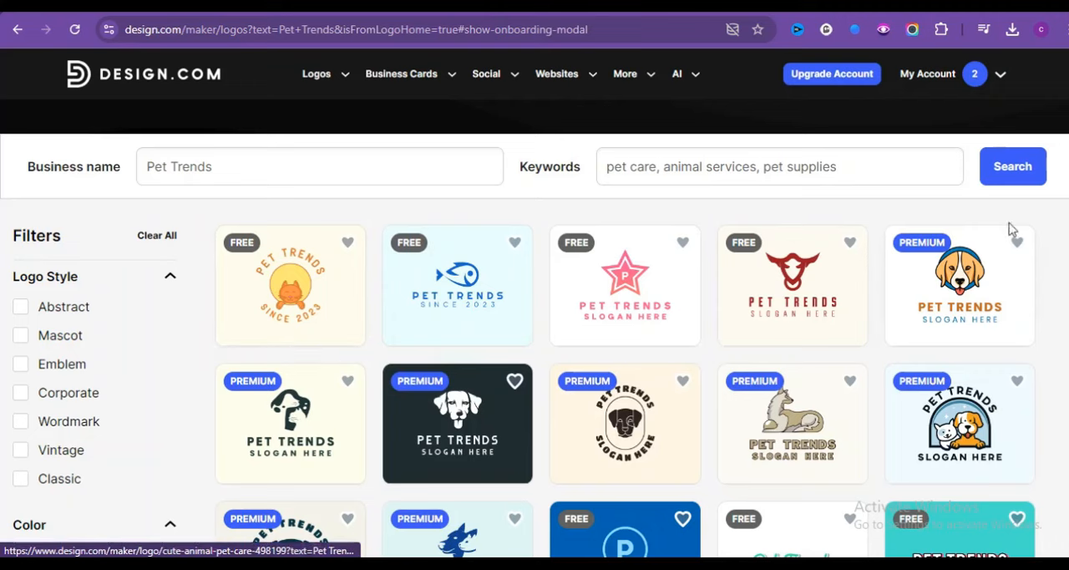
{"action": "scroll", "scroll_direction": "down", "scroll_amount": 3}
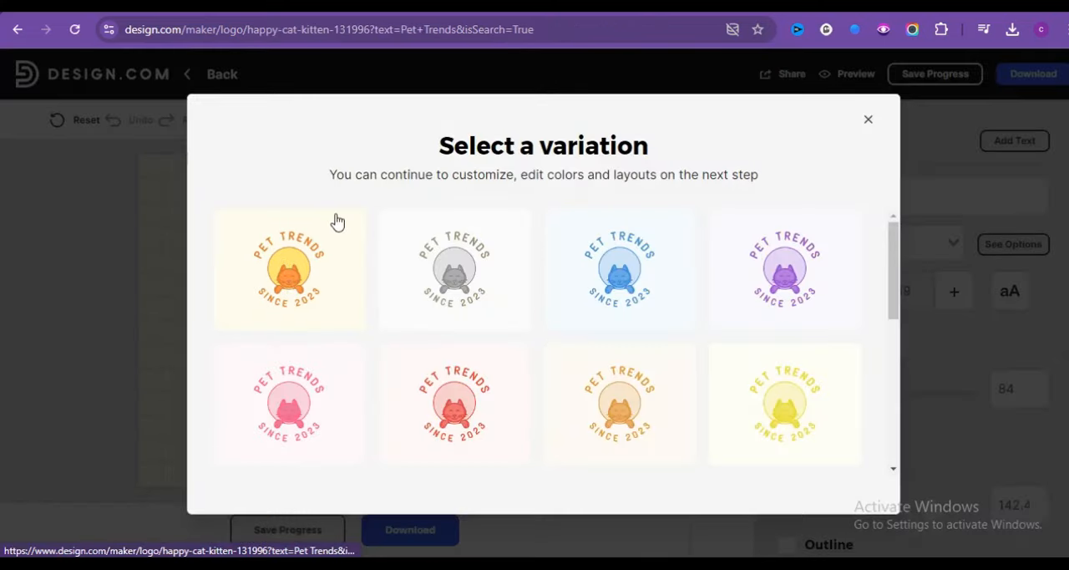
Choose the yellow cat logo variation and claim it with the free Standard Logo Pack.
{"action": "left_click", "coordinate": [289, 269]}
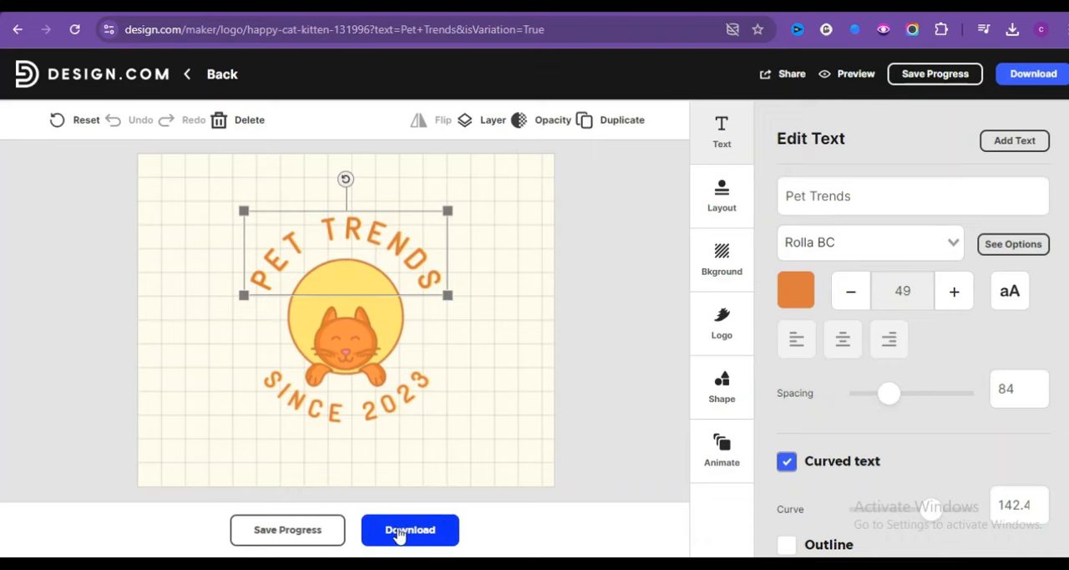
{"action": "left_click", "coordinate": [409, 530]}
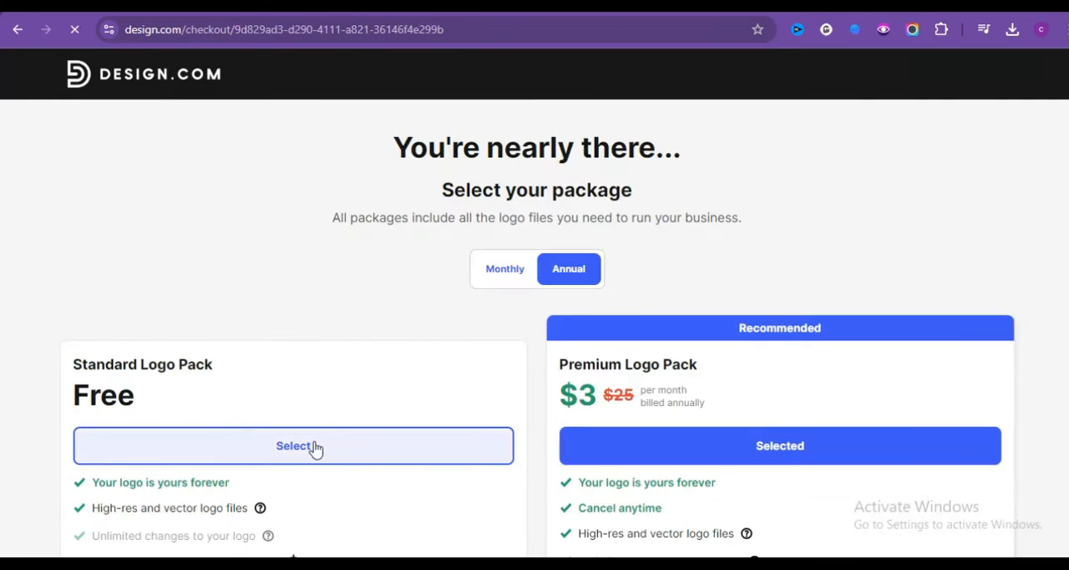
{"action": "left_click", "coordinate": [293, 445]}
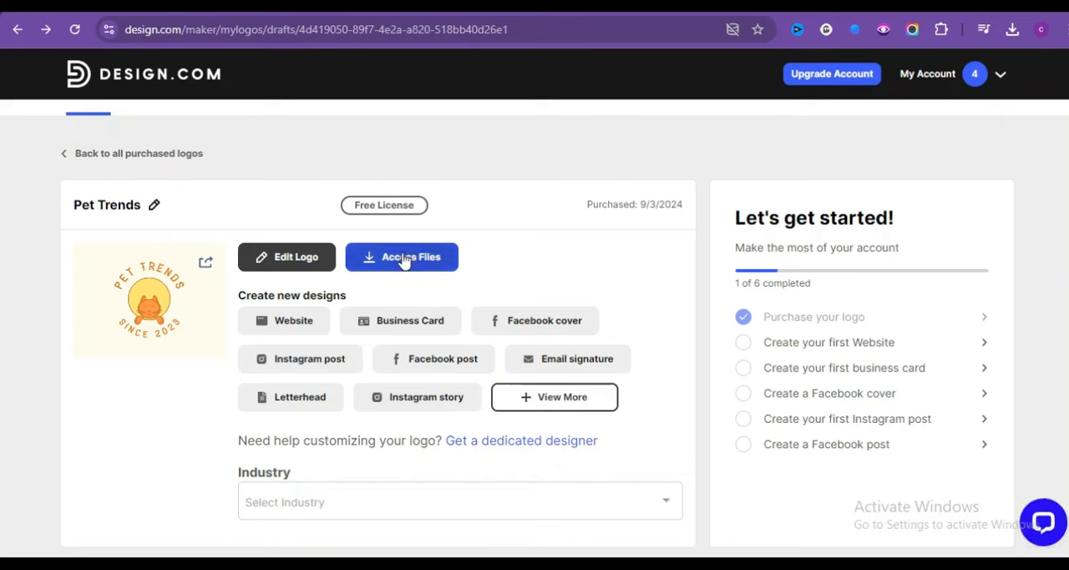
{"action": "mouse_move", "coordinate": [401, 261]}
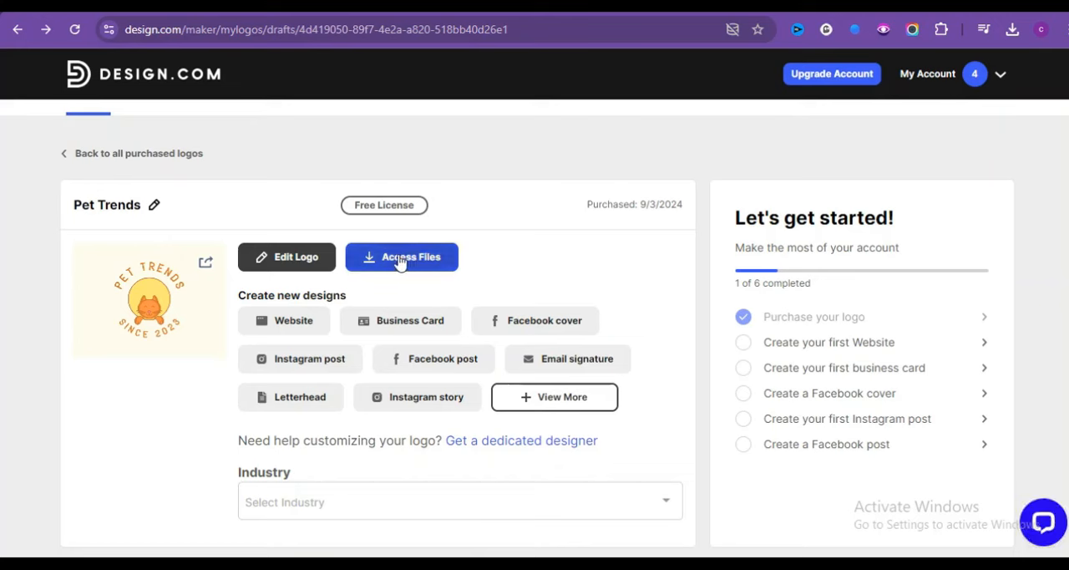
Open the logo's files and download the full logo without buffer.
{"action": "left_click", "coordinate": [401, 257]}
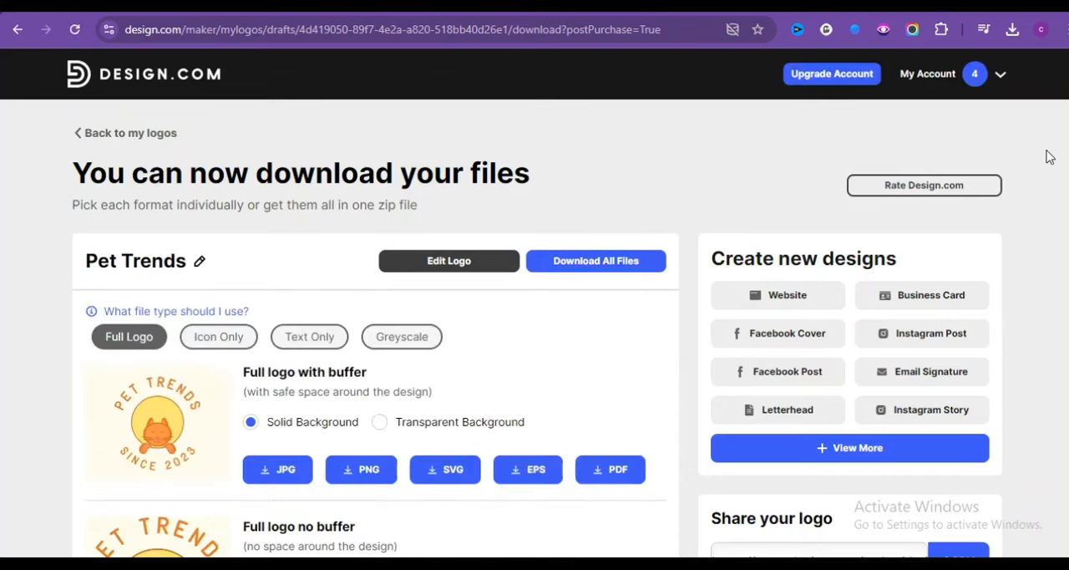
{"action": "scroll", "scroll_direction": "down", "scroll_amount": 3}
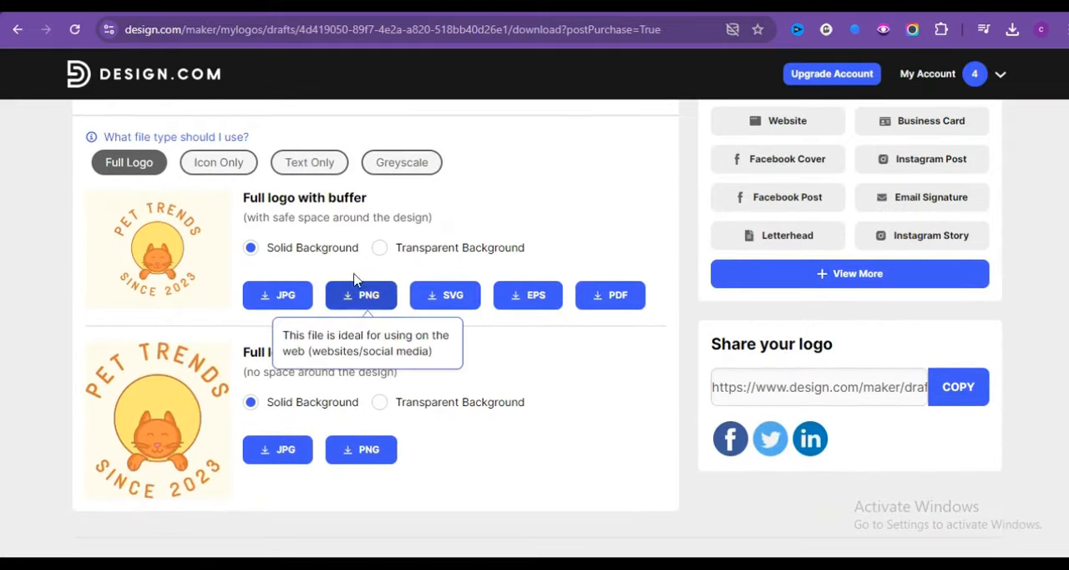
{"action": "mouse_move", "coordinate": [382, 246]}
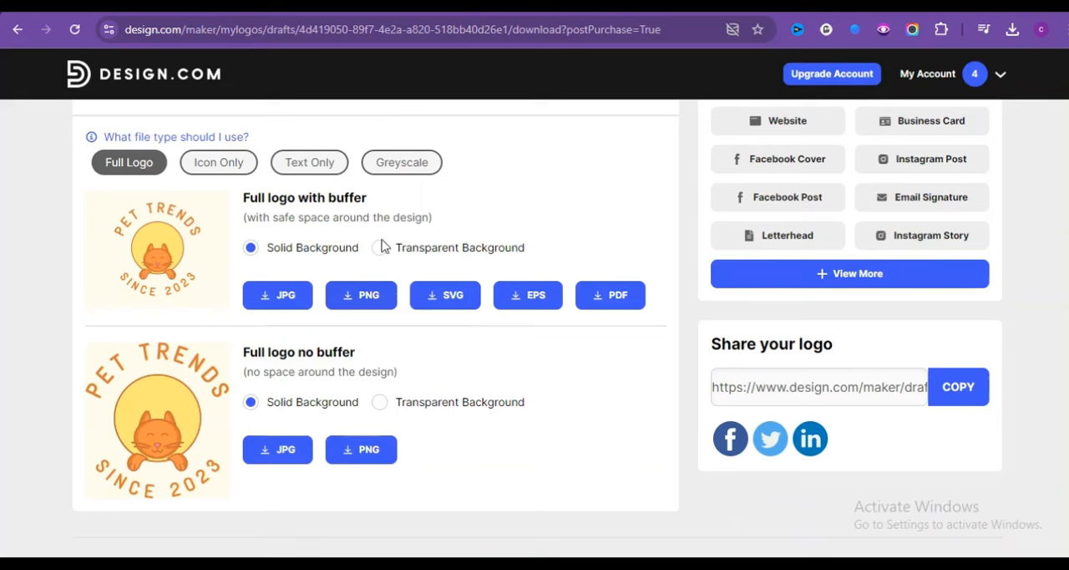
{"action": "mouse_move", "coordinate": [395, 423]}
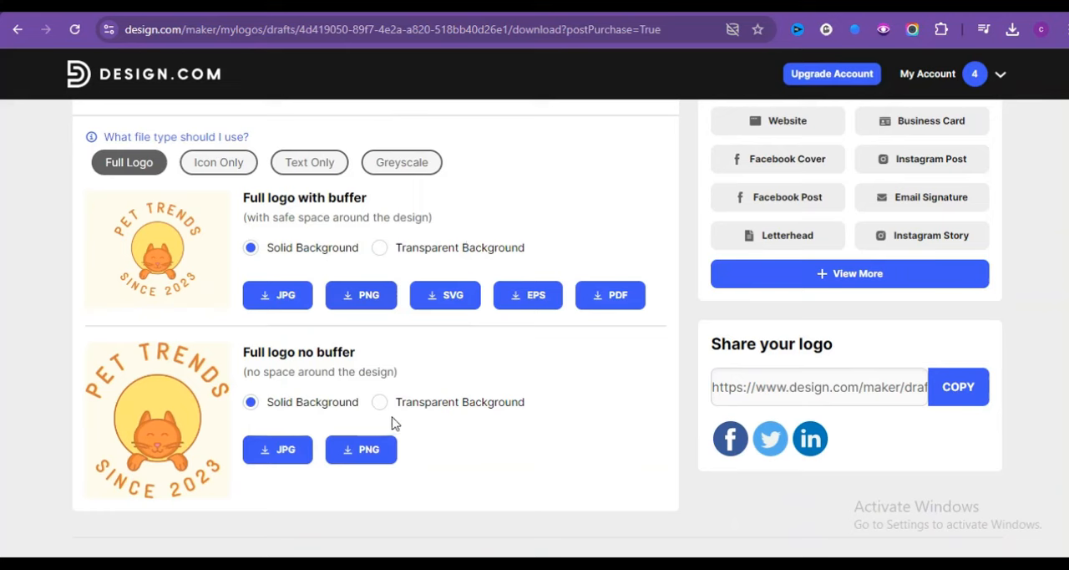
{"action": "mouse_move", "coordinate": [380, 403]}
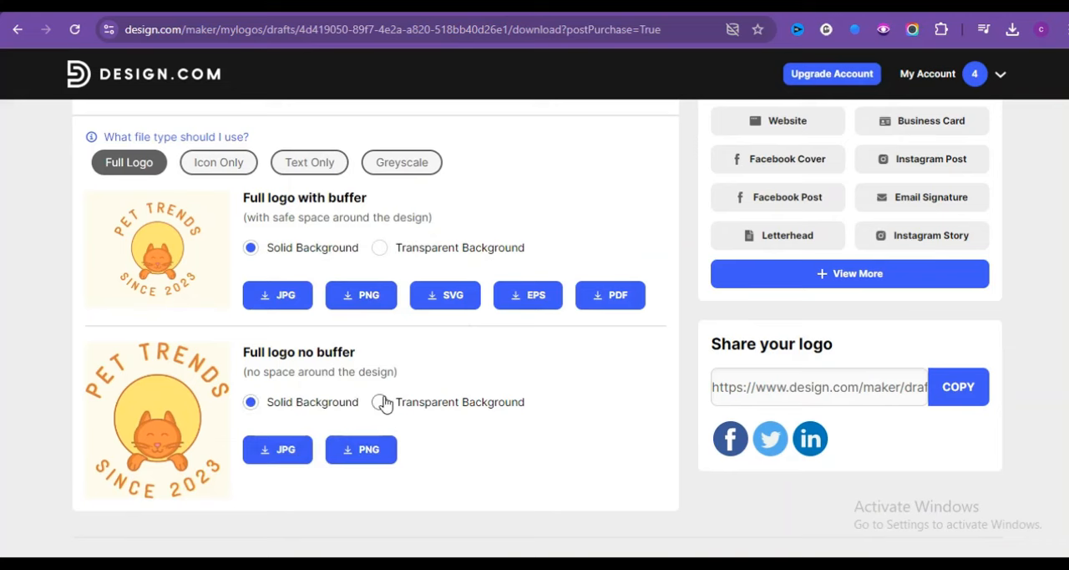
{"action": "mouse_move", "coordinate": [379, 407]}
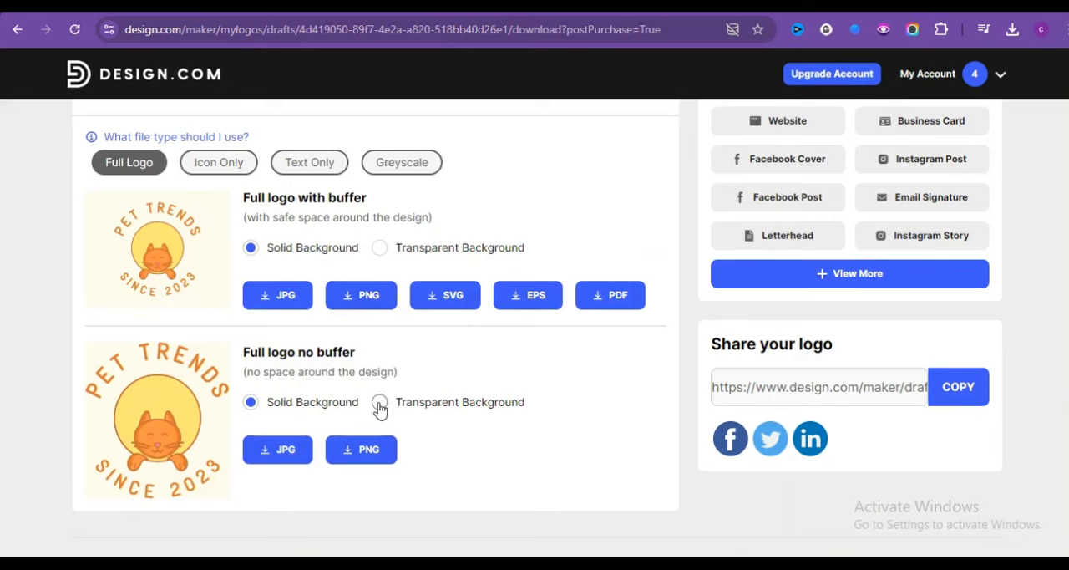
{"action": "mouse_move", "coordinate": [277, 450]}
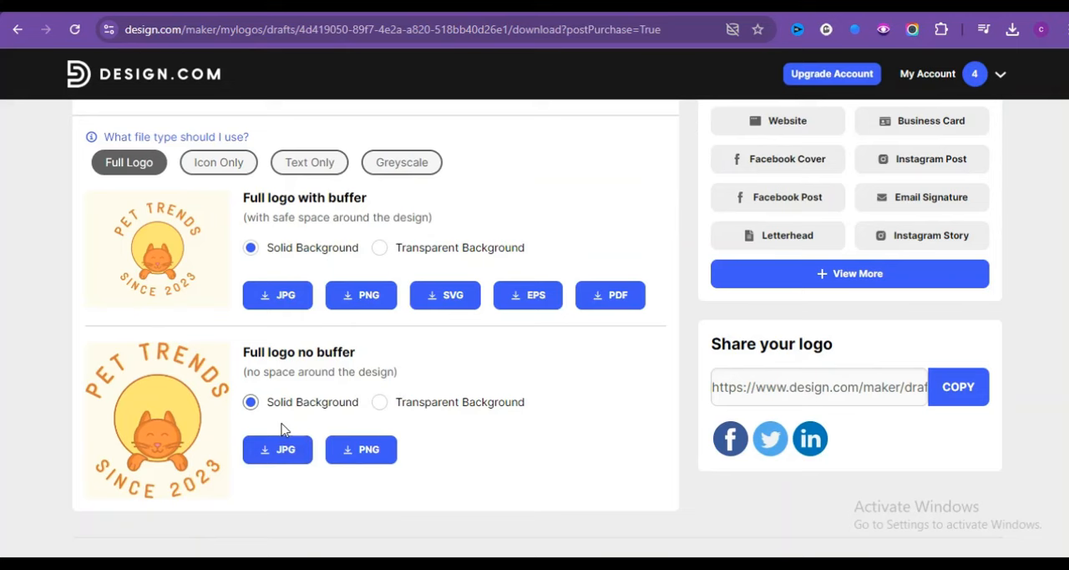
{"action": "left_click", "coordinate": [377, 247]}
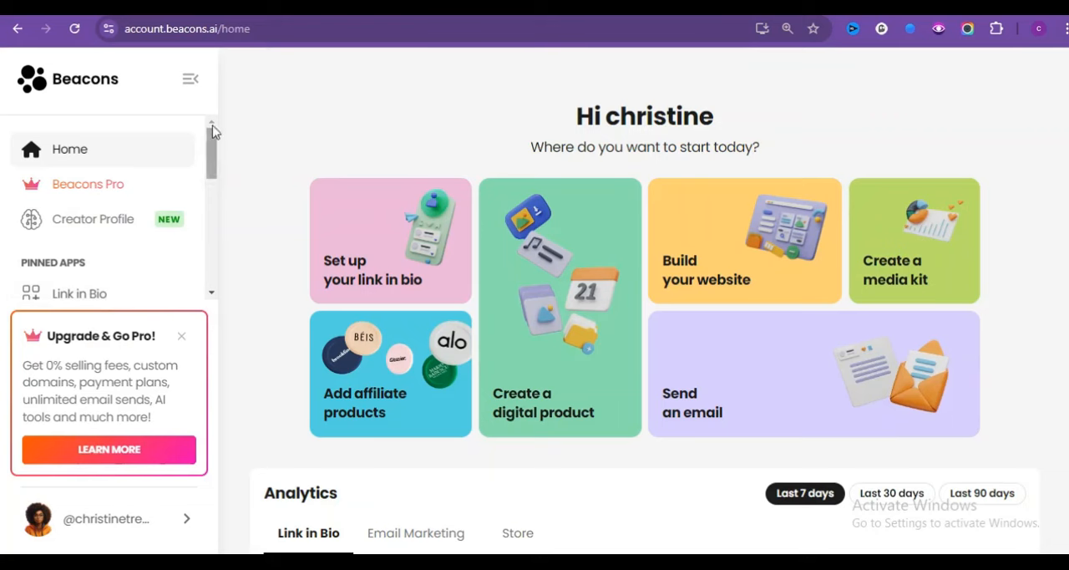
{"action": "mouse_move", "coordinate": [203, 213]}
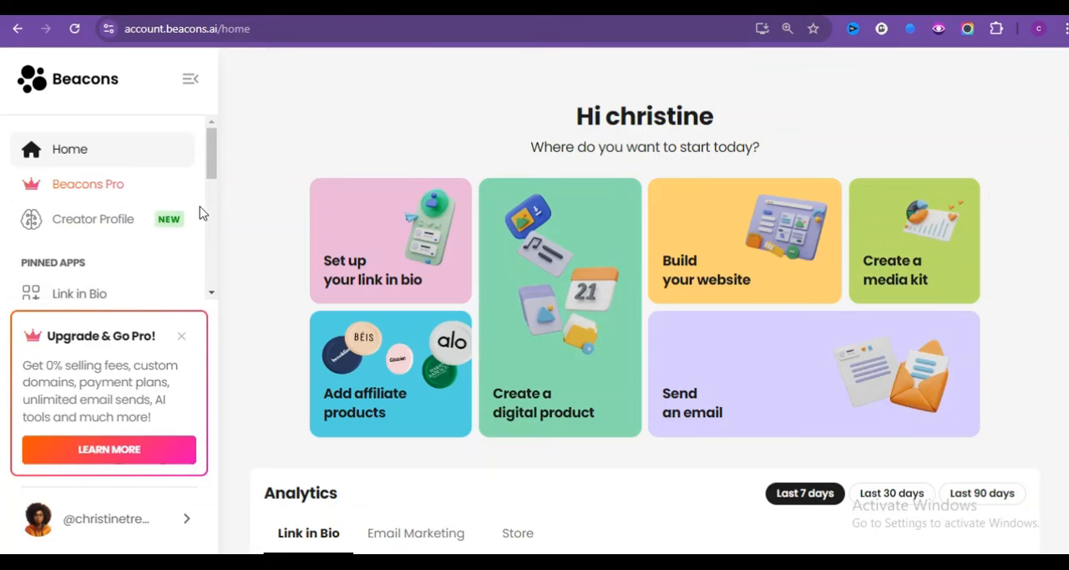
{"action": "mouse_move", "coordinate": [253, 151]}
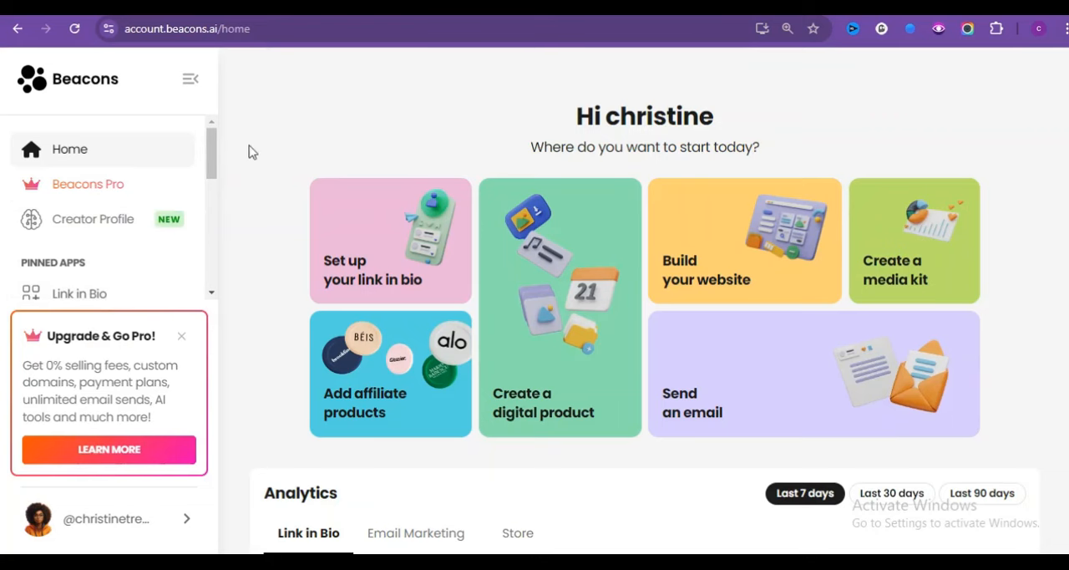
{"action": "mouse_move", "coordinate": [363, 298]}
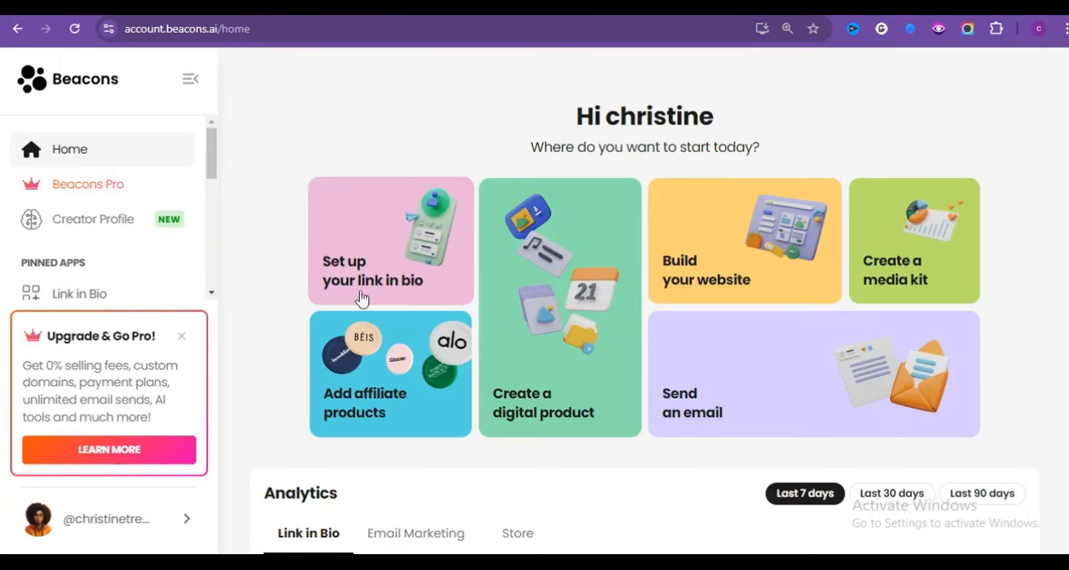
{"action": "mouse_move", "coordinate": [426, 290]}
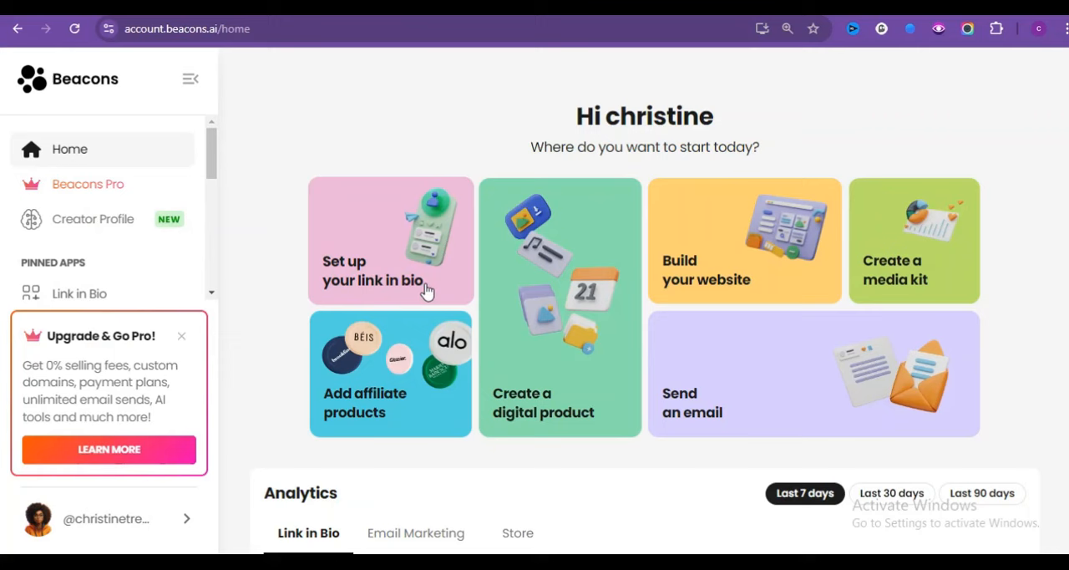
{"action": "mouse_move", "coordinate": [735, 265]}
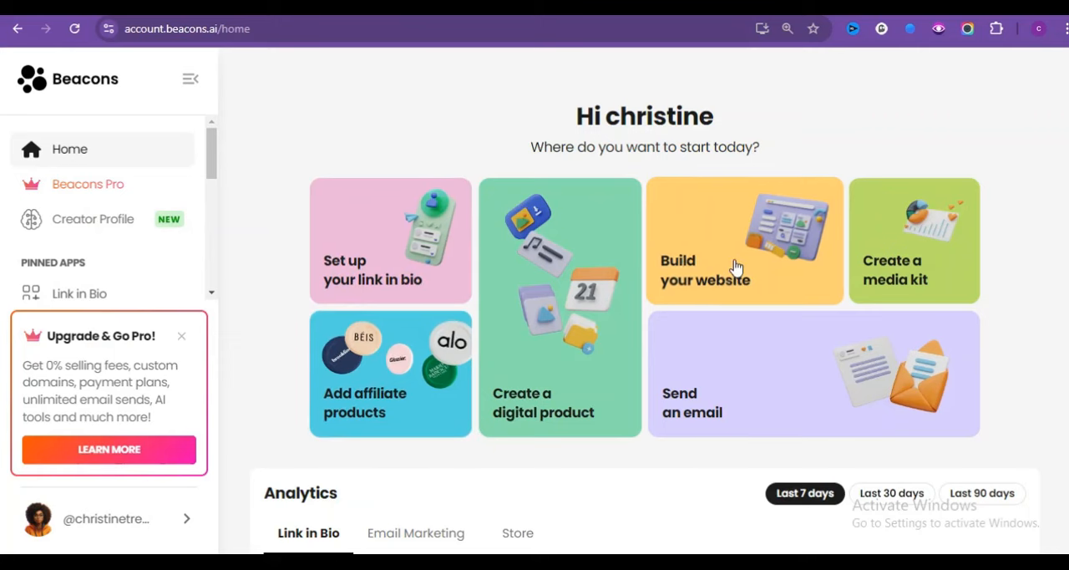
{"action": "mouse_move", "coordinate": [581, 421]}
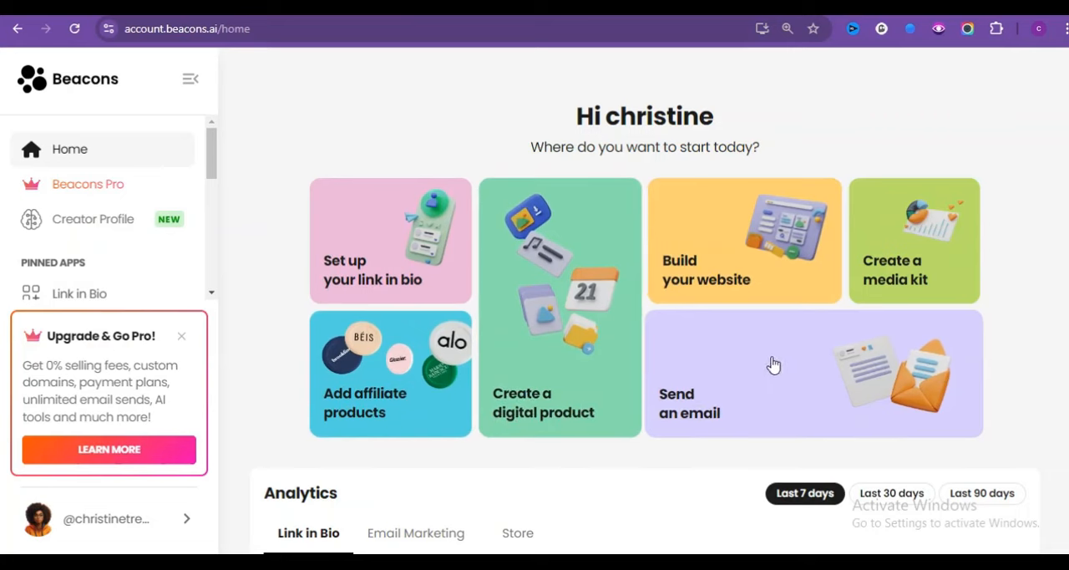
{"action": "mouse_move", "coordinate": [487, 391]}
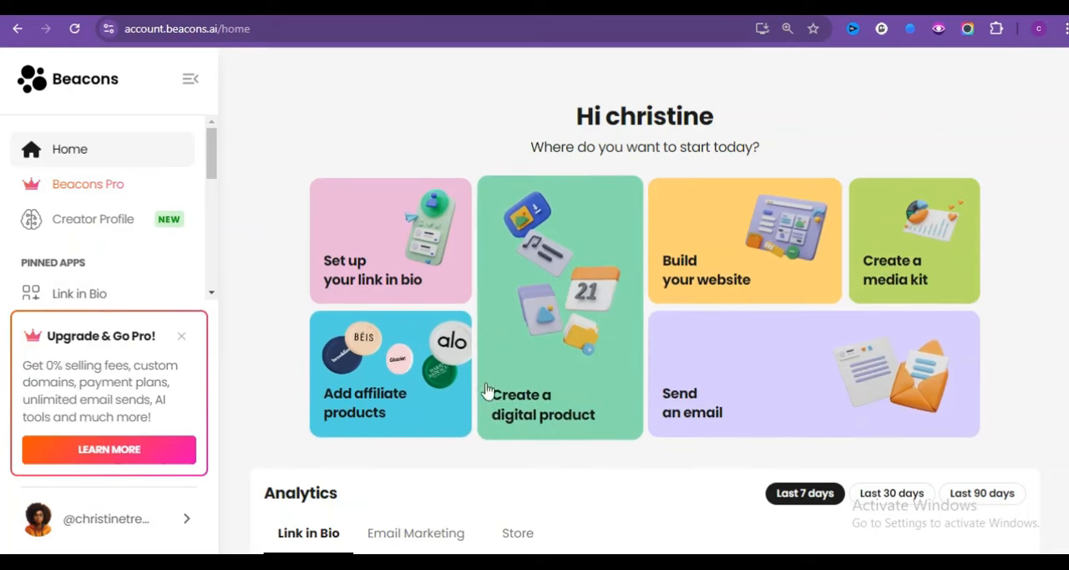
{"action": "mouse_move", "coordinate": [473, 357]}
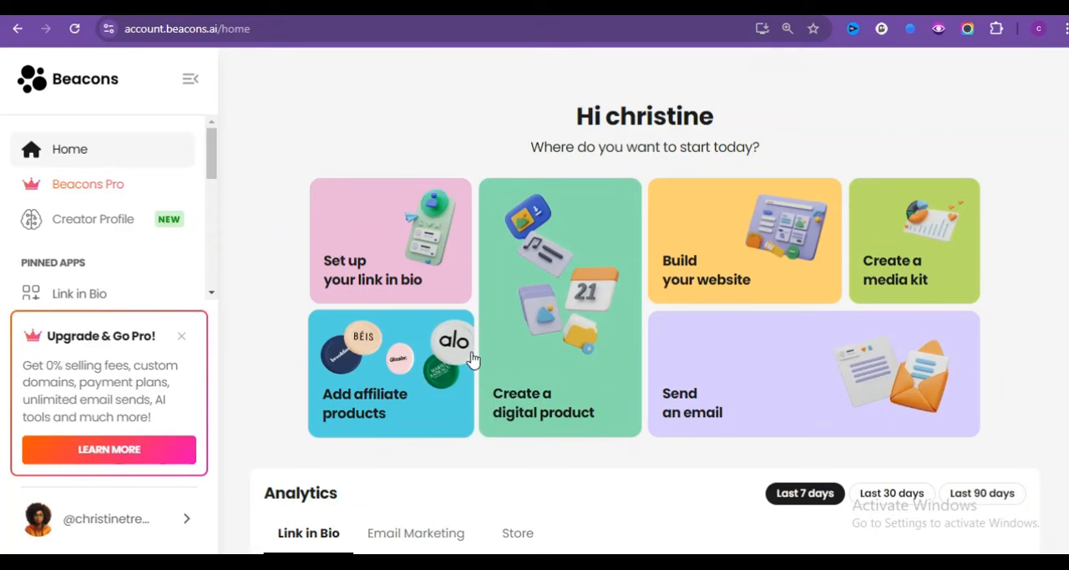
{"action": "mouse_move", "coordinate": [557, 360]}
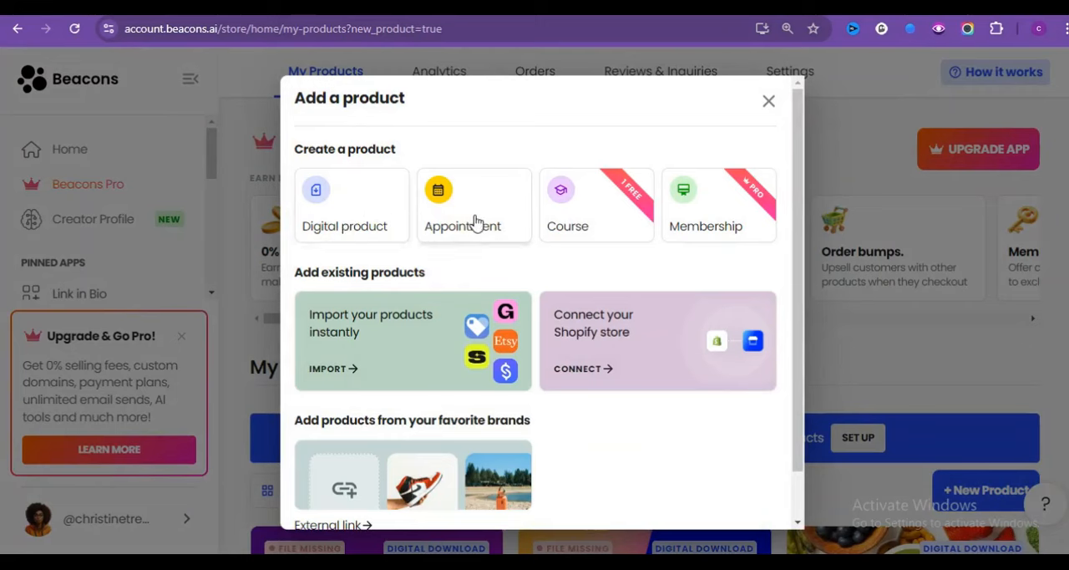
{"action": "mouse_move", "coordinate": [718, 219]}
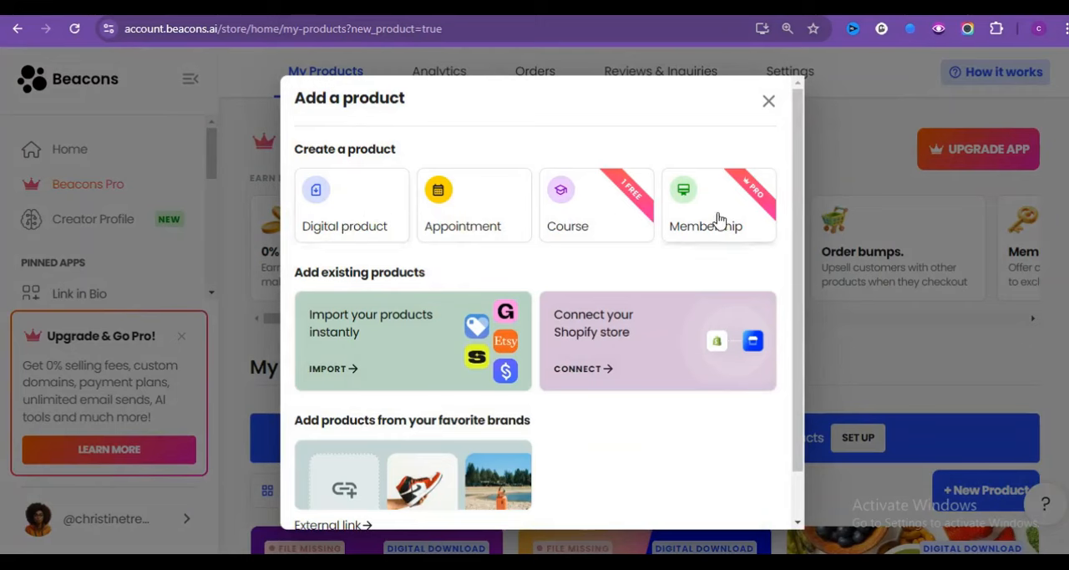
{"action": "mouse_move", "coordinate": [597, 253]}
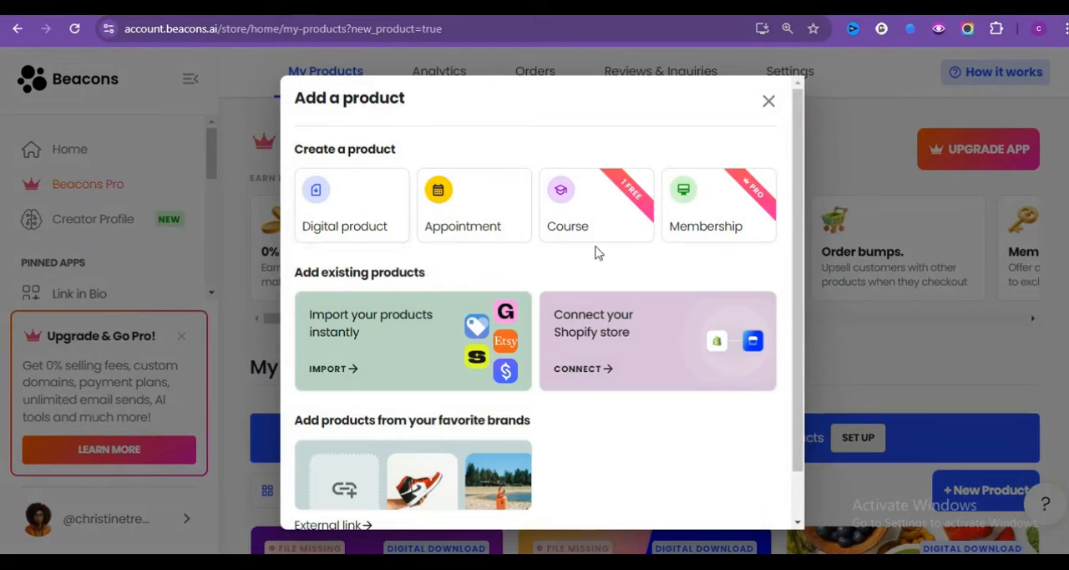
{"action": "mouse_move", "coordinate": [448, 340]}
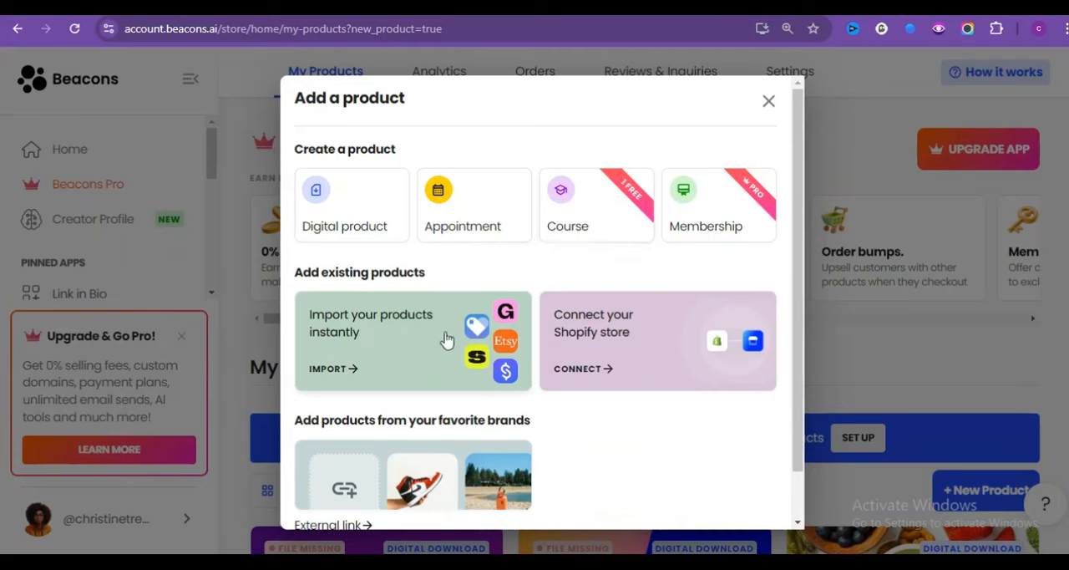
{"action": "mouse_move", "coordinate": [503, 312]}
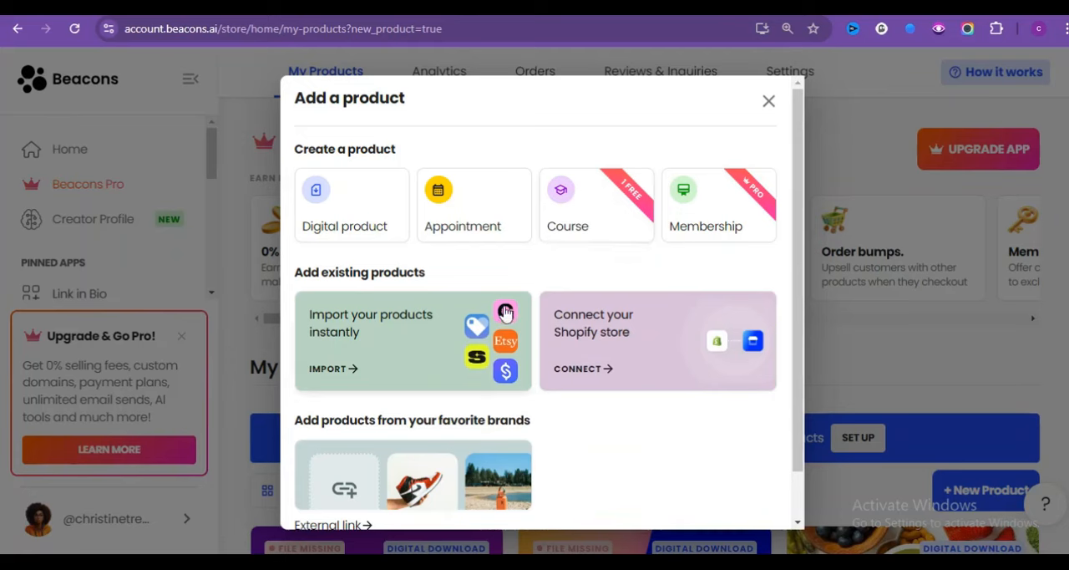
{"action": "mouse_move", "coordinate": [524, 320]}
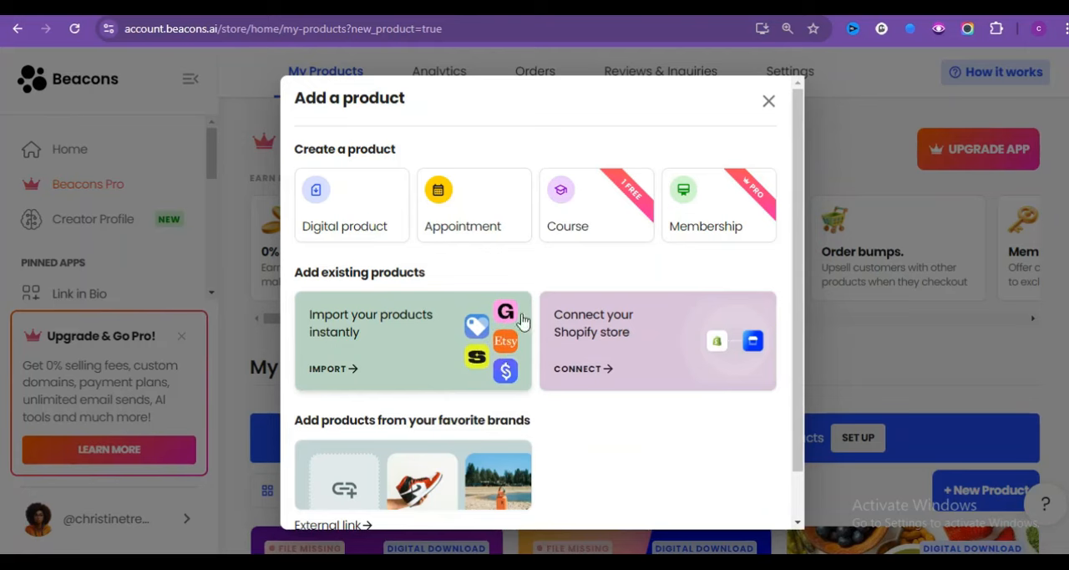
{"action": "mouse_move", "coordinate": [353, 370]}
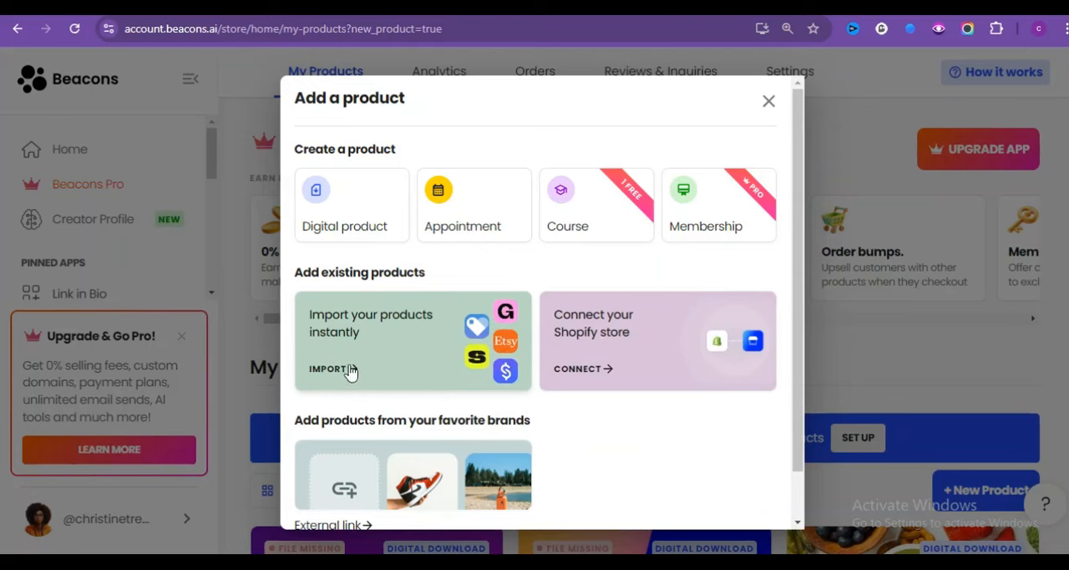
{"action": "mouse_move", "coordinate": [353, 373]}
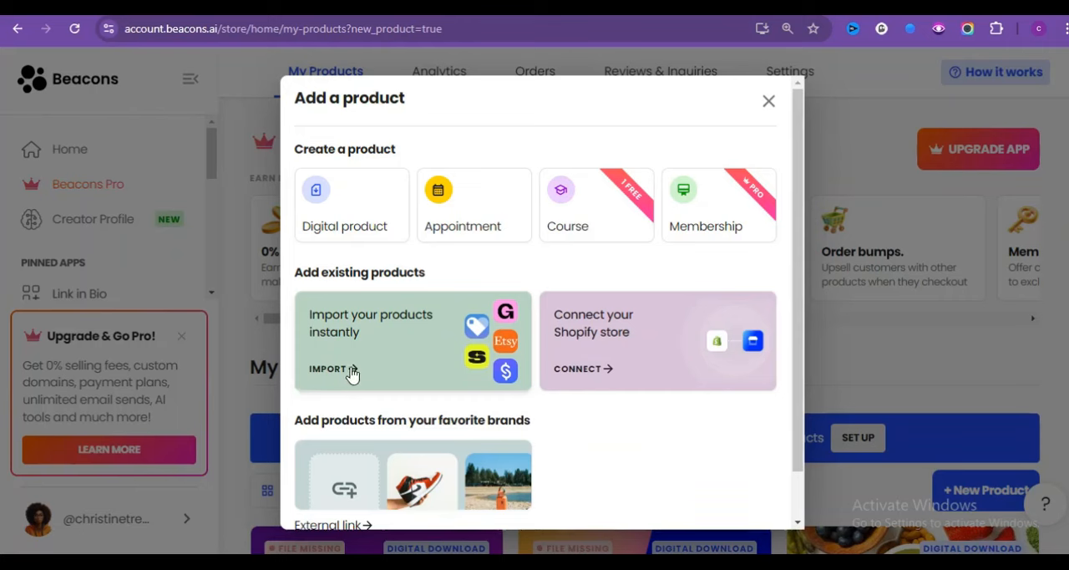
{"action": "mouse_move", "coordinate": [609, 334]}
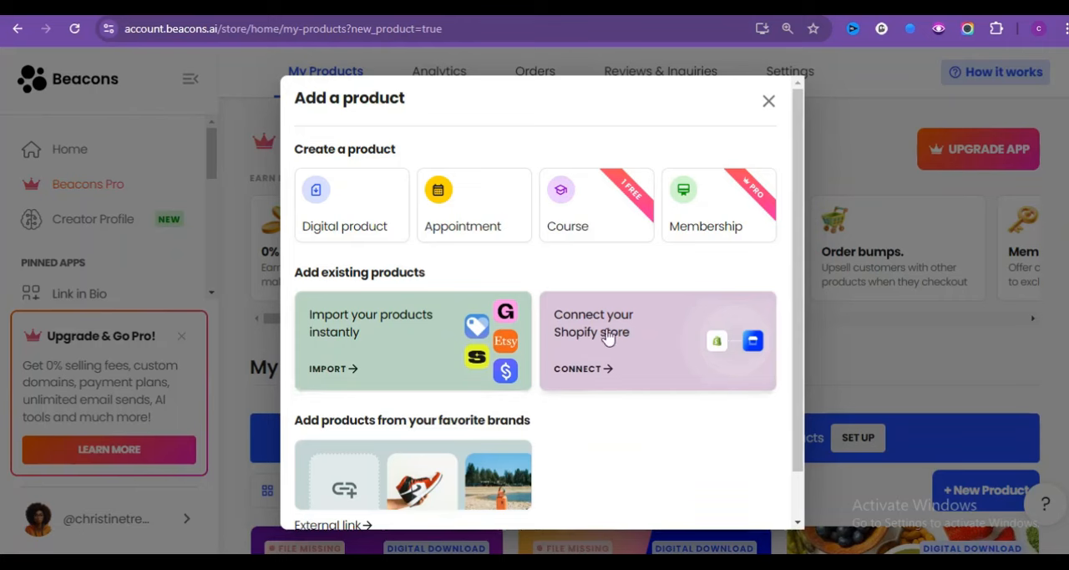
{"action": "mouse_move", "coordinate": [575, 376]}
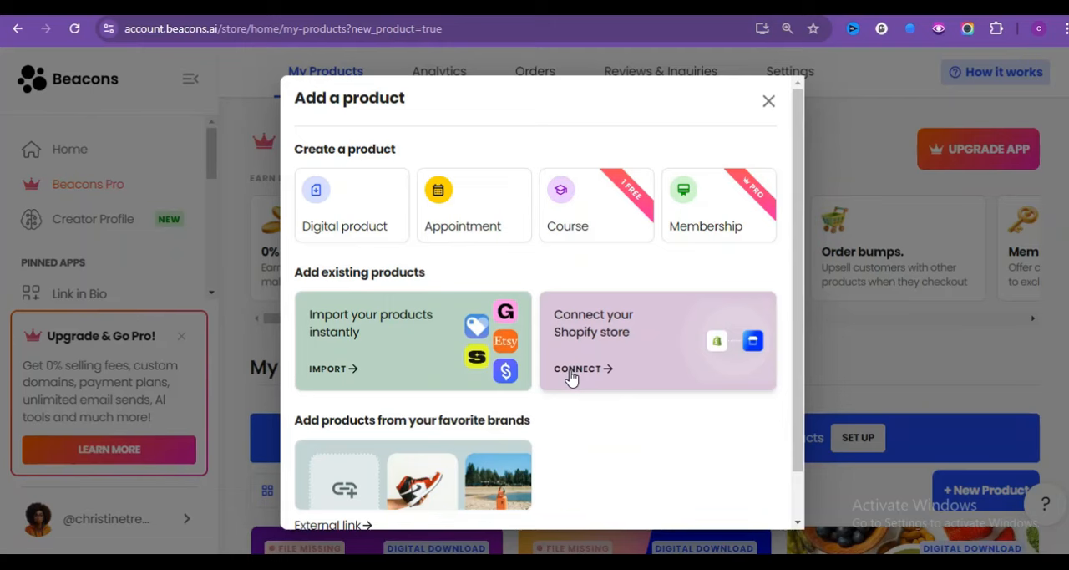
{"action": "mouse_move", "coordinate": [749, 303]}
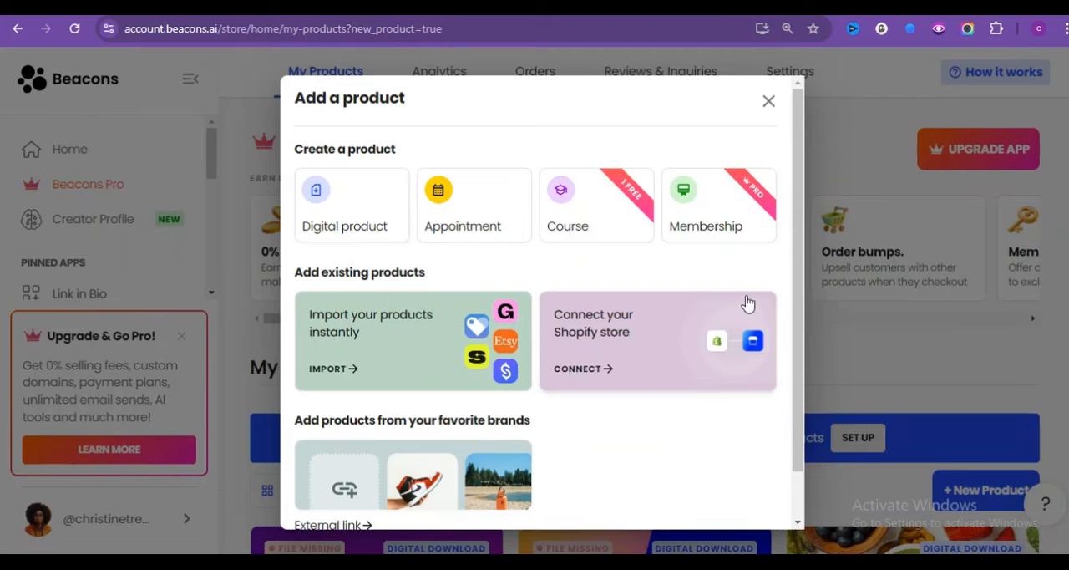
{"action": "mouse_move", "coordinate": [378, 228]}
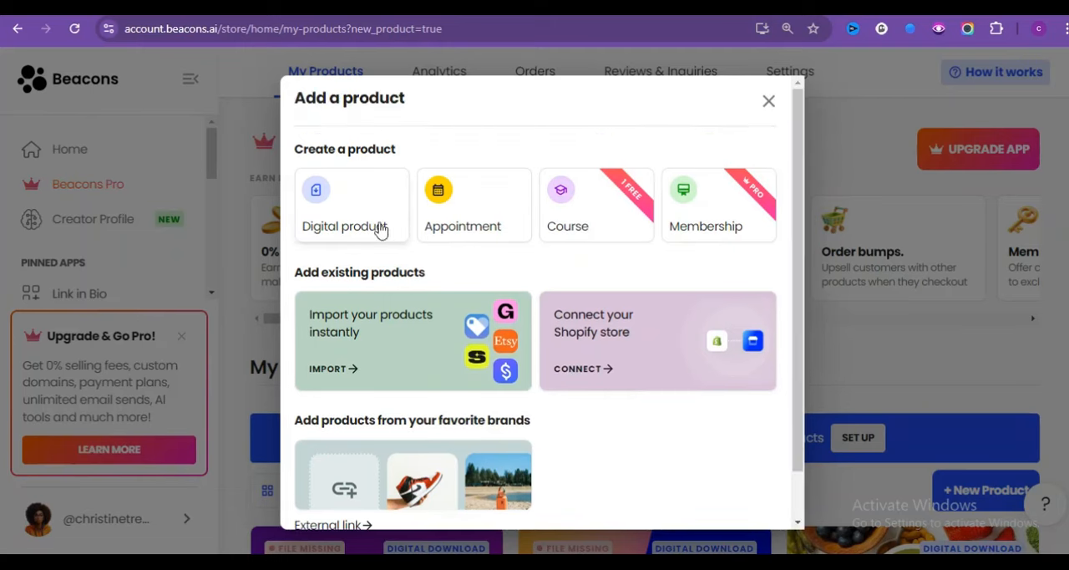
Choose Digital product under Create a product in the Add a product dialog.
{"action": "left_click", "coordinate": [350, 204]}
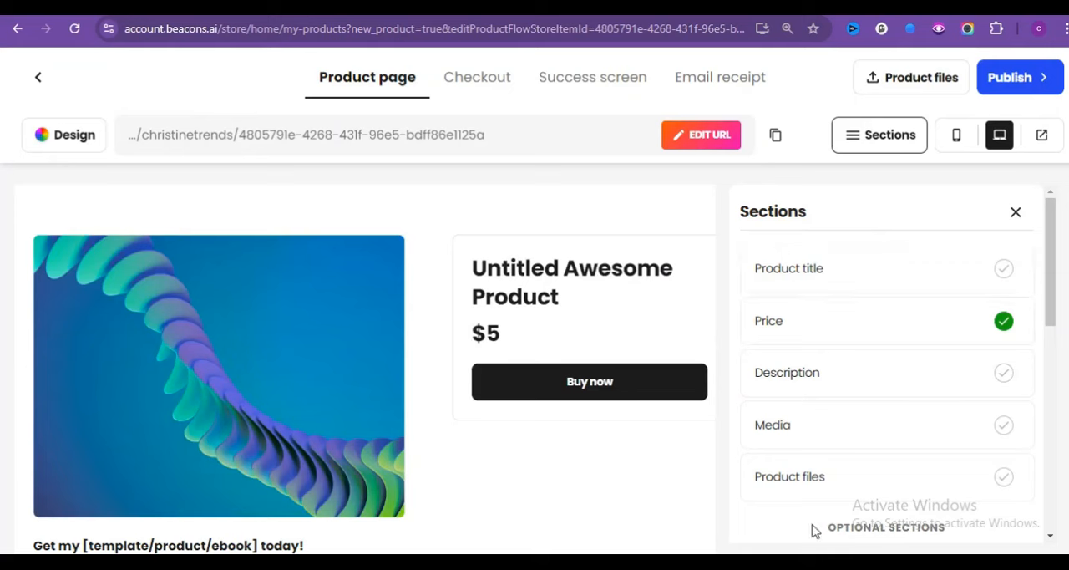
{"action": "mouse_move", "coordinate": [789, 275]}
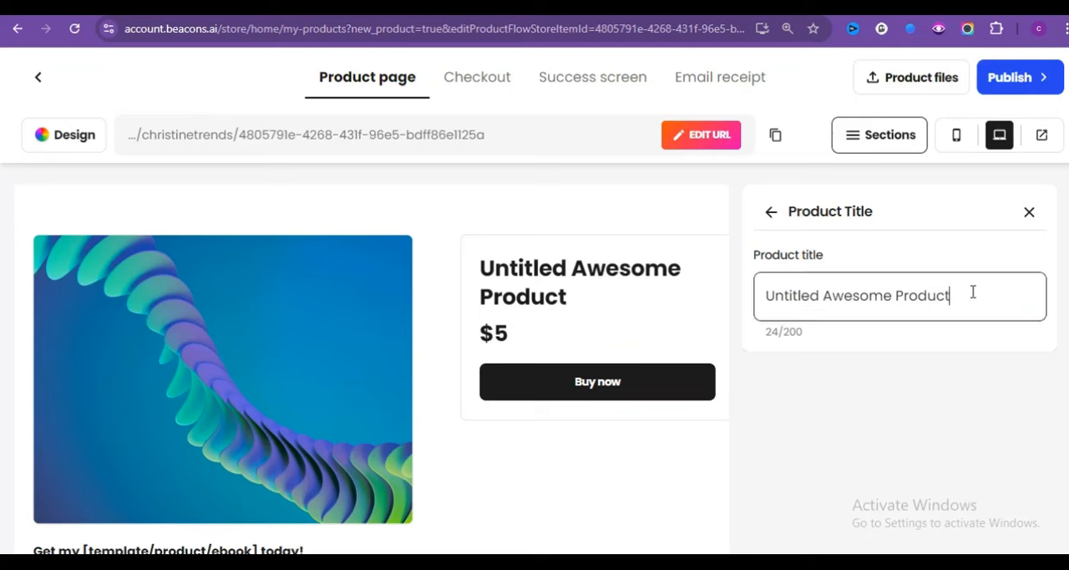
Enter 'How to Train your Dog' as the product title.
{"action": "type", "text": "How to Train your Da"}
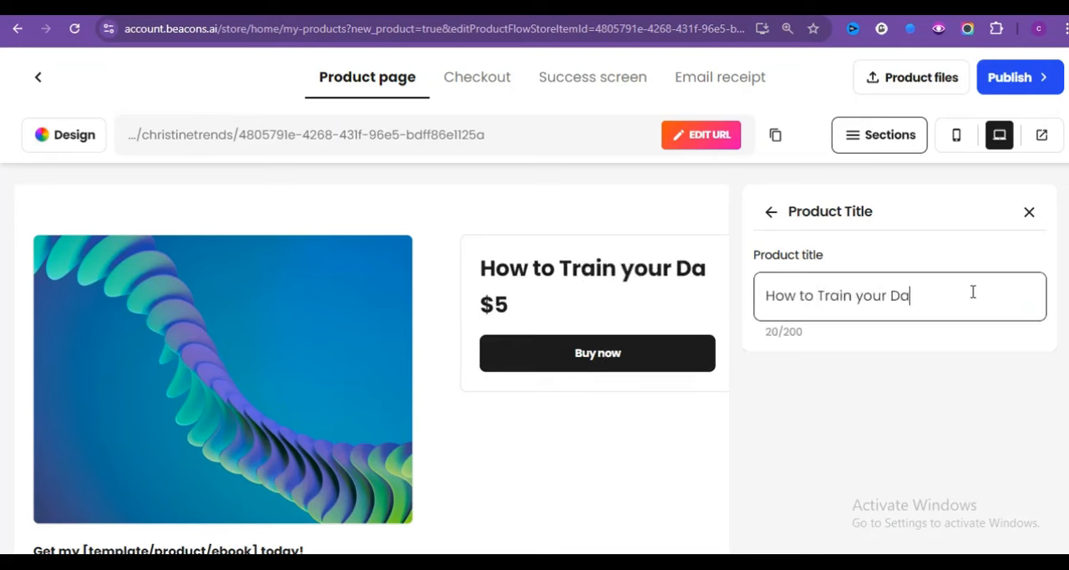
{"action": "type", "text": "g"}
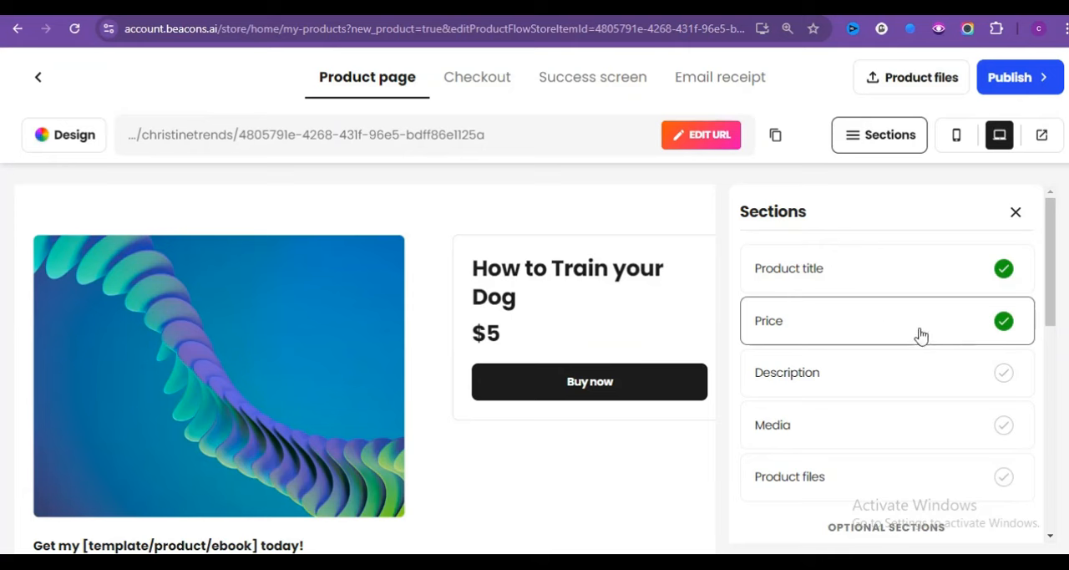
Try the pricing options, then set a fixed price of $12 and return to Sections.
{"action": "left_click", "coordinate": [888, 321]}
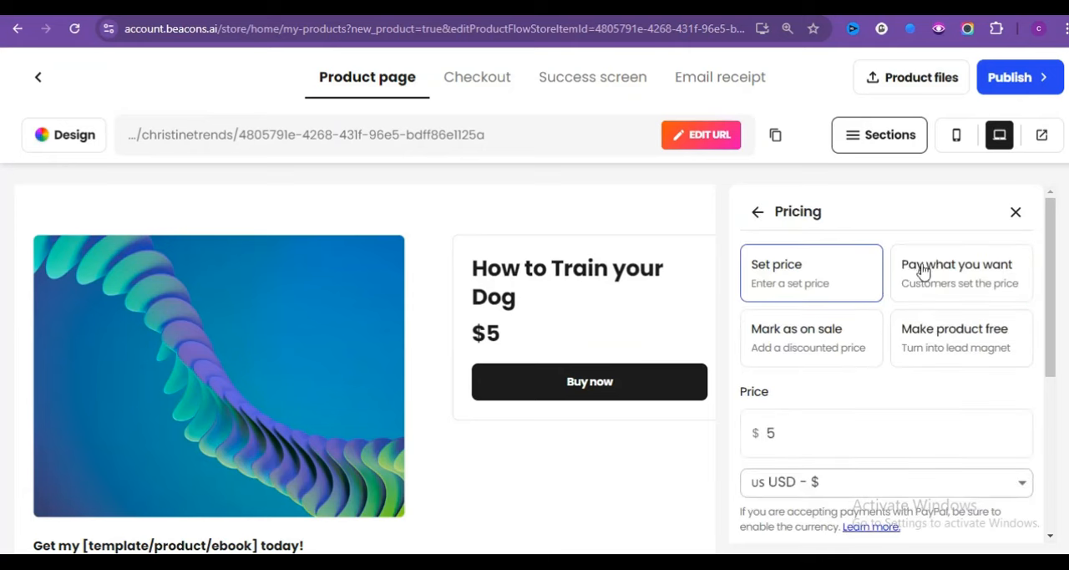
{"action": "mouse_move", "coordinate": [941, 274]}
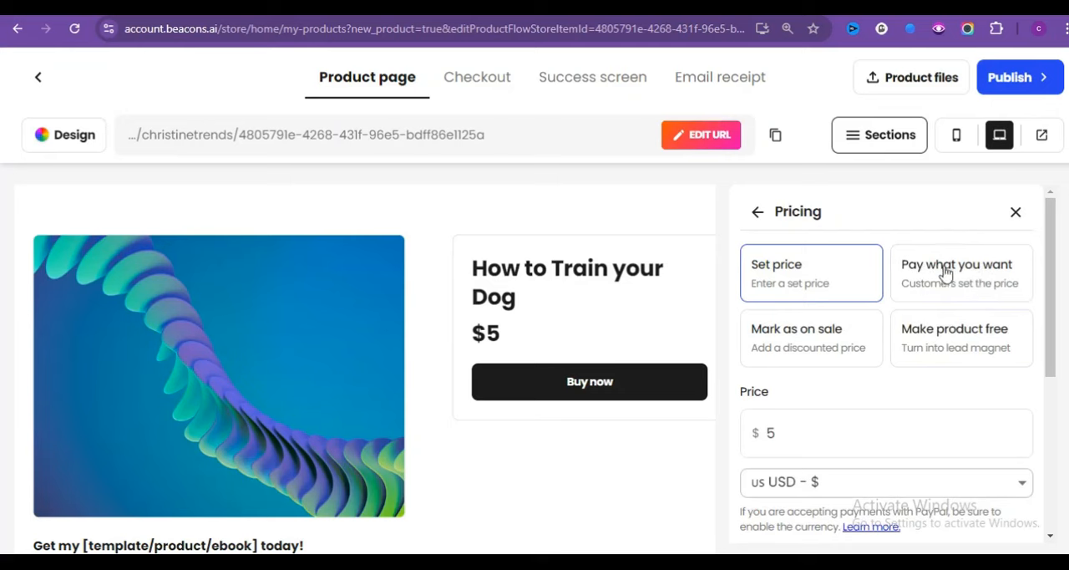
{"action": "left_click", "coordinate": [961, 272]}
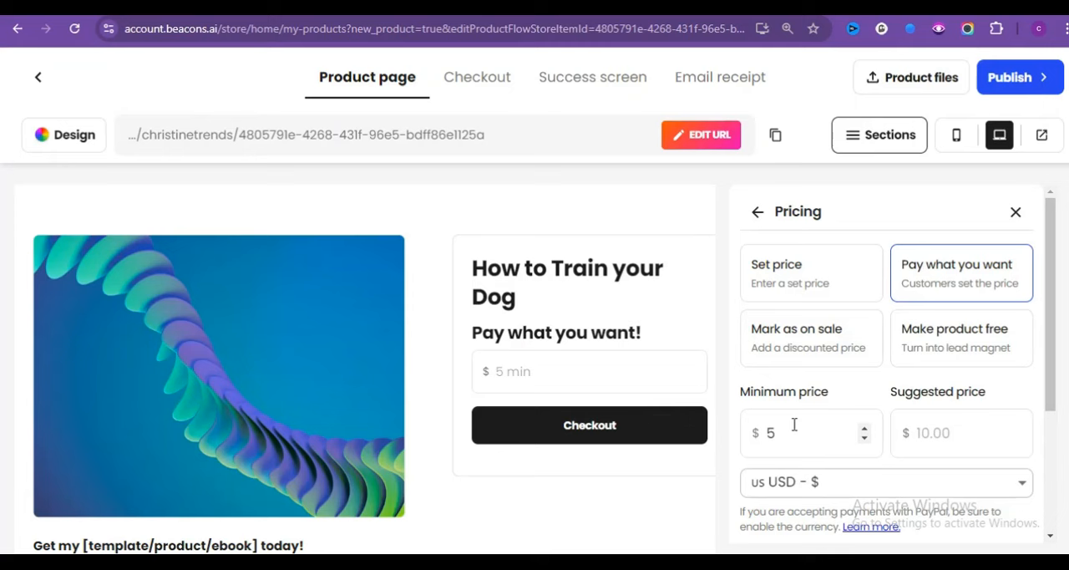
{"action": "mouse_move", "coordinate": [777, 409]}
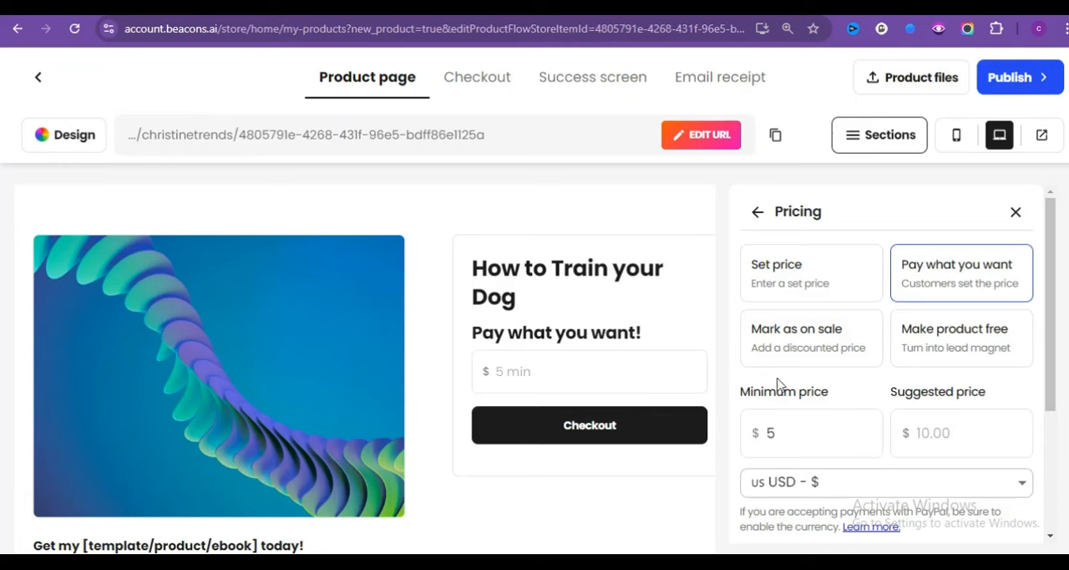
{"action": "mouse_move", "coordinate": [856, 394]}
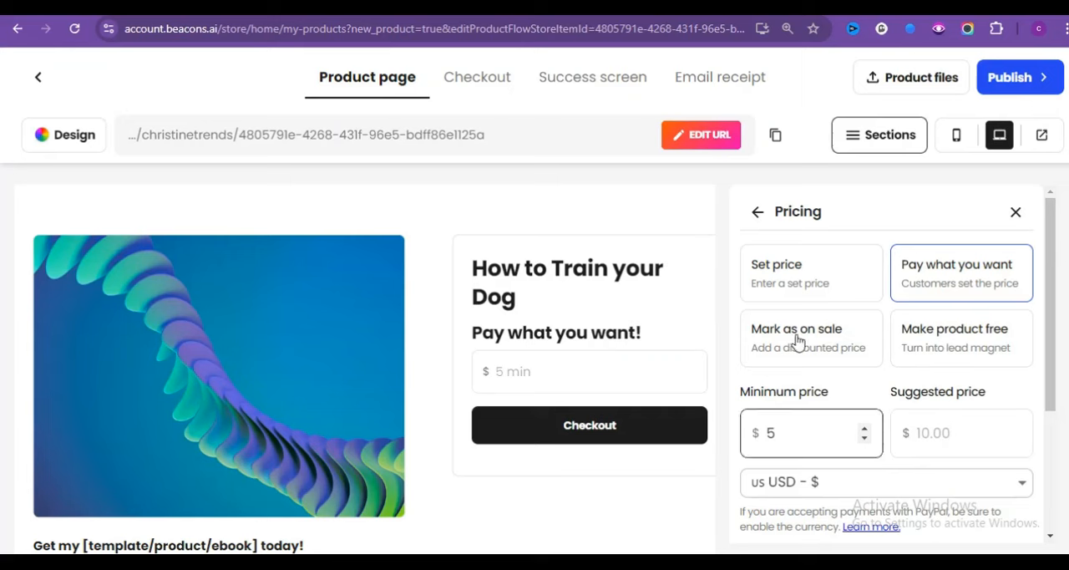
{"action": "left_click", "coordinate": [811, 337]}
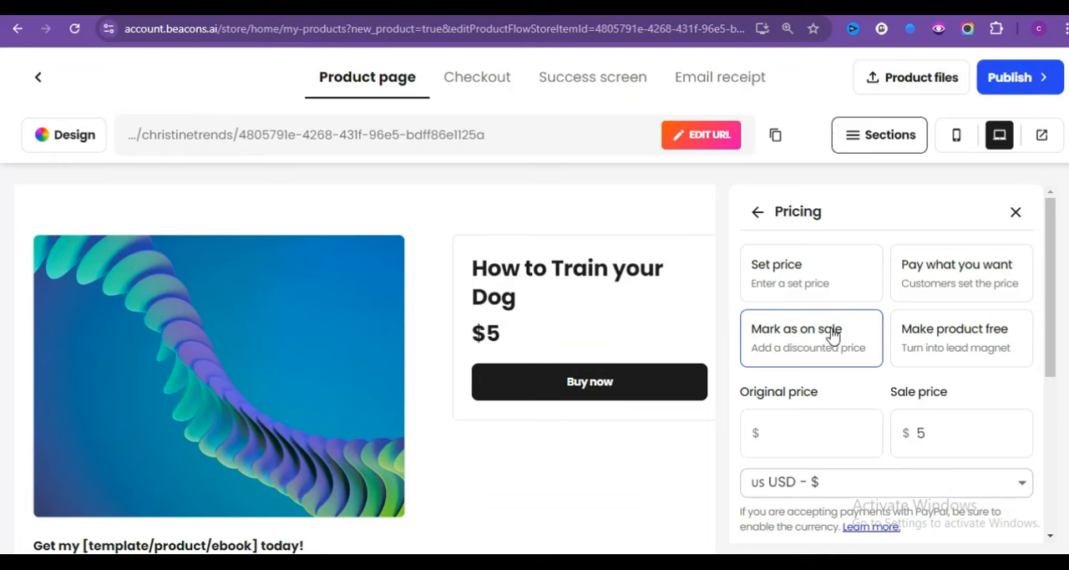
{"action": "left_click", "coordinate": [961, 339]}
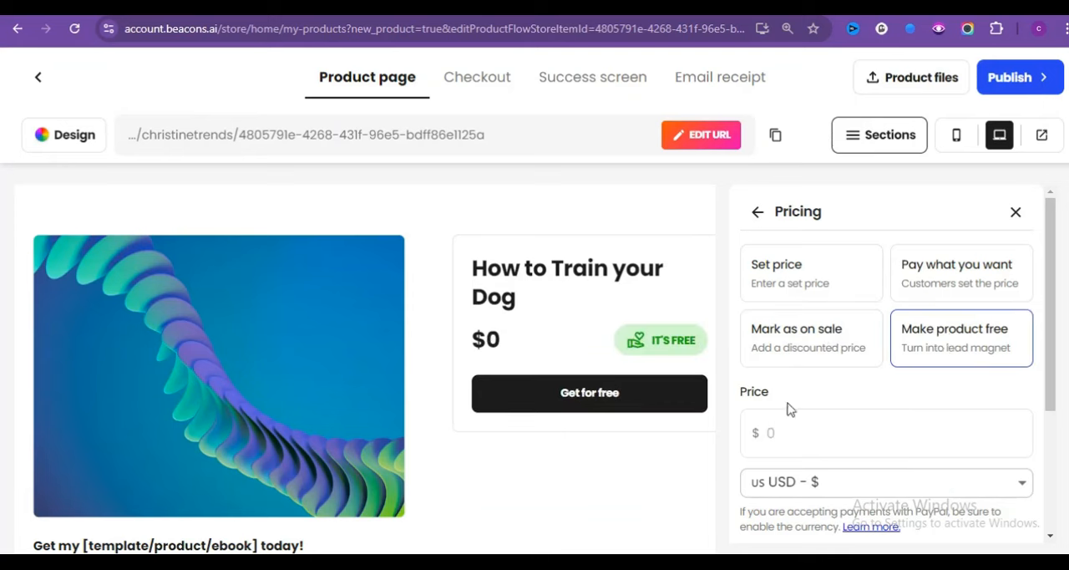
{"action": "mouse_move", "coordinate": [986, 352]}
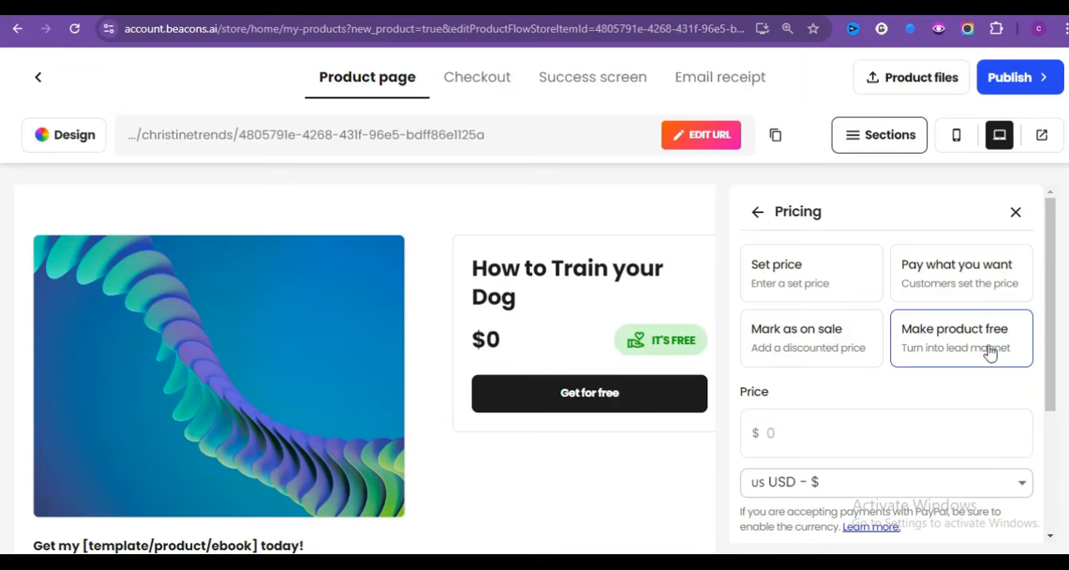
{"action": "mouse_move", "coordinate": [998, 355]}
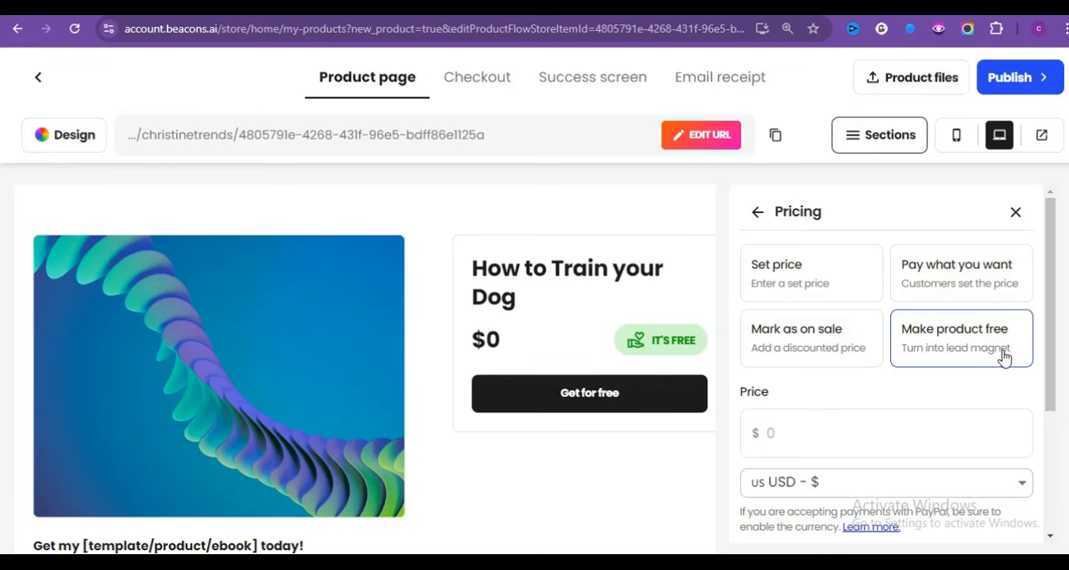
{"action": "mouse_move", "coordinate": [777, 269]}
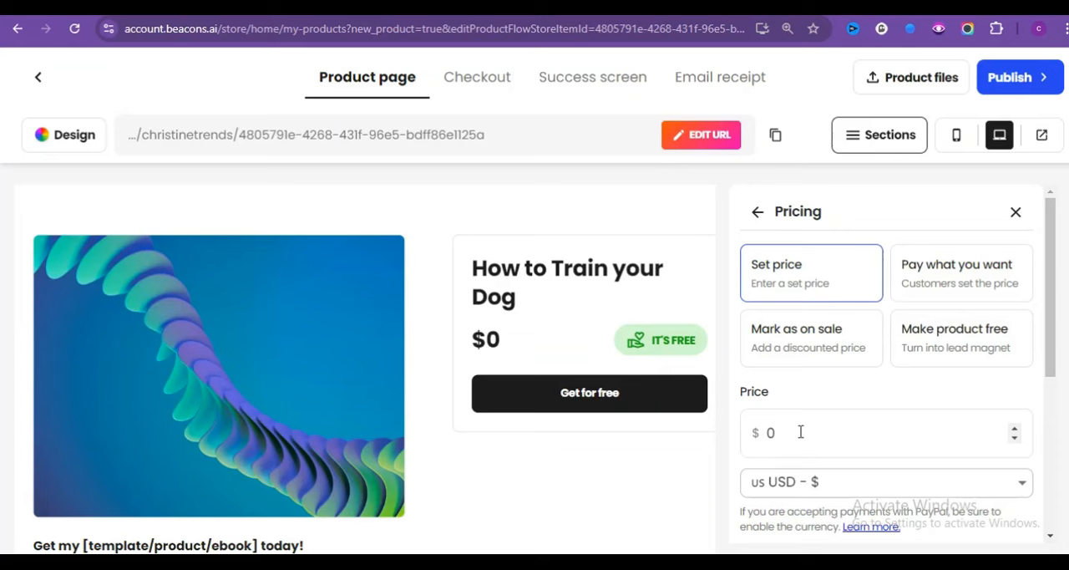
{"action": "type", "text": "12"}
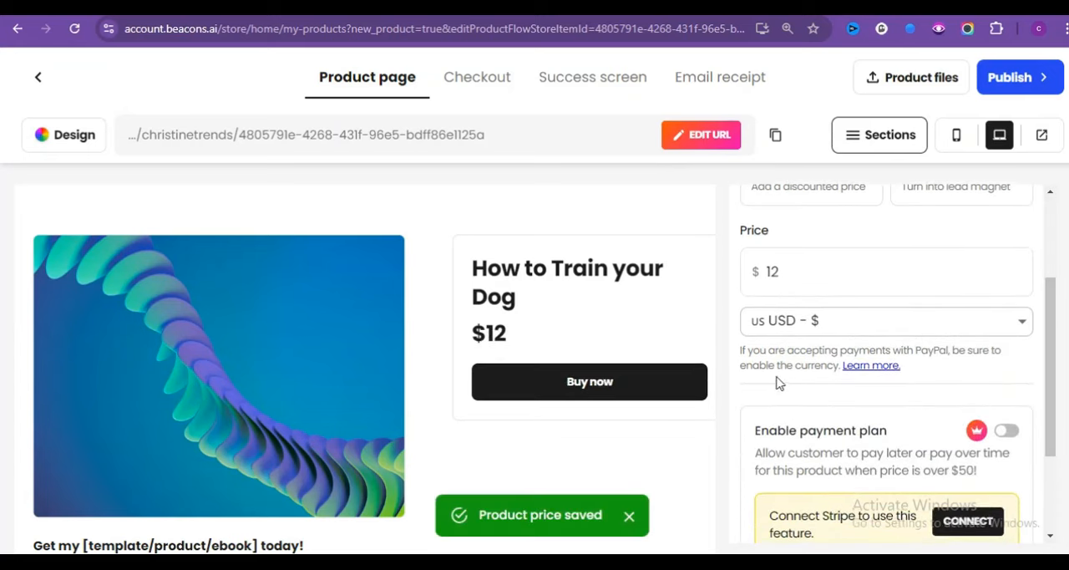
{"action": "left_click", "coordinate": [879, 134]}
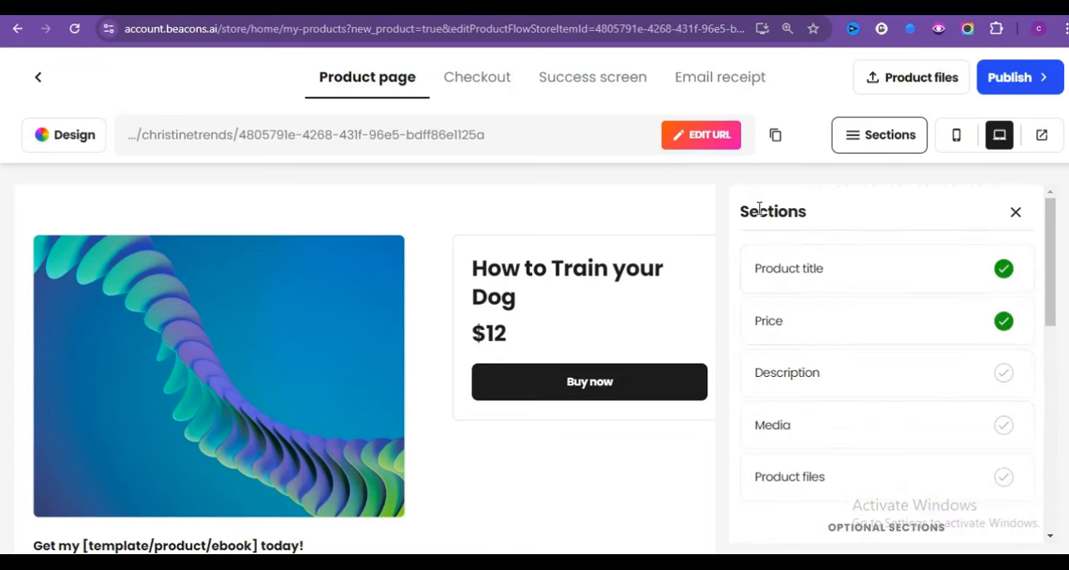
{"action": "mouse_move", "coordinate": [816, 388]}
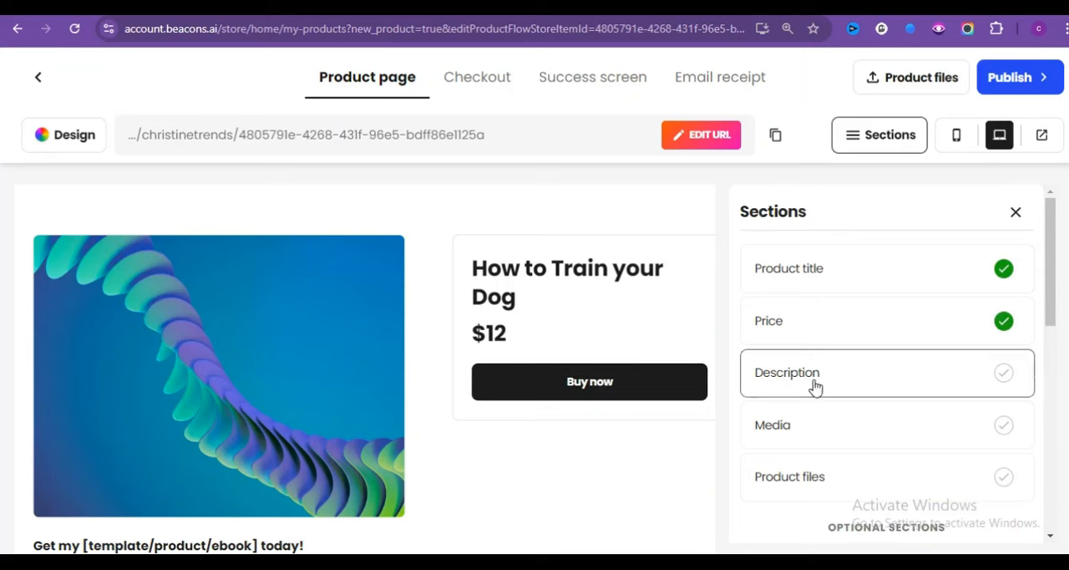
Open the product Description editor and scroll to its bracketed headline.
{"action": "left_click", "coordinate": [787, 373]}
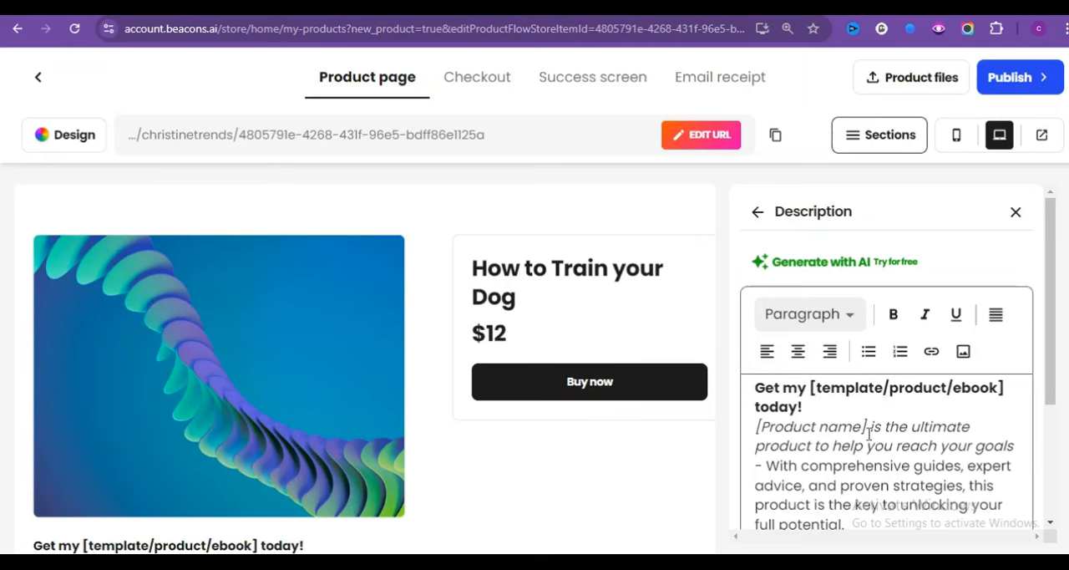
{"action": "scroll", "scroll_direction": "down", "scroll_amount": 3}
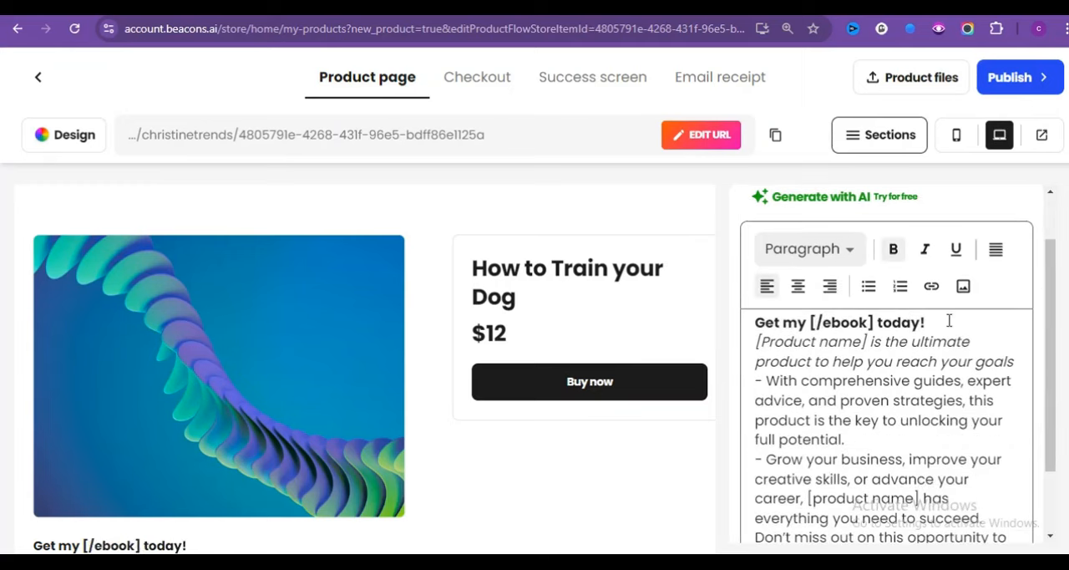
{"action": "scroll", "scroll_direction": "down", "scroll_amount": 3}
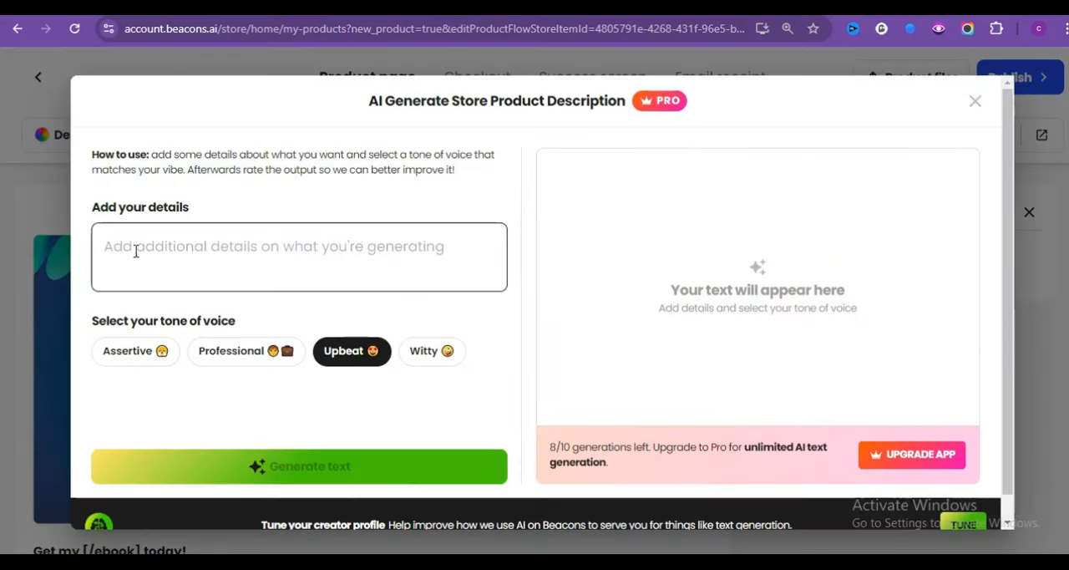
Generate a professional-tone AI description from 'How to train your dog like a pro' and apply it.
{"action": "type", "text": "How to train your dog like a pro"}
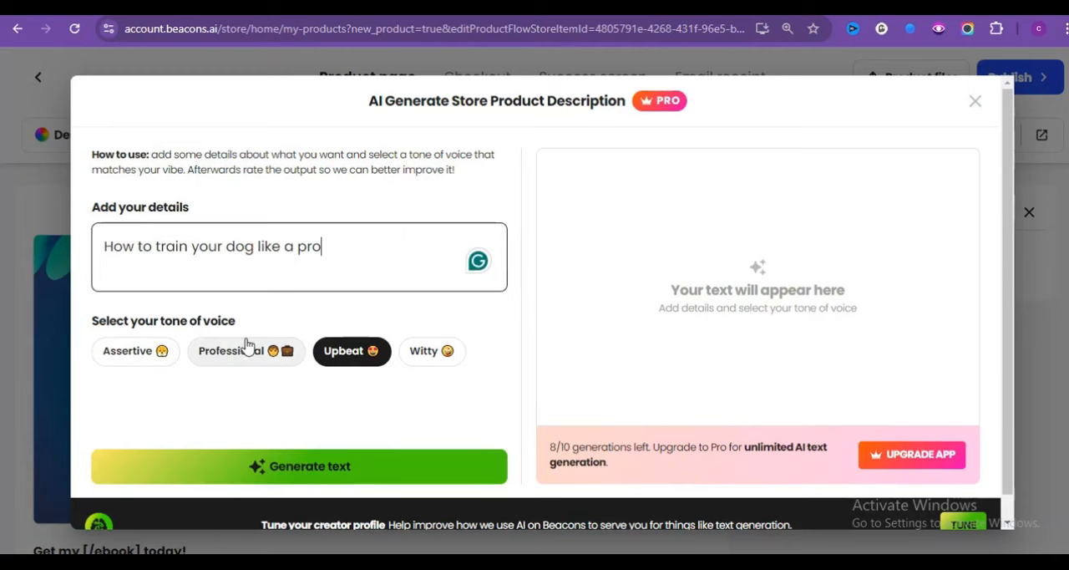
{"action": "left_click", "coordinate": [245, 351]}
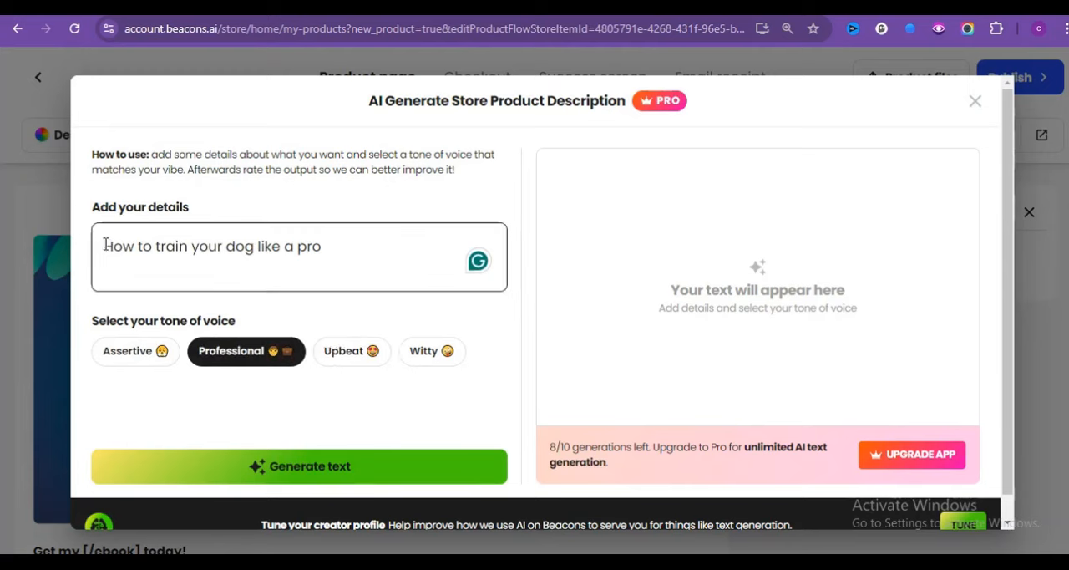
{"action": "left_click", "coordinate": [299, 466]}
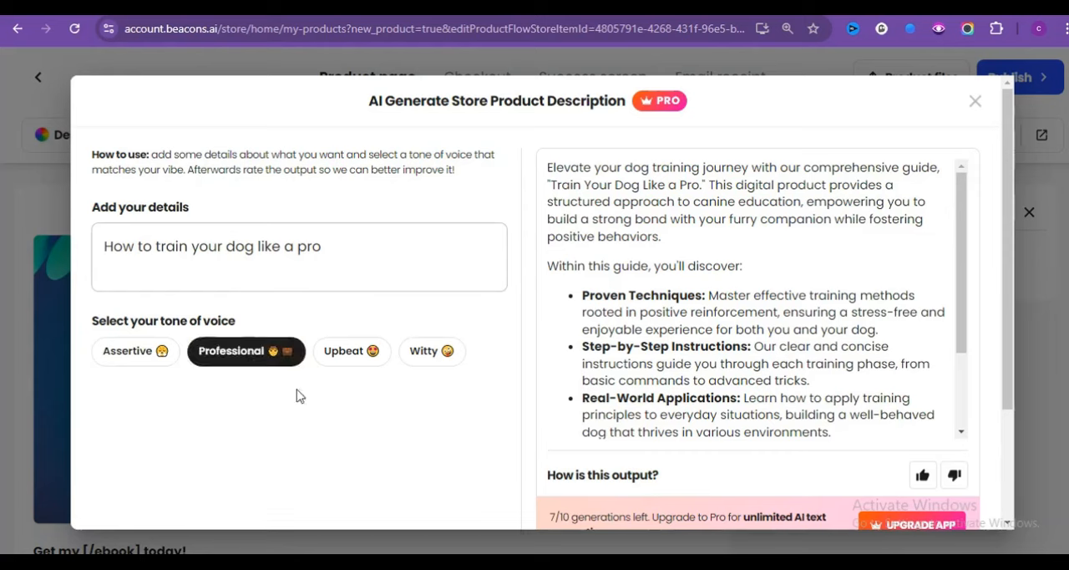
{"action": "mouse_move", "coordinate": [722, 184]}
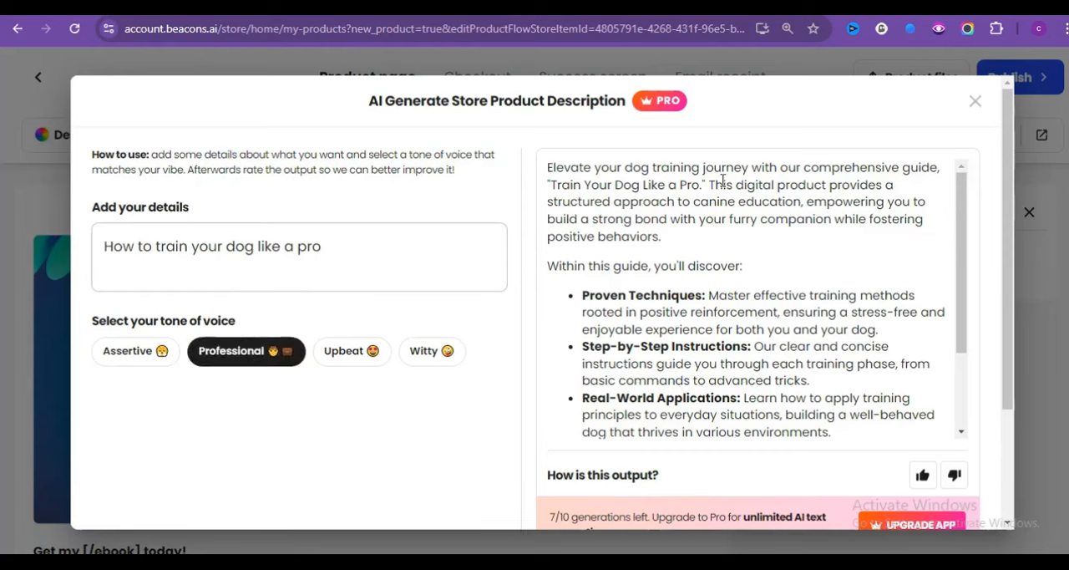
{"action": "mouse_move", "coordinate": [882, 191]}
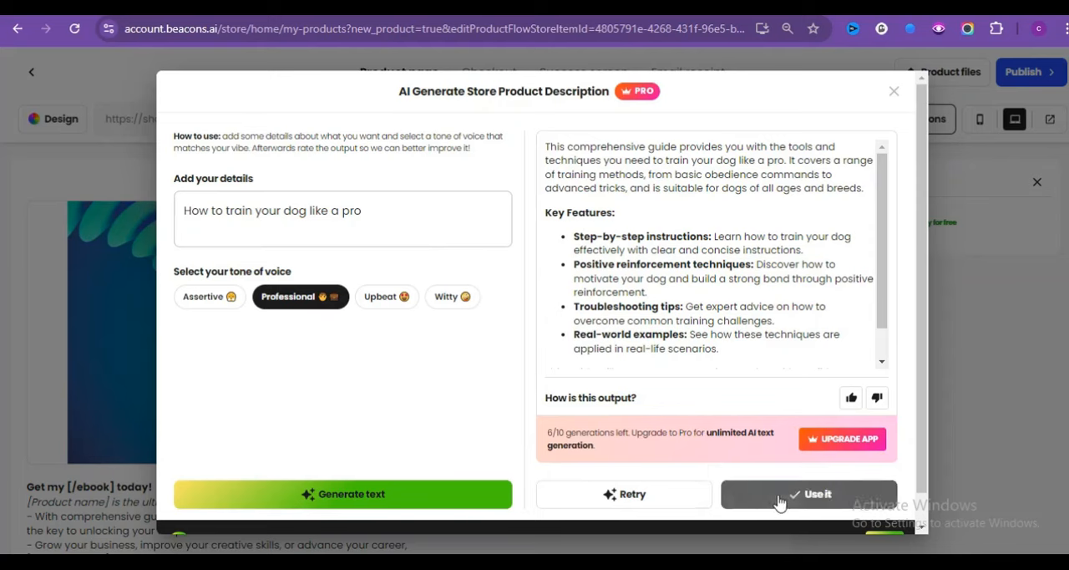
{"action": "left_click", "coordinate": [809, 493]}
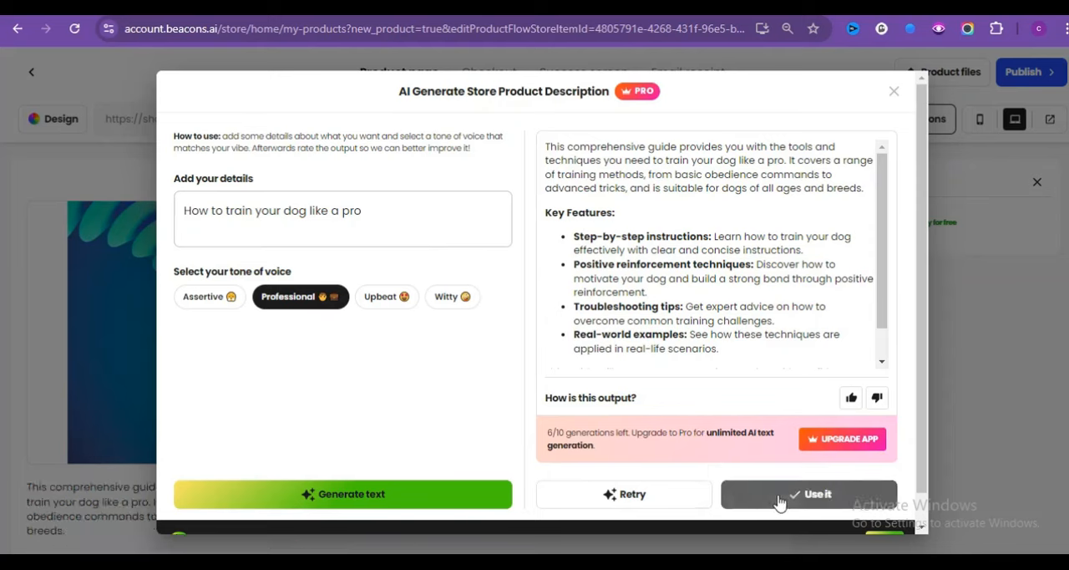
{"action": "left_click", "coordinate": [808, 493]}
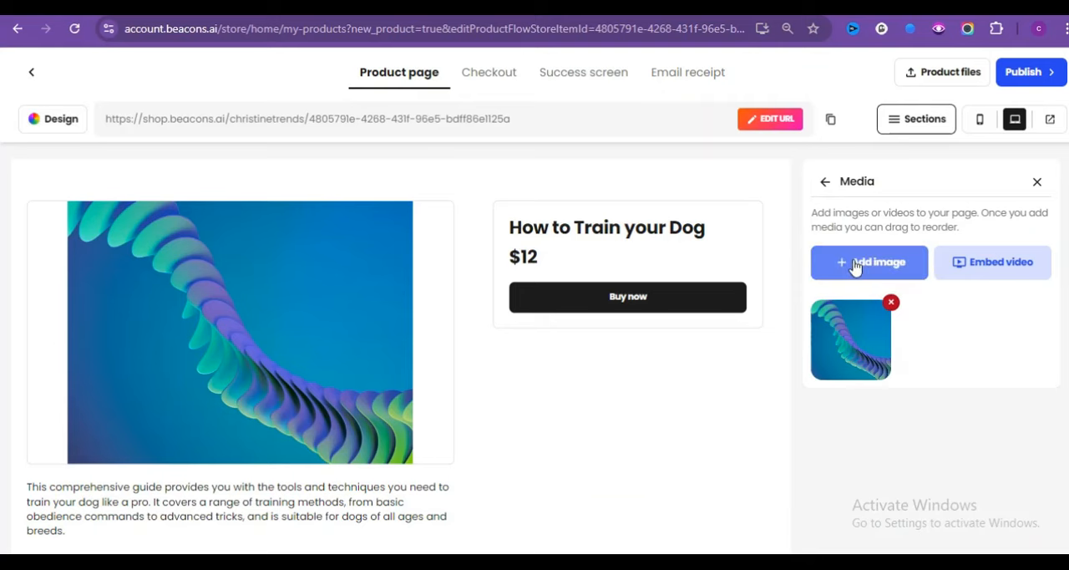
Generate an illustration-style AI image of animals in the garden and use it as product media.
{"action": "left_click", "coordinate": [868, 261]}
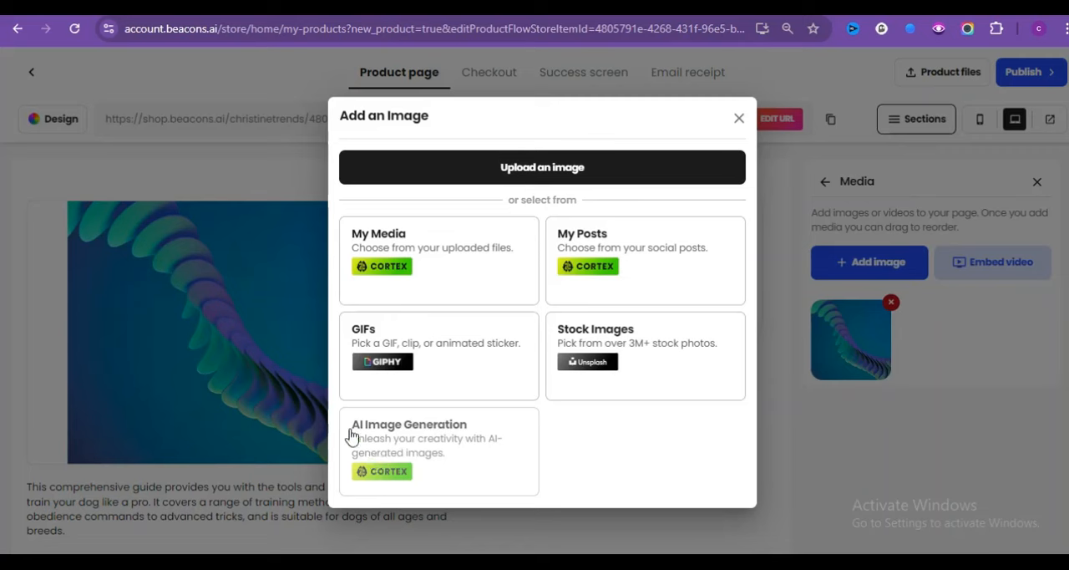
{"action": "mouse_move", "coordinate": [451, 438]}
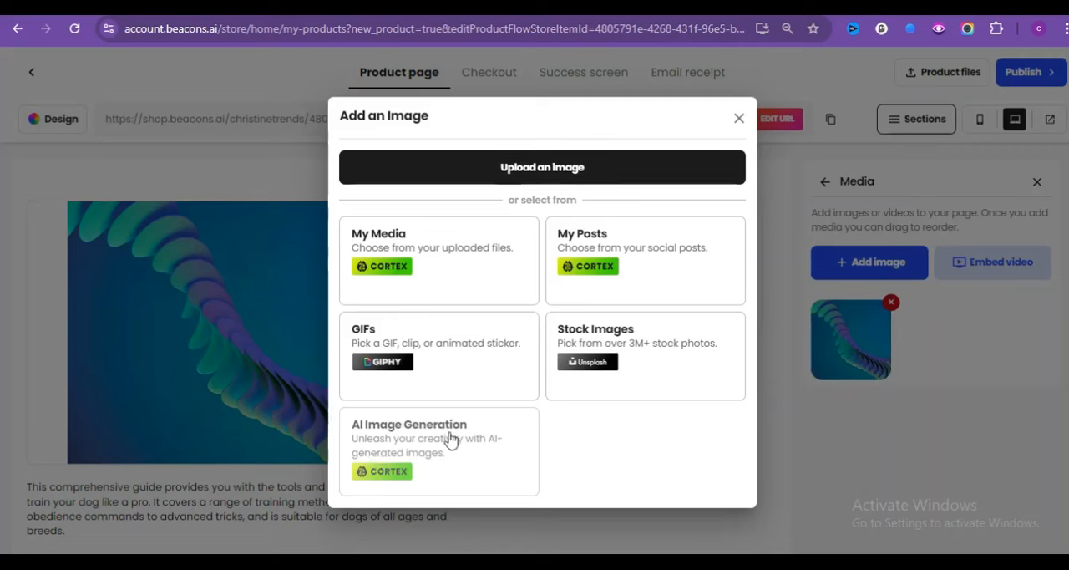
{"action": "left_click", "coordinate": [738, 117]}
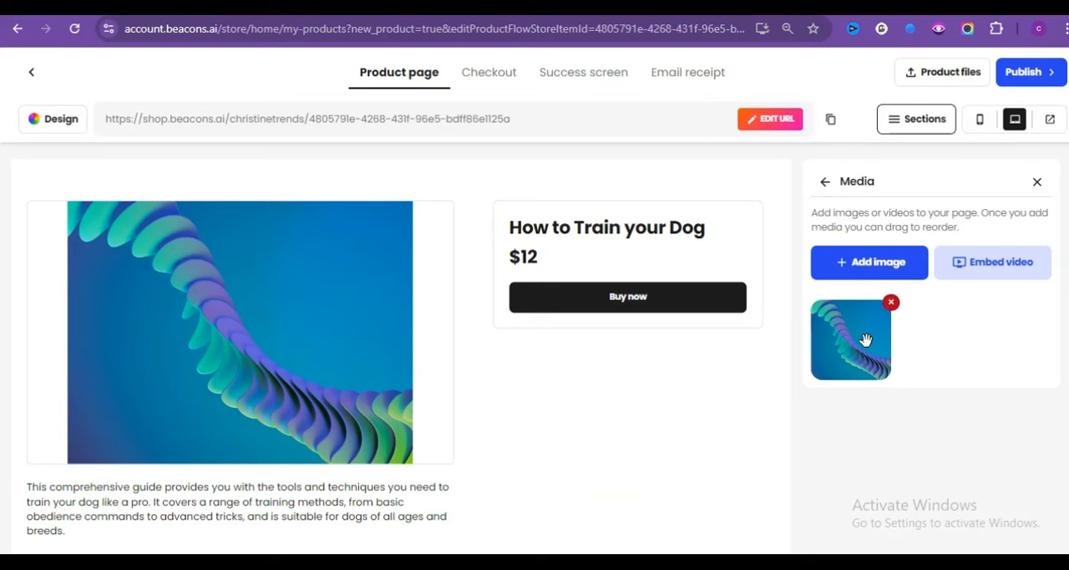
{"action": "left_click", "coordinate": [868, 261]}
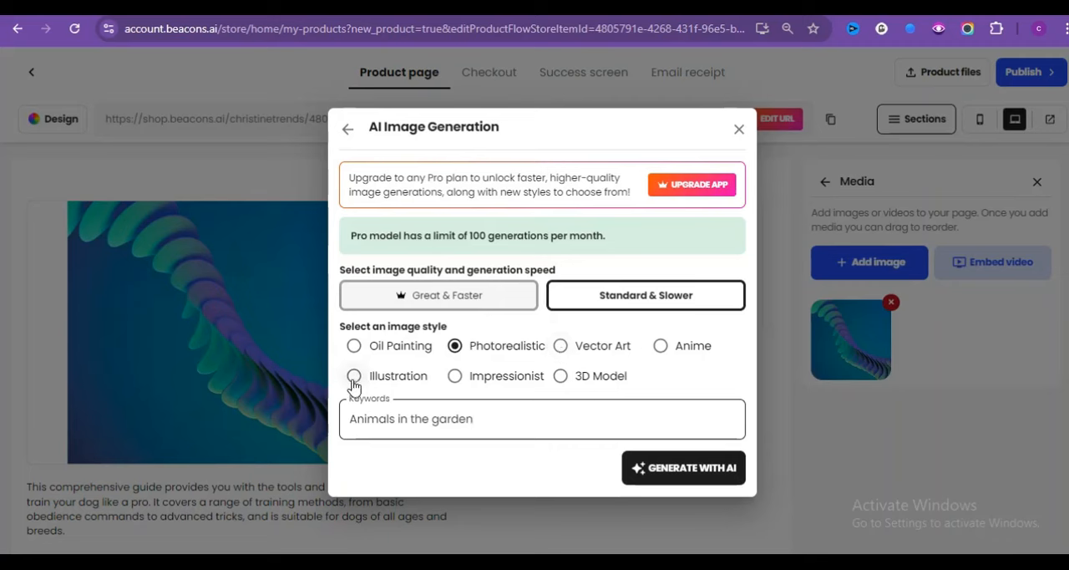
{"action": "left_click", "coordinate": [353, 376]}
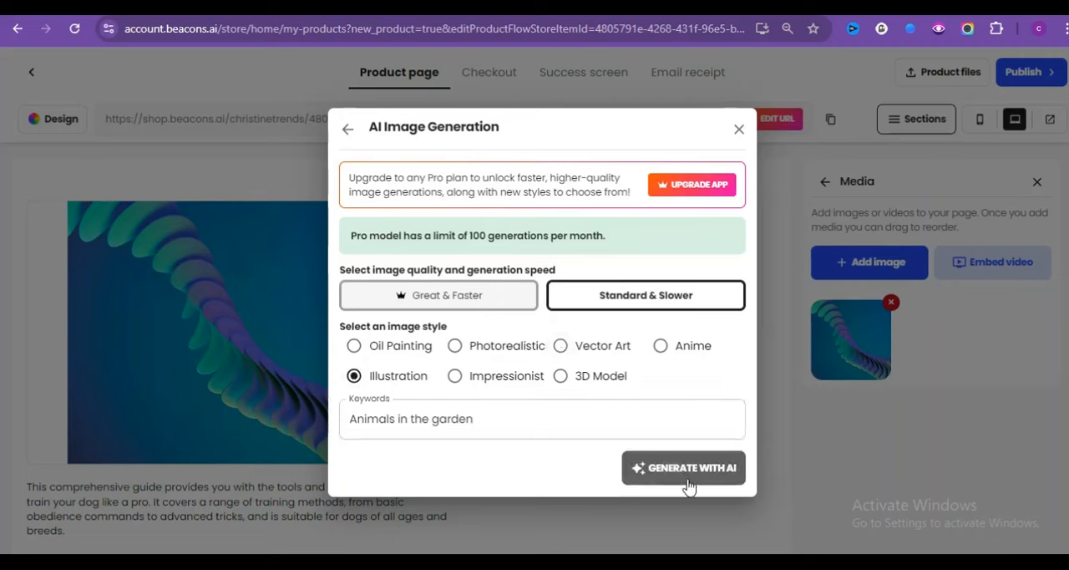
{"action": "left_click", "coordinate": [683, 467]}
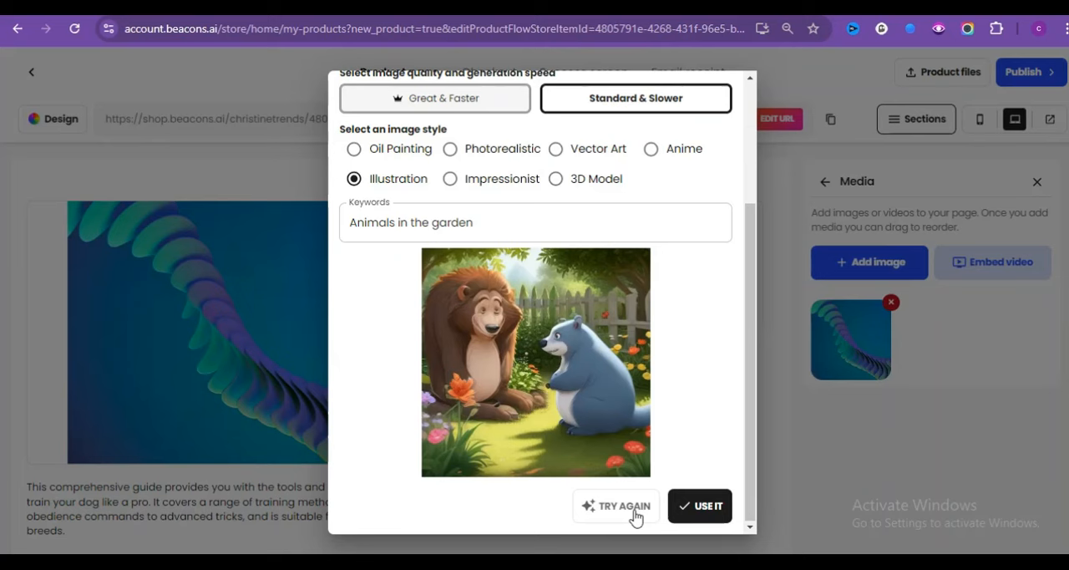
{"action": "mouse_move", "coordinate": [536, 331]}
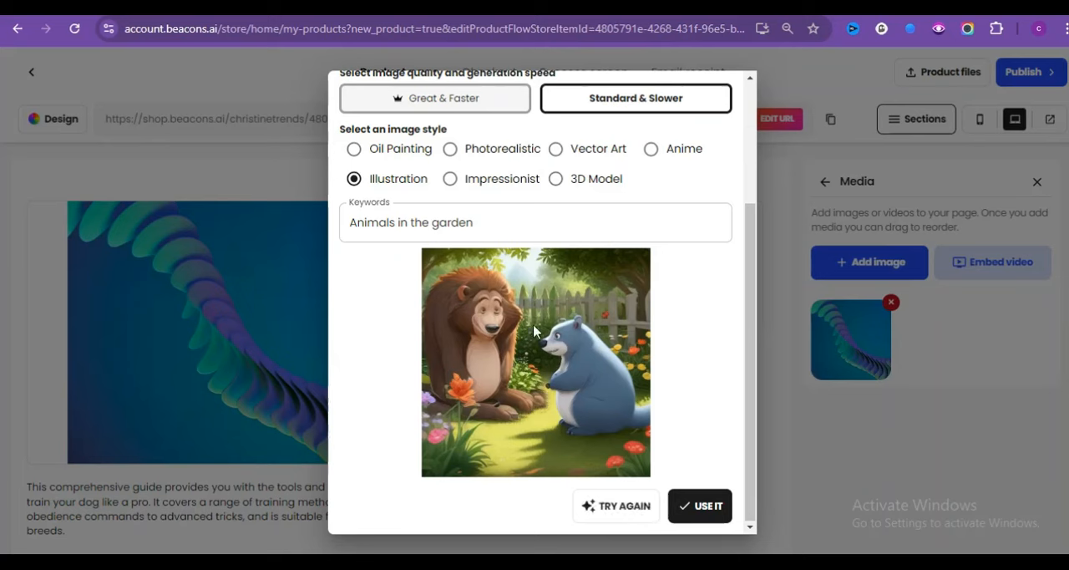
{"action": "left_click", "coordinate": [699, 506]}
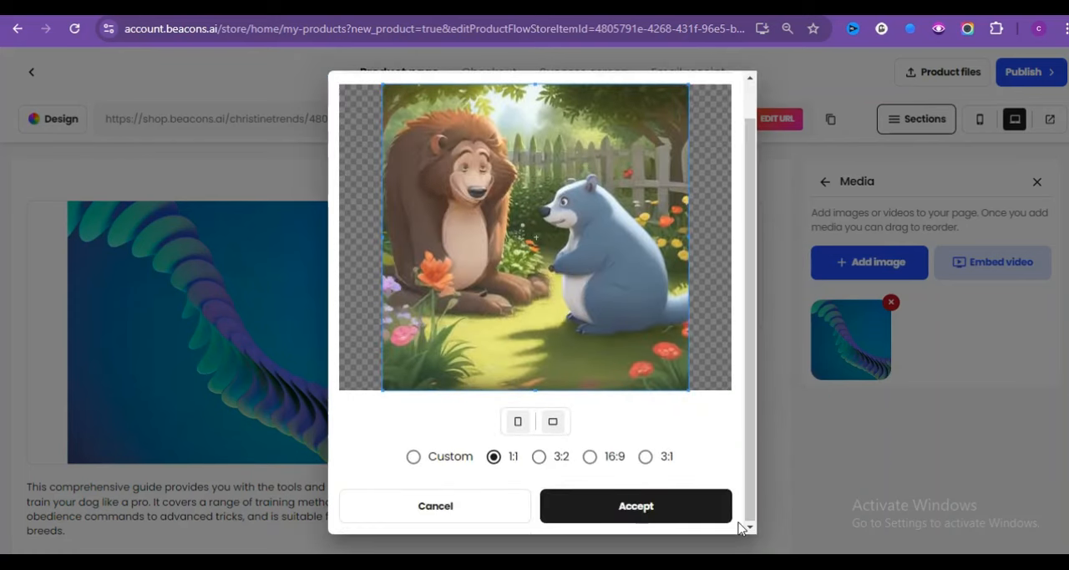
{"action": "mouse_move", "coordinate": [623, 507]}
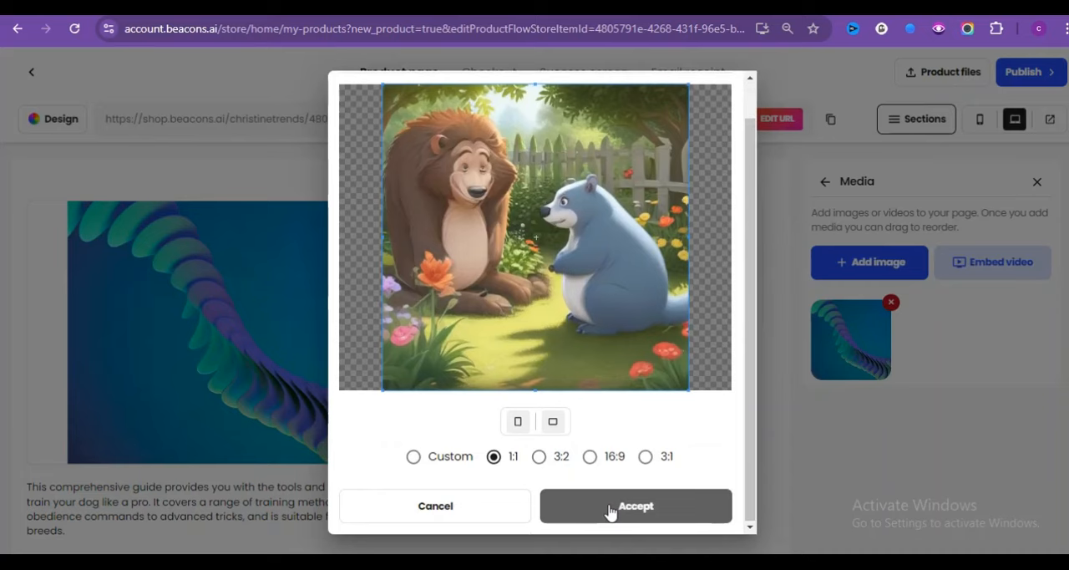
Accept the square crop, then generate Ideogram images from 'Pets in a garden with "How to Train your Dog"'.
{"action": "left_click", "coordinate": [636, 505]}
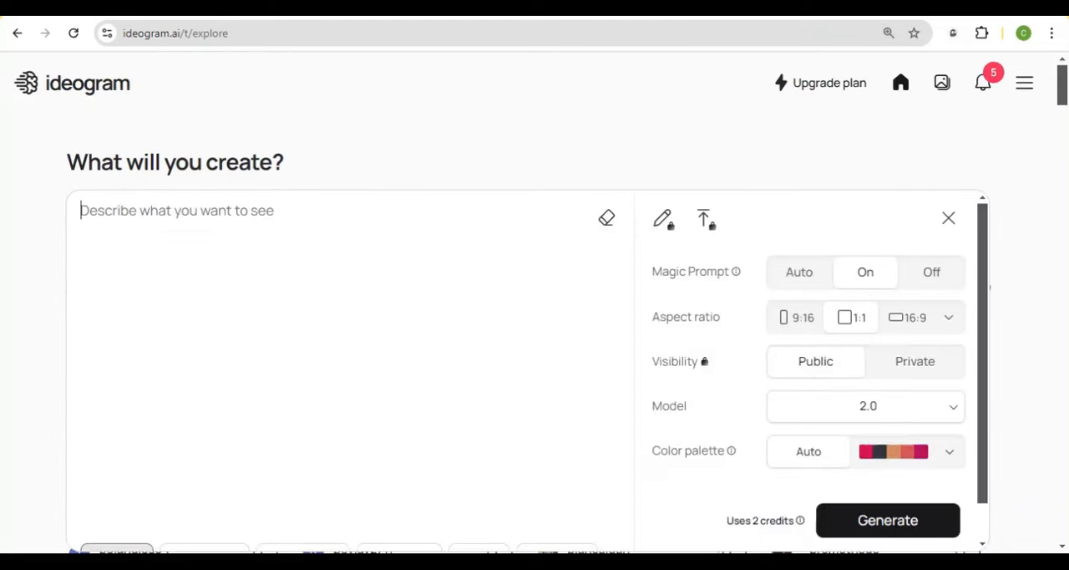
{"action": "type", "text": "Pets in a garden with"}
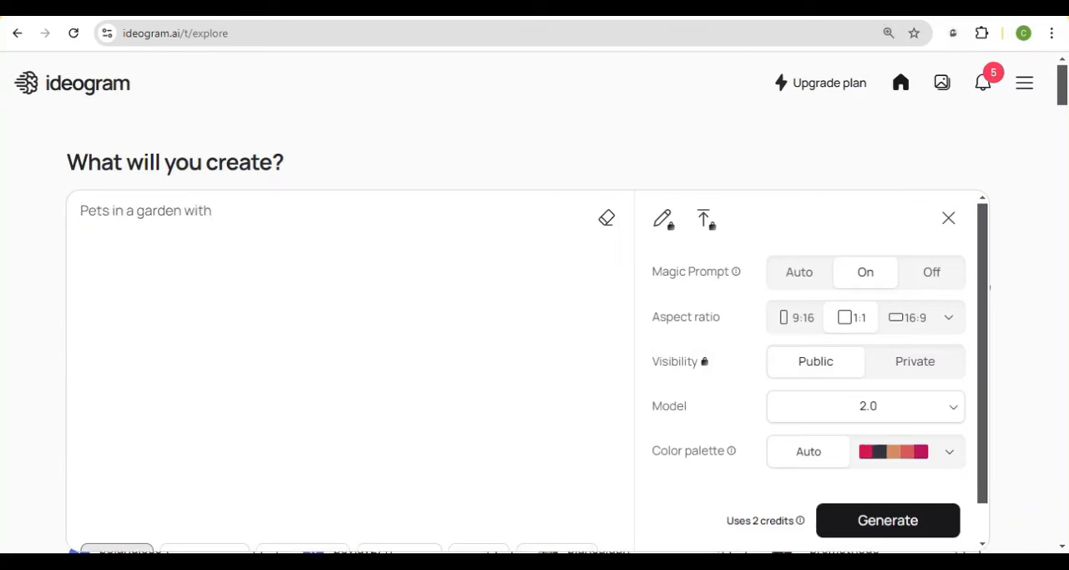
{"action": "type", "text": "\"How to Train your Dog\""}
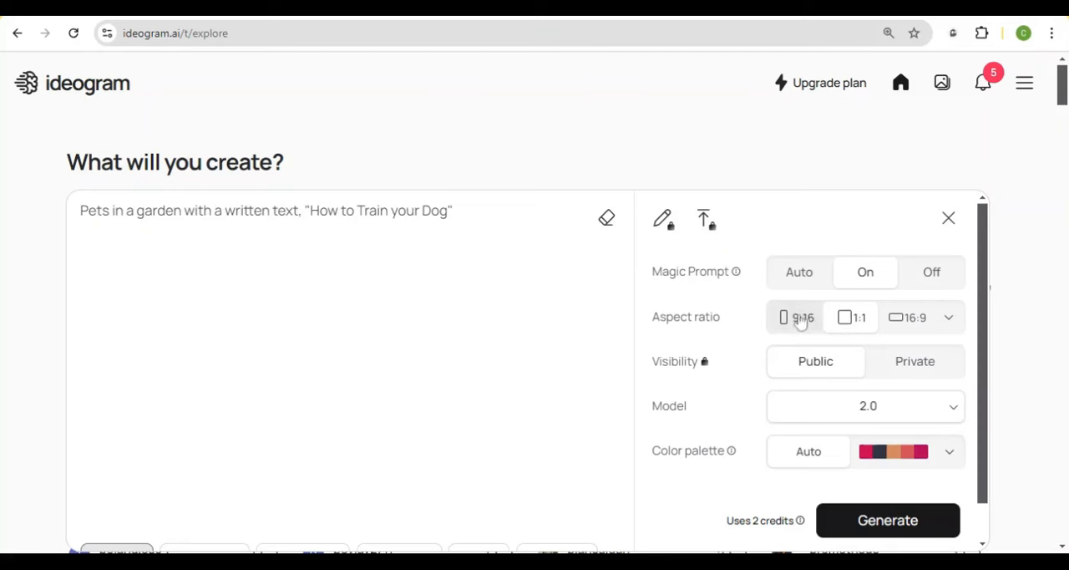
{"action": "mouse_move", "coordinate": [833, 327]}
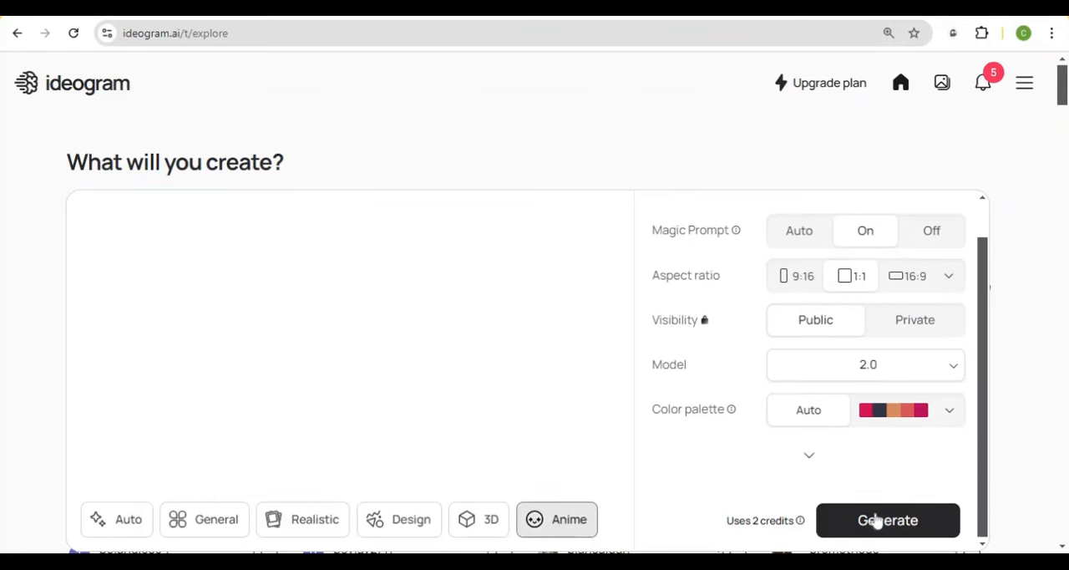
{"action": "mouse_move", "coordinate": [842, 525]}
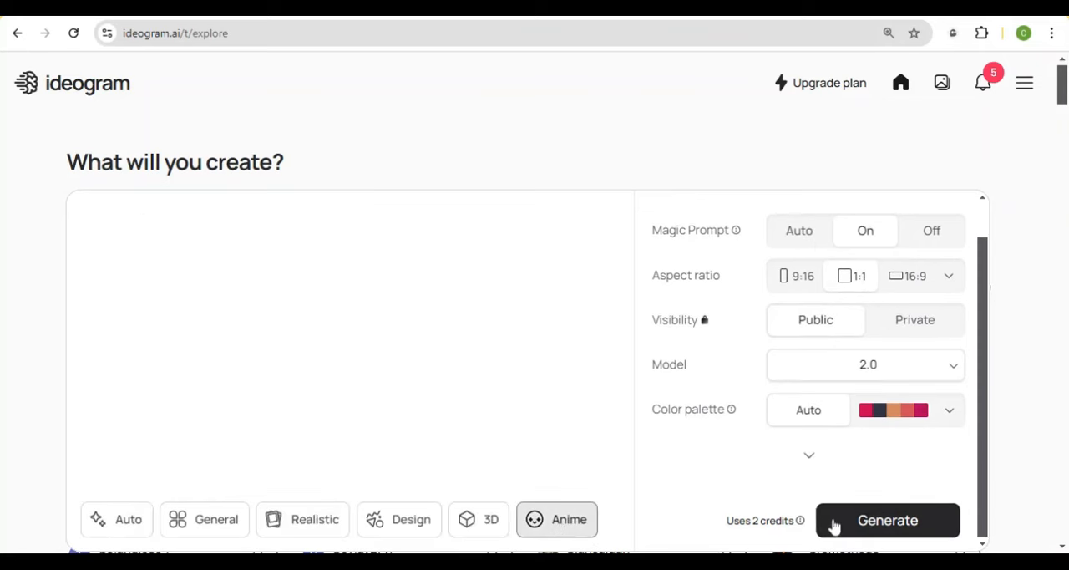
{"action": "left_click", "coordinate": [887, 521]}
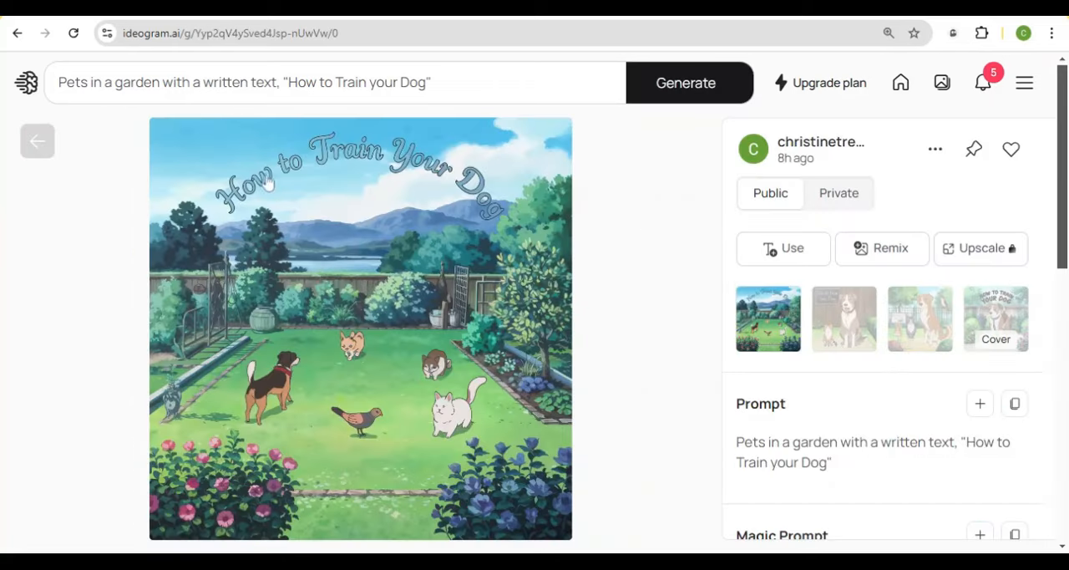
{"action": "mouse_move", "coordinate": [840, 319]}
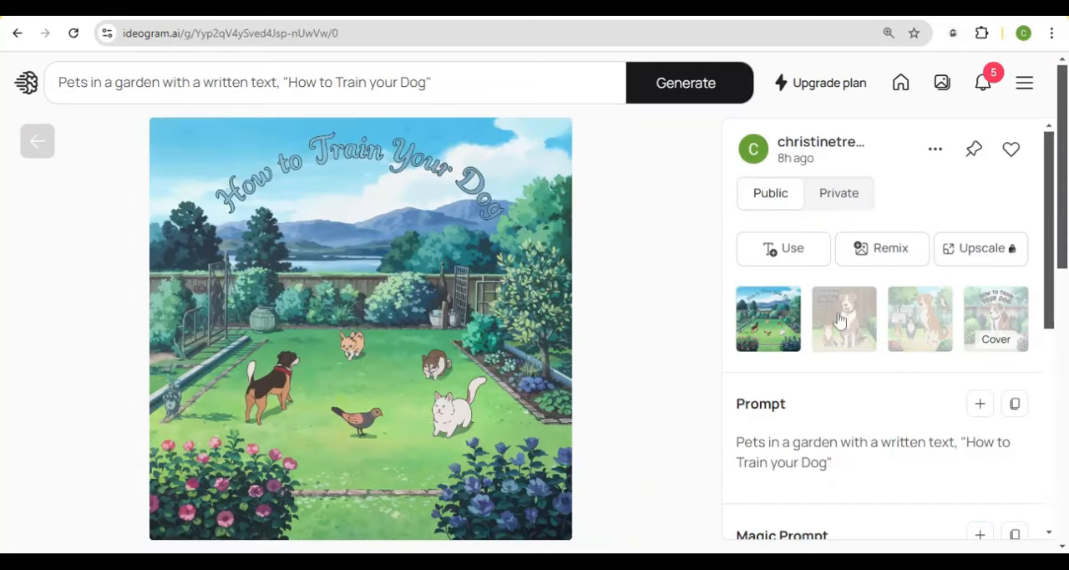
Browse the generated variants and open the options menu for the fourth dog image.
{"action": "left_click", "coordinate": [843, 319]}
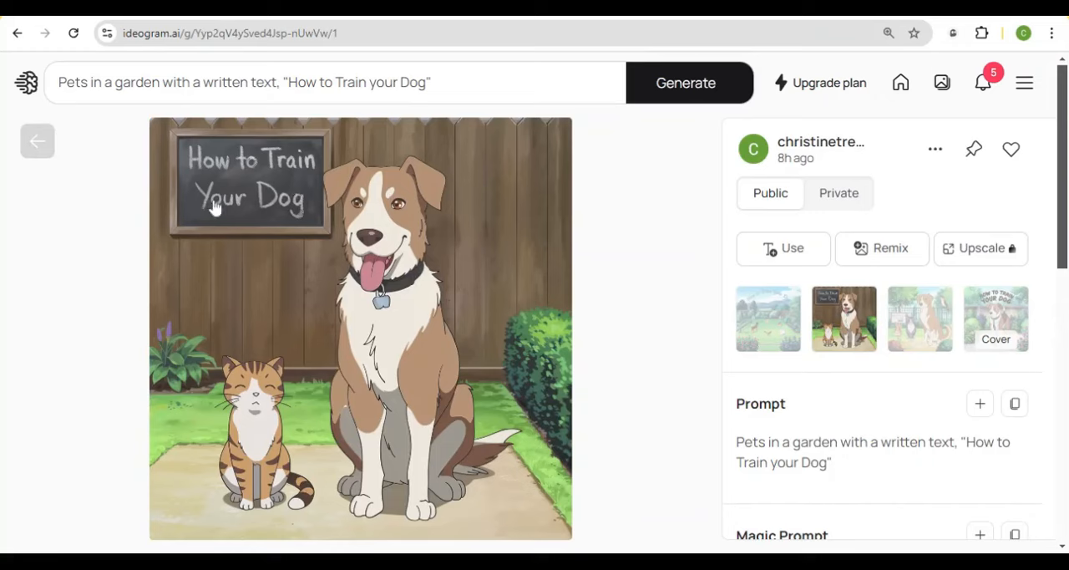
{"action": "mouse_move", "coordinate": [735, 334]}
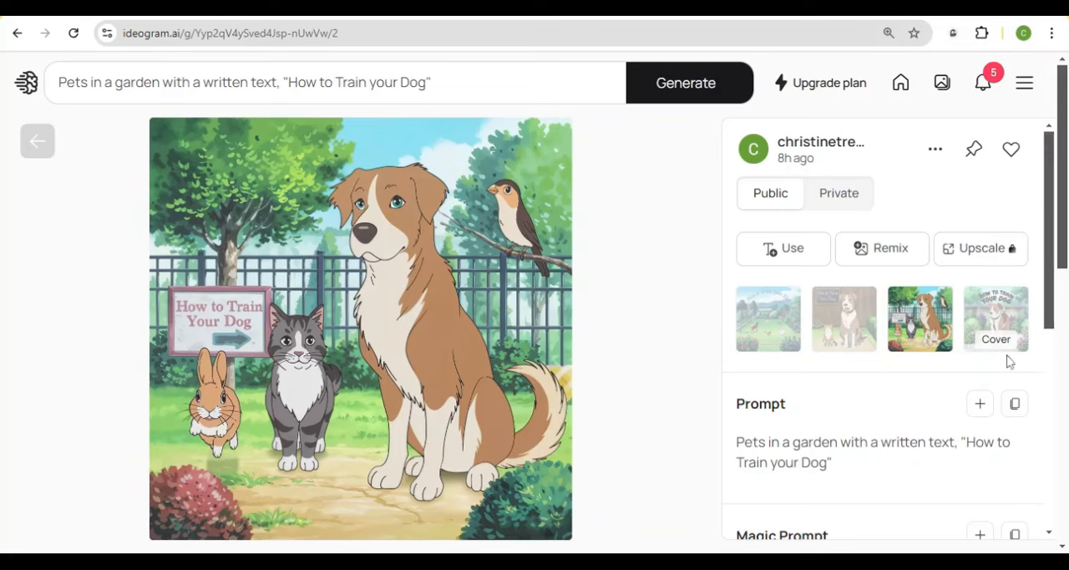
{"action": "left_click", "coordinate": [996, 319]}
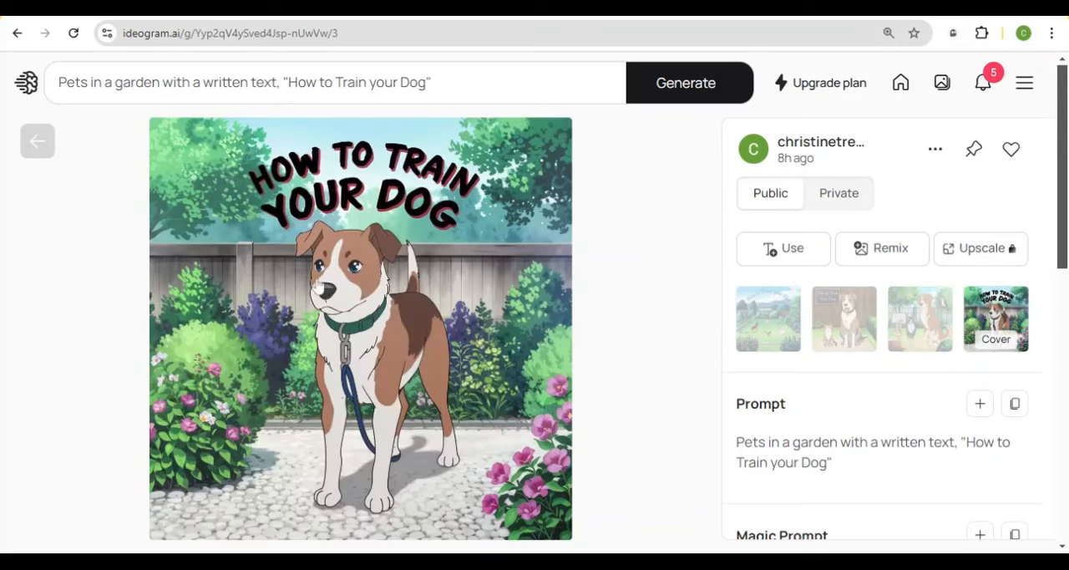
{"action": "left_click", "coordinate": [935, 150]}
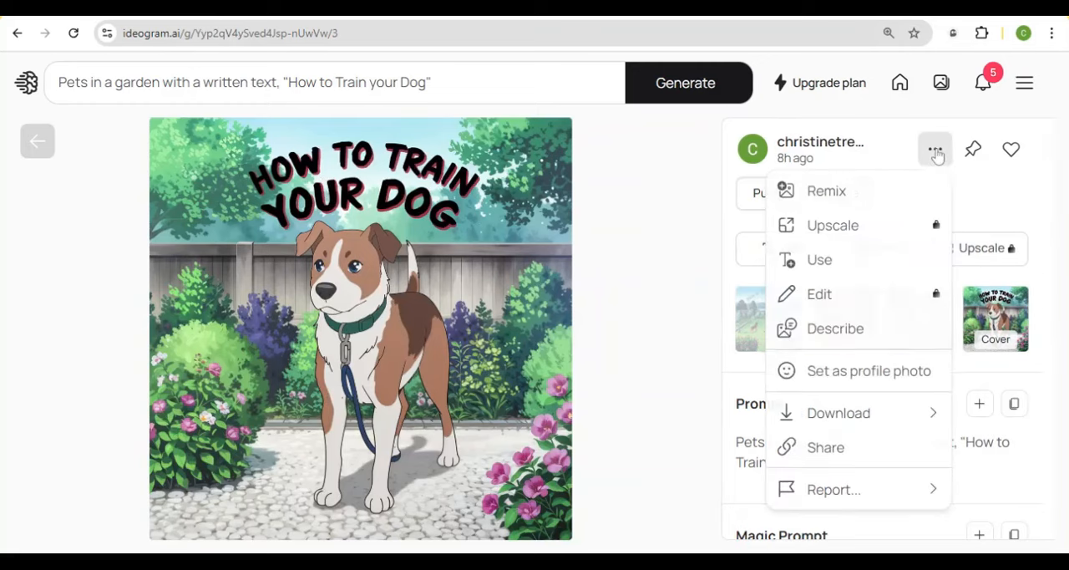
{"action": "mouse_move", "coordinate": [940, 167]}
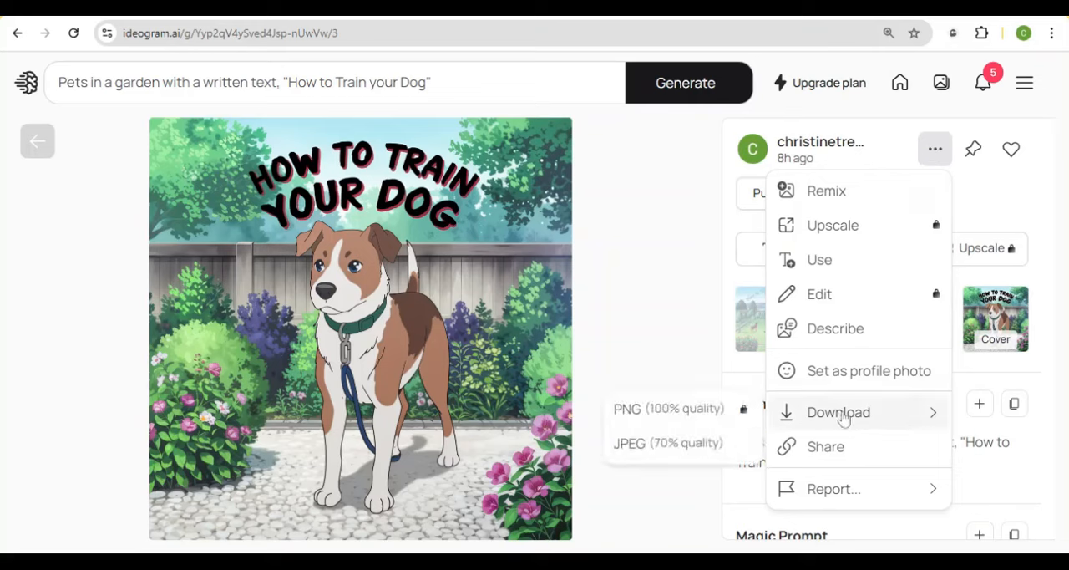
{"action": "mouse_move", "coordinate": [663, 450]}
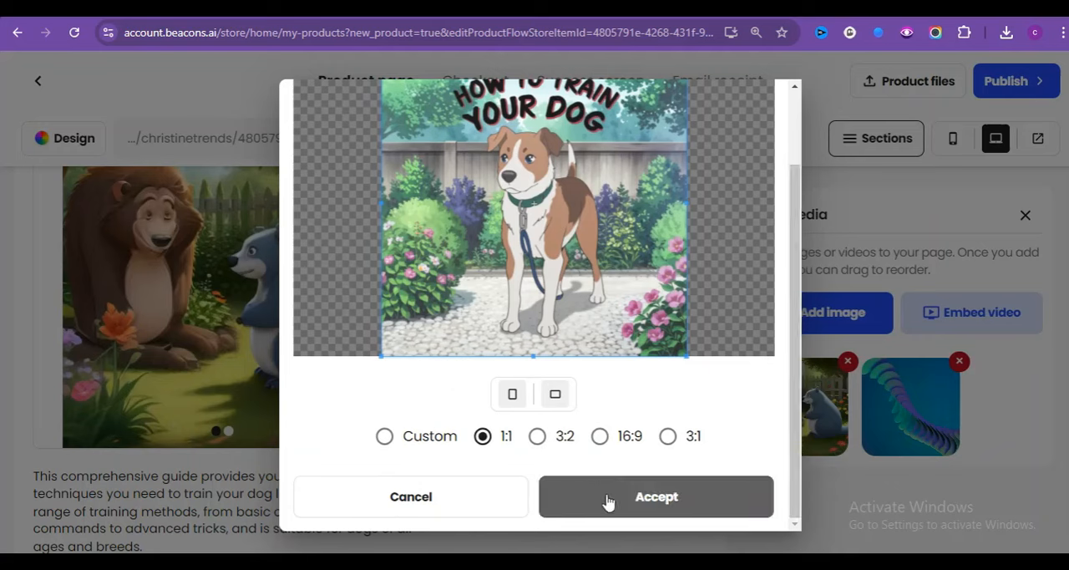
Accept the dog image's square crop and delete the abstract wave and lion-and-bear images.
{"action": "left_click", "coordinate": [657, 496]}
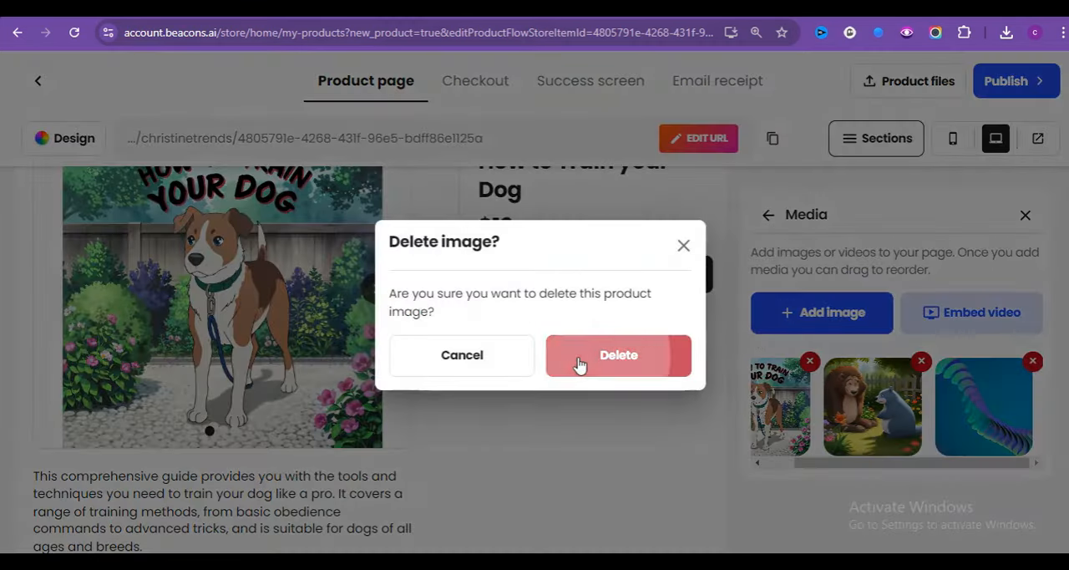
{"action": "left_click", "coordinate": [618, 355]}
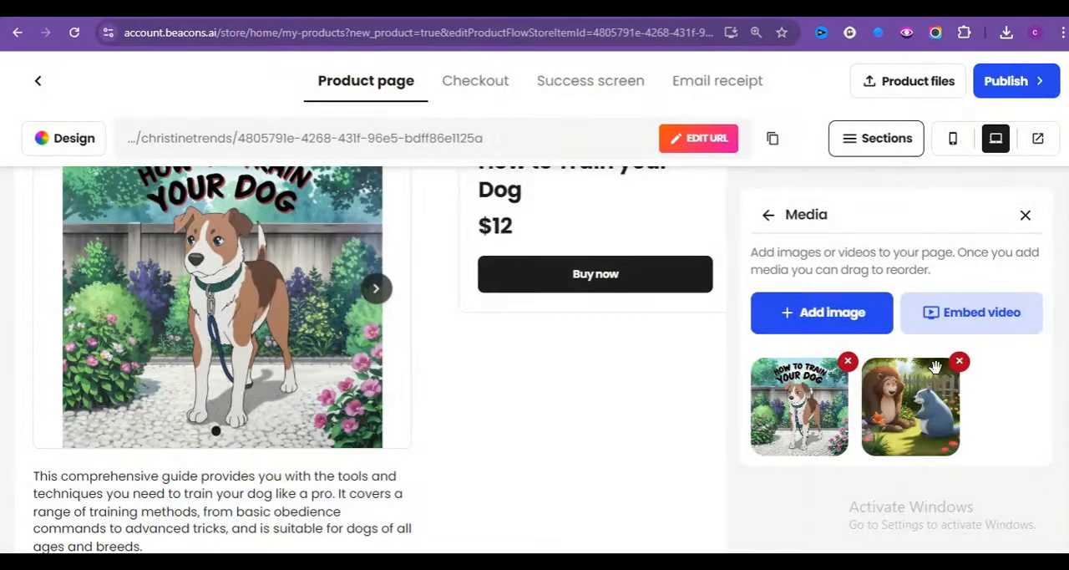
{"action": "left_click", "coordinate": [960, 360]}
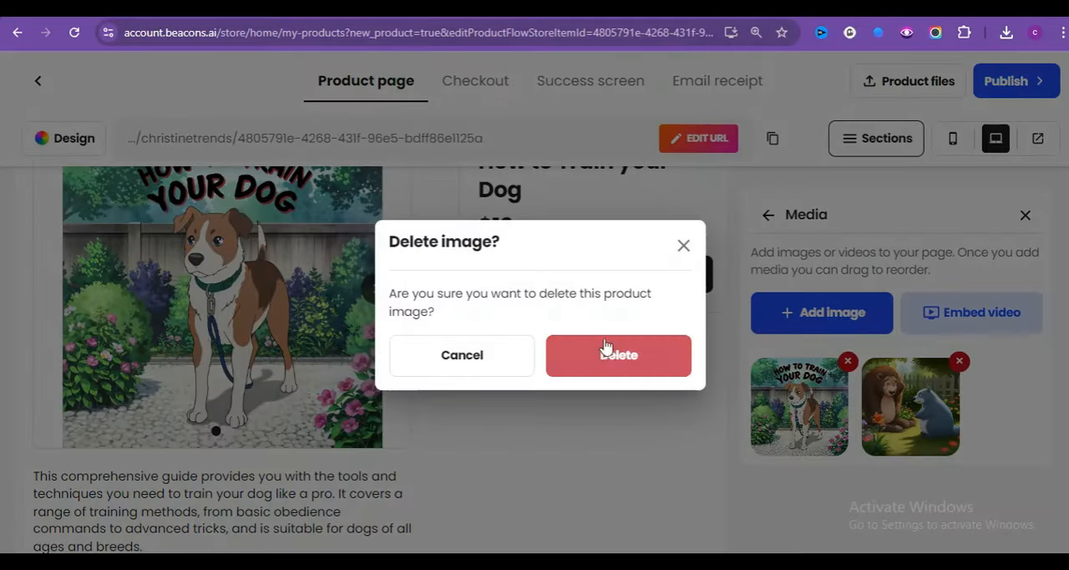
{"action": "left_click", "coordinate": [618, 355]}
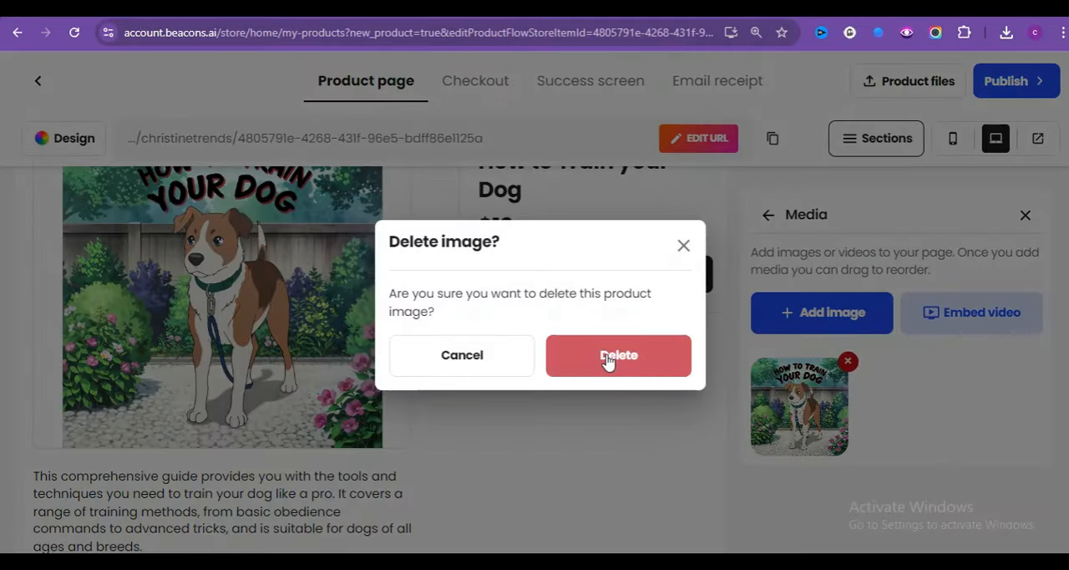
{"action": "left_click", "coordinate": [618, 355]}
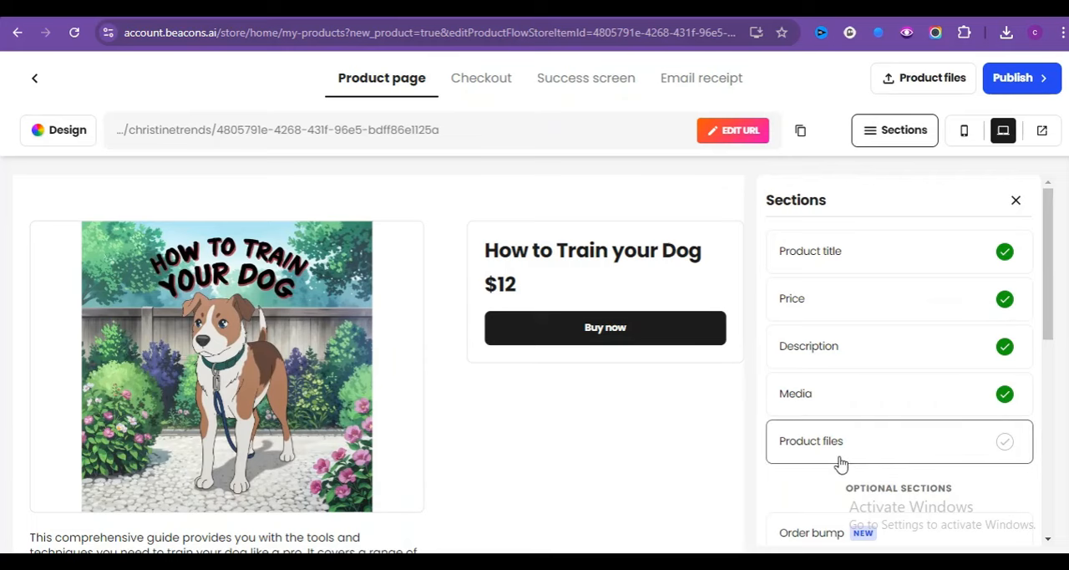
Open Product files and start uploading the ebook customers receive.
{"action": "left_click", "coordinate": [811, 441]}
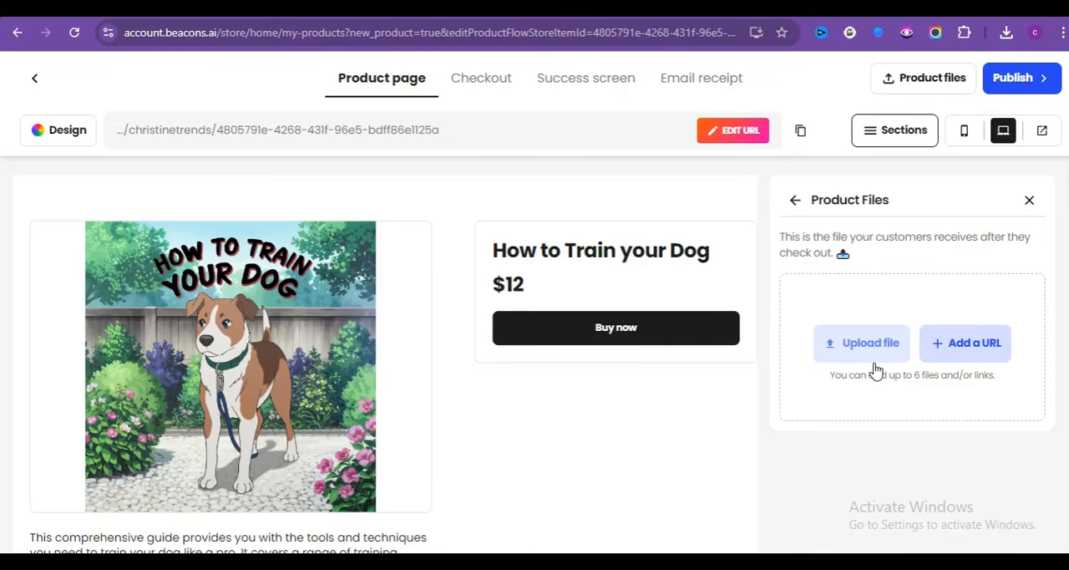
{"action": "left_click", "coordinate": [861, 343]}
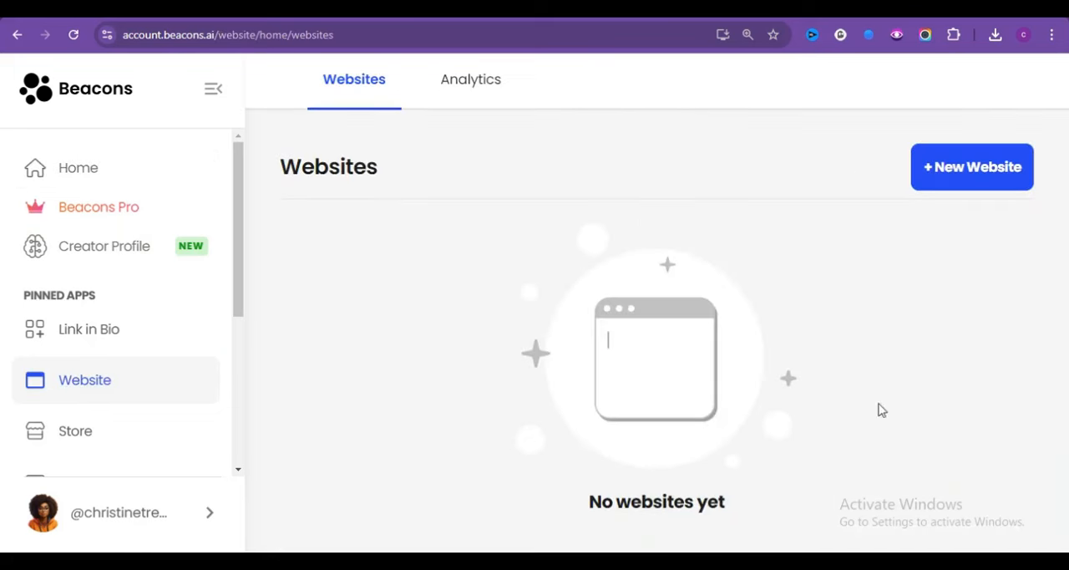
Create a new website, previewing and then using the A Storefront template.
{"action": "left_click", "coordinate": [972, 166]}
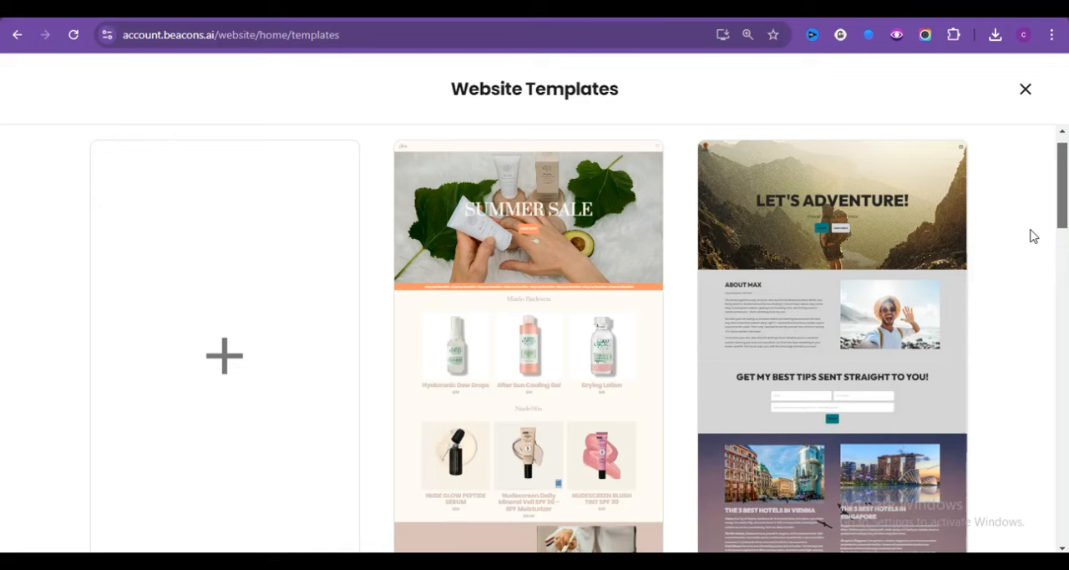
{"action": "scroll", "scroll_direction": "down", "scroll_amount": 3}
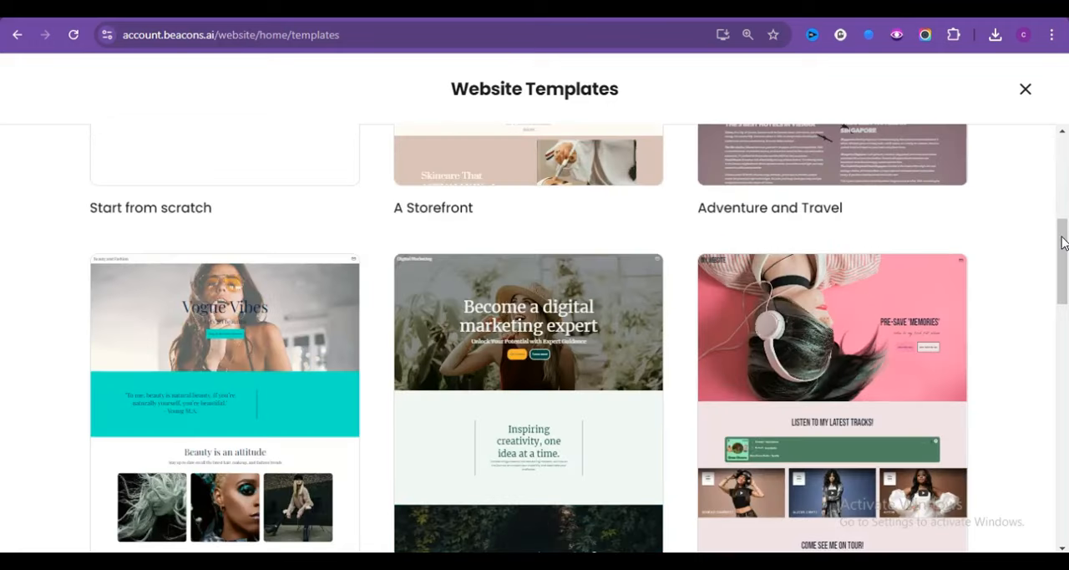
{"action": "scroll", "scroll_direction": "down", "scroll_amount": 3}
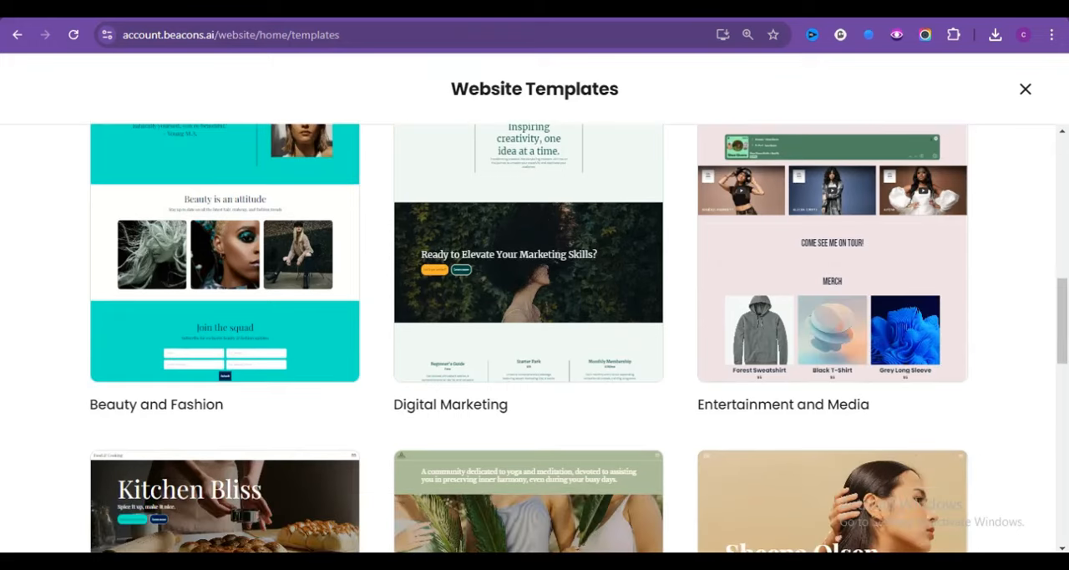
{"action": "scroll", "scroll_direction": "down", "scroll_amount": 3}
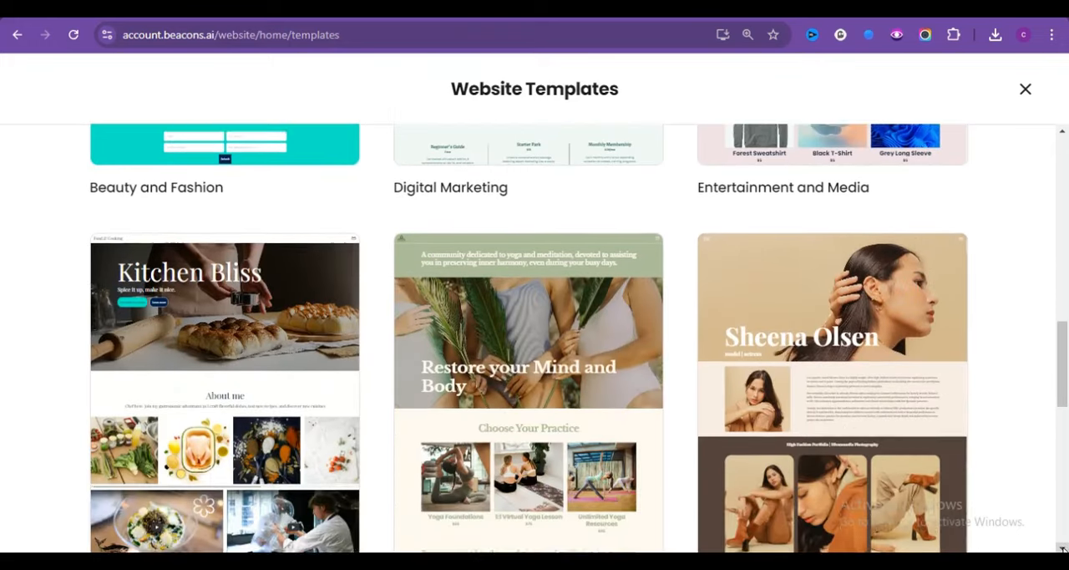
{"action": "scroll", "scroll_direction": "down", "scroll_amount": 3}
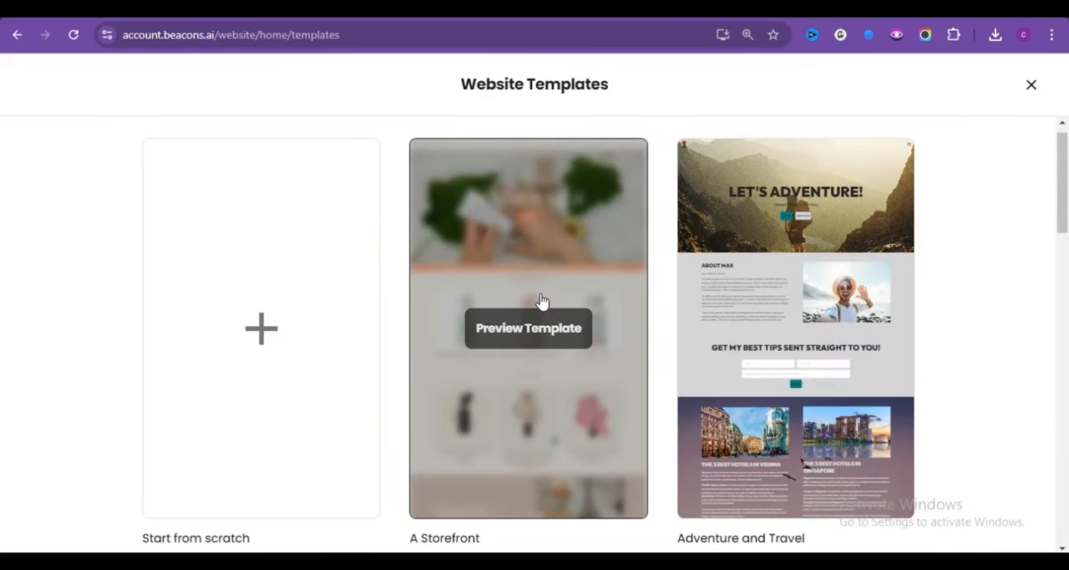
{"action": "mouse_move", "coordinate": [528, 336]}
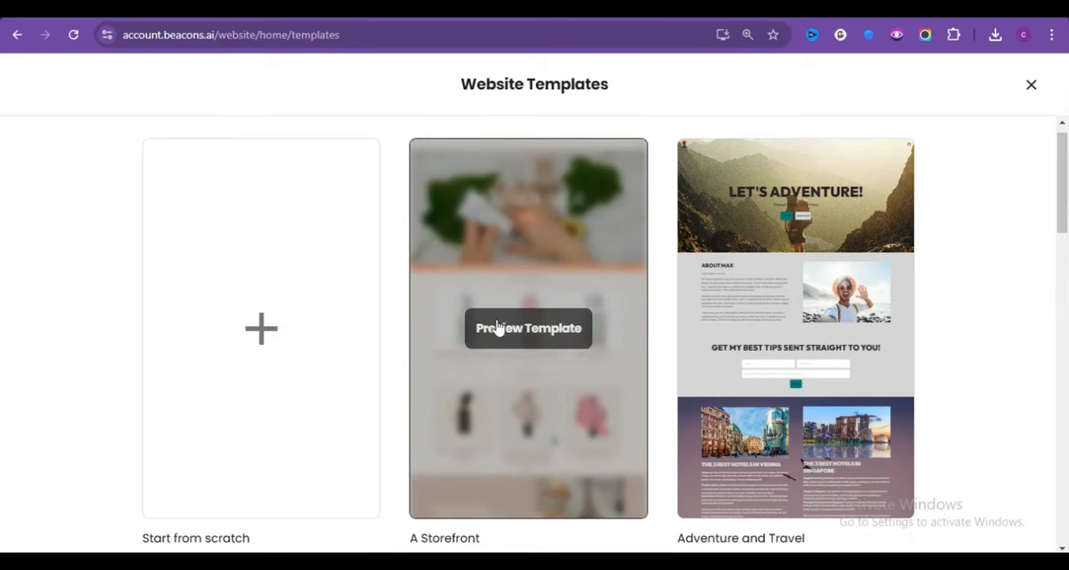
{"action": "left_click", "coordinate": [528, 329]}
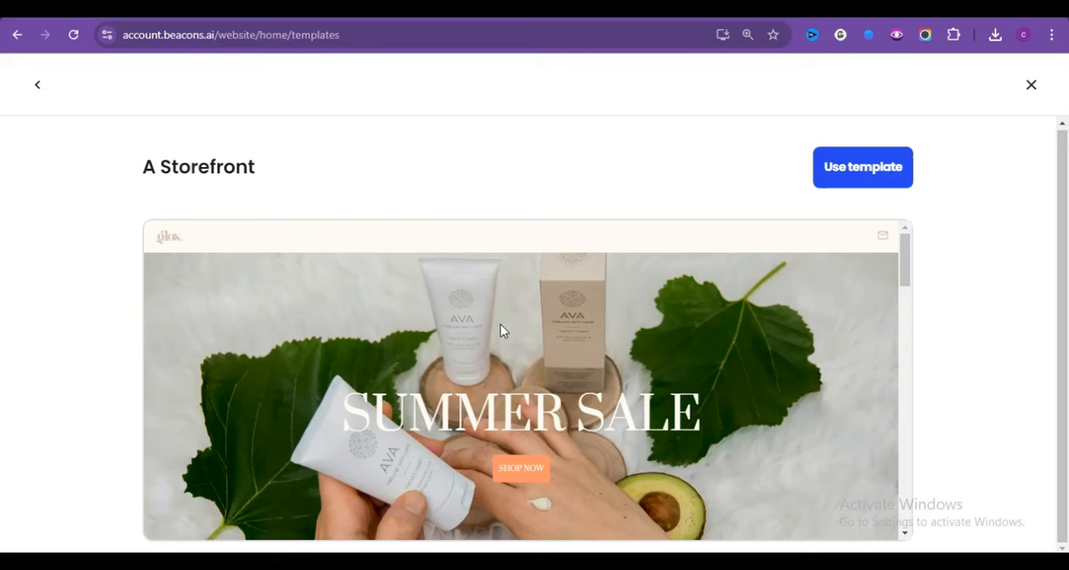
{"action": "scroll", "scroll_direction": "down", "scroll_amount": 3}
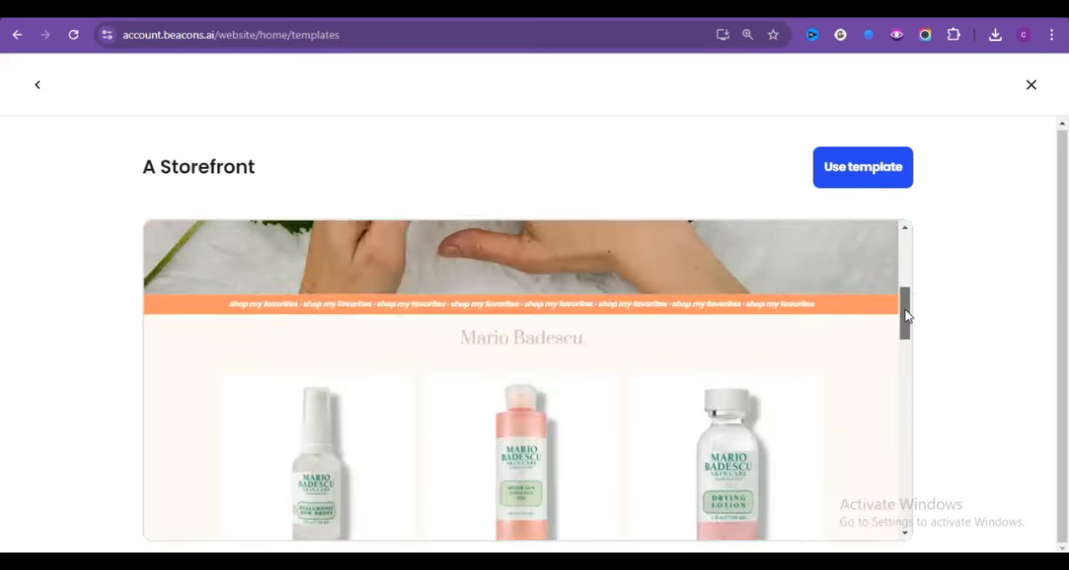
{"action": "left_click", "coordinate": [863, 166]}
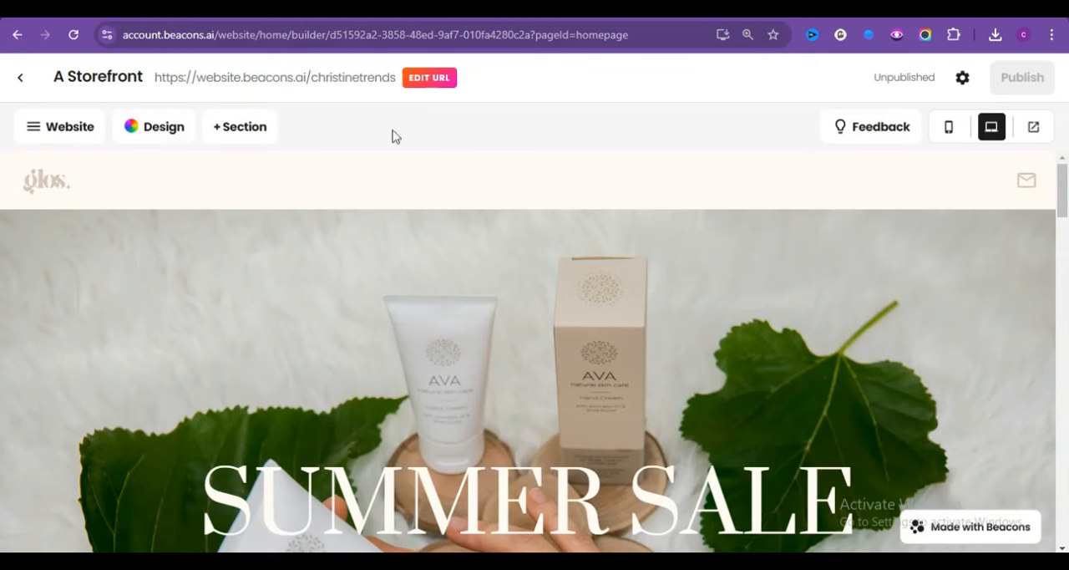
{"action": "mouse_move", "coordinate": [34, 130]}
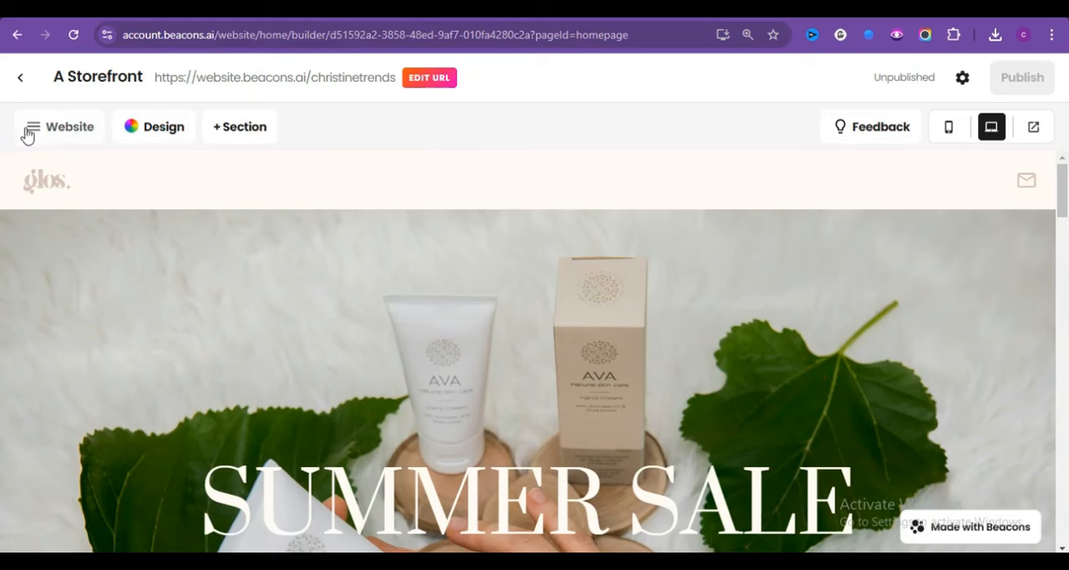
{"action": "left_click", "coordinate": [59, 126]}
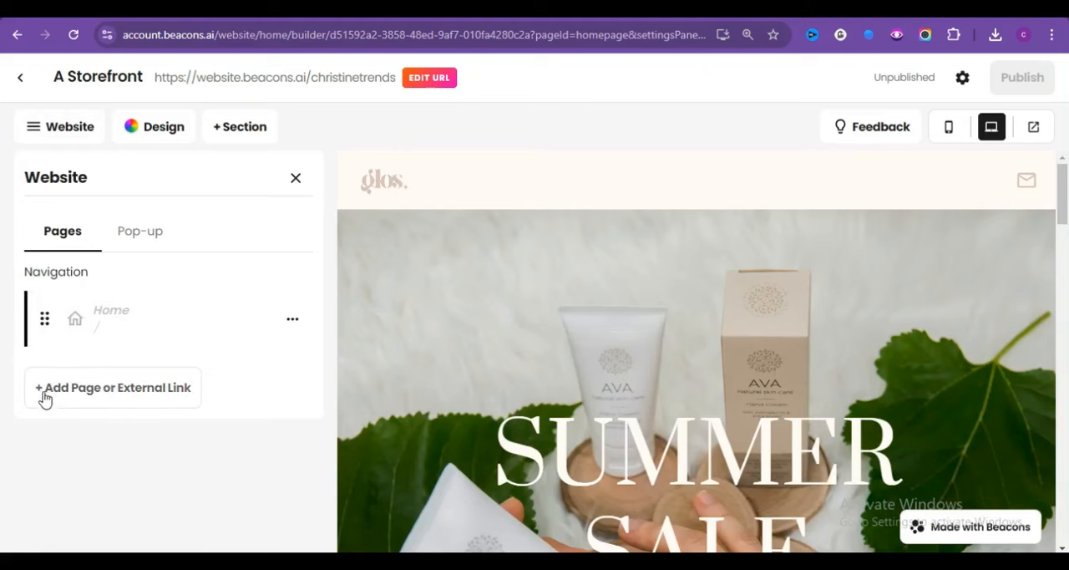
{"action": "mouse_move", "coordinate": [143, 375]}
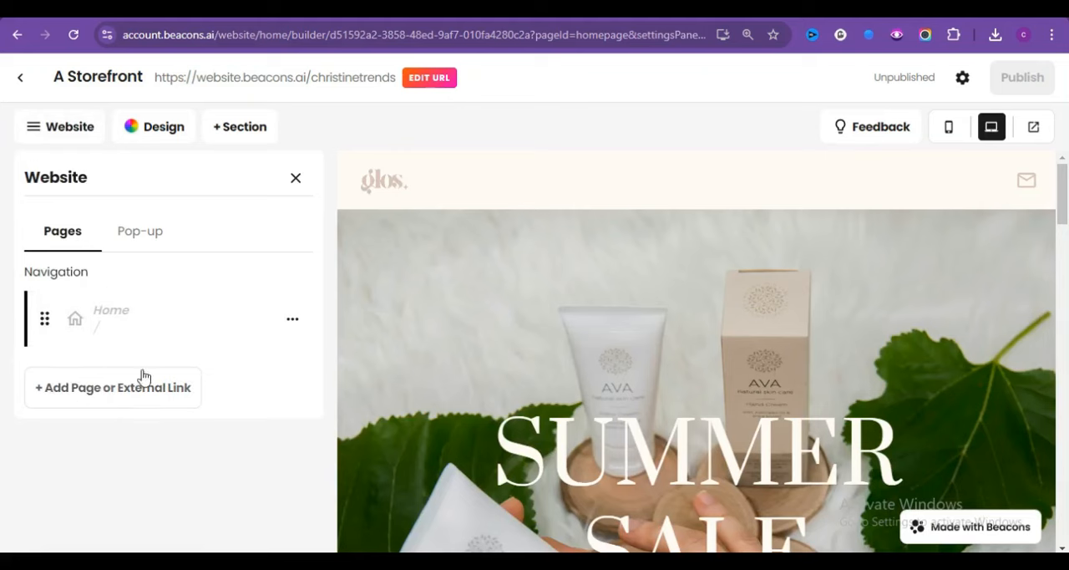
{"action": "mouse_move", "coordinate": [134, 241]}
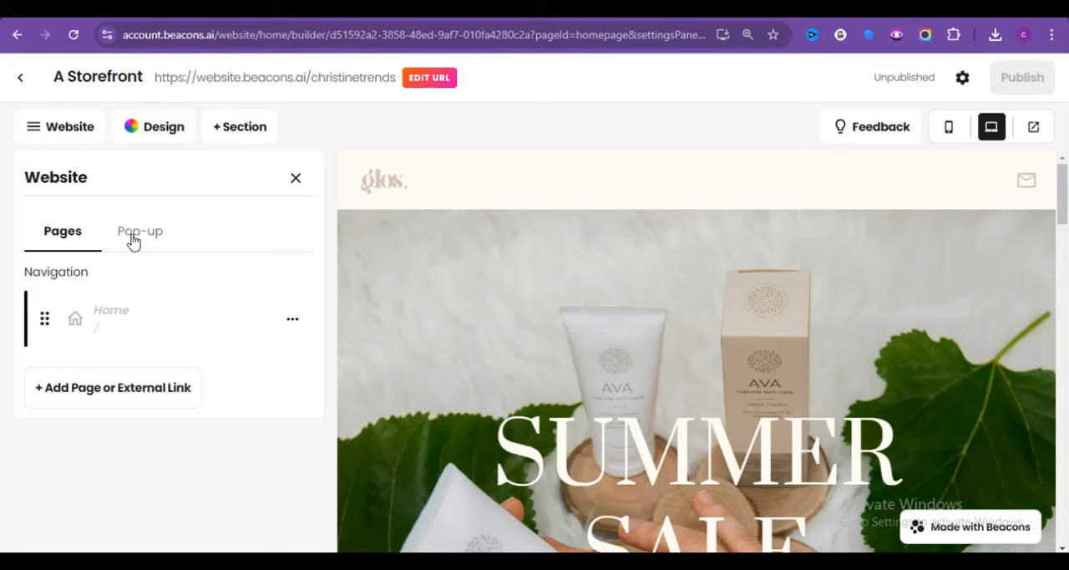
{"action": "left_click", "coordinate": [140, 230]}
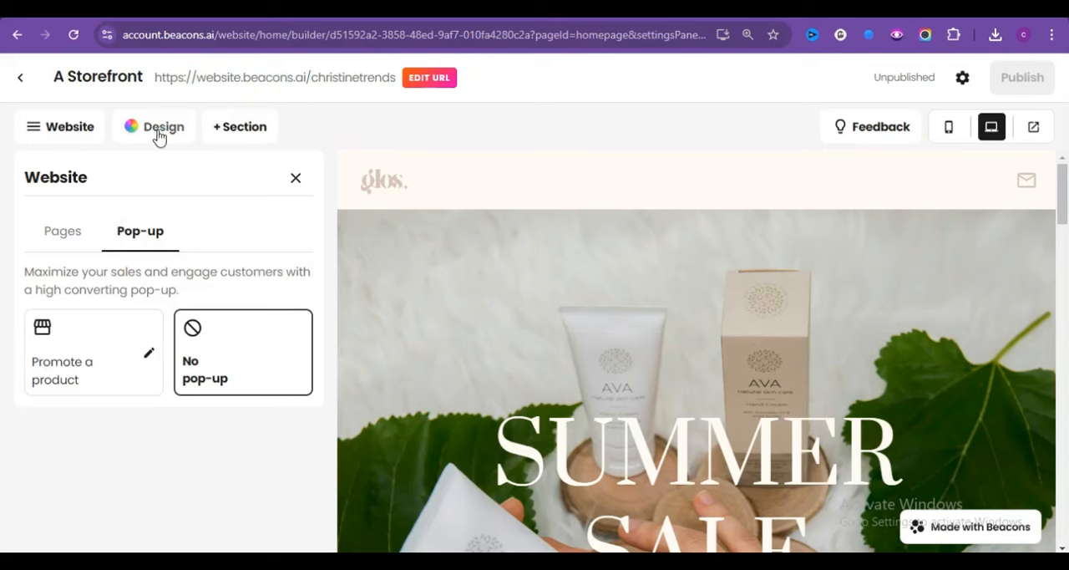
{"action": "left_click", "coordinate": [164, 126]}
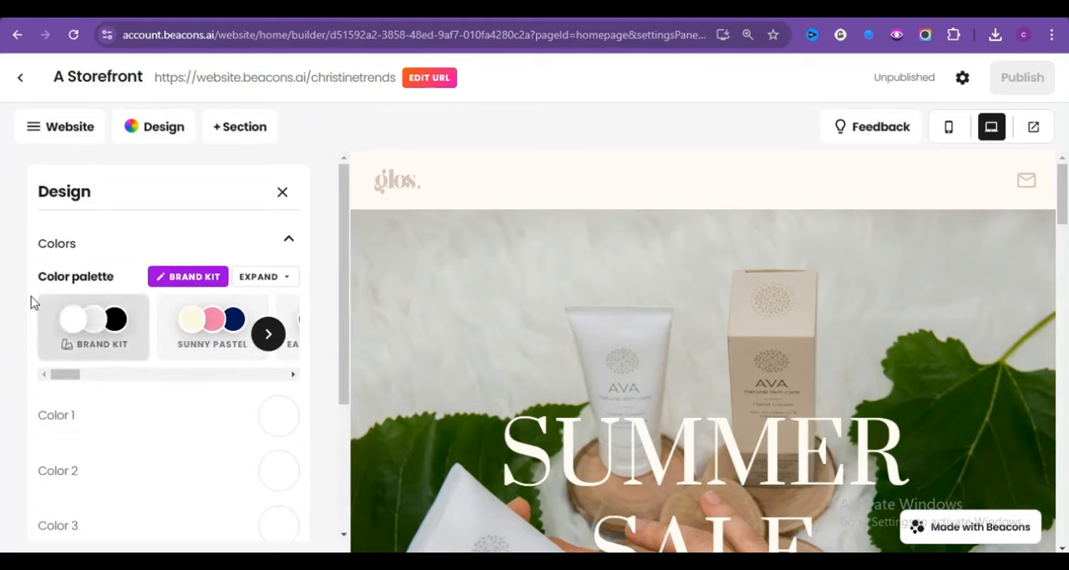
{"action": "left_click", "coordinate": [290, 239]}
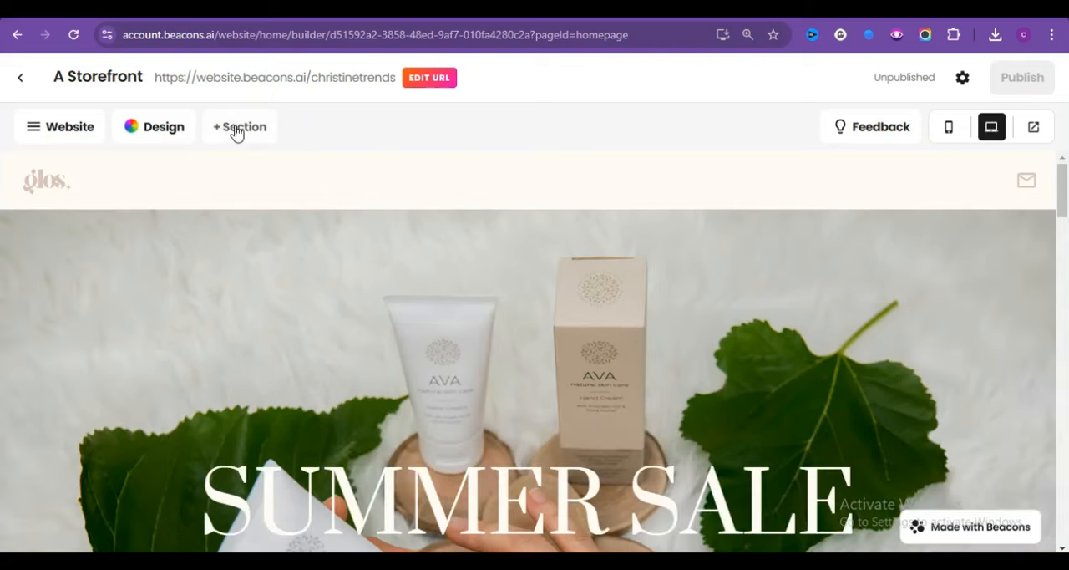
{"action": "left_click", "coordinate": [239, 126]}
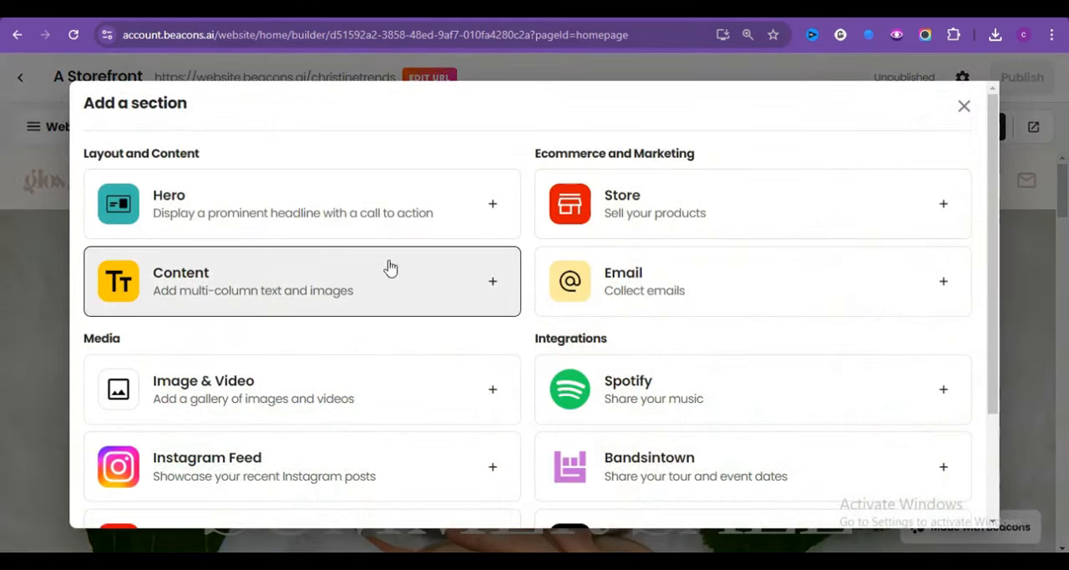
{"action": "mouse_move", "coordinate": [429, 189]}
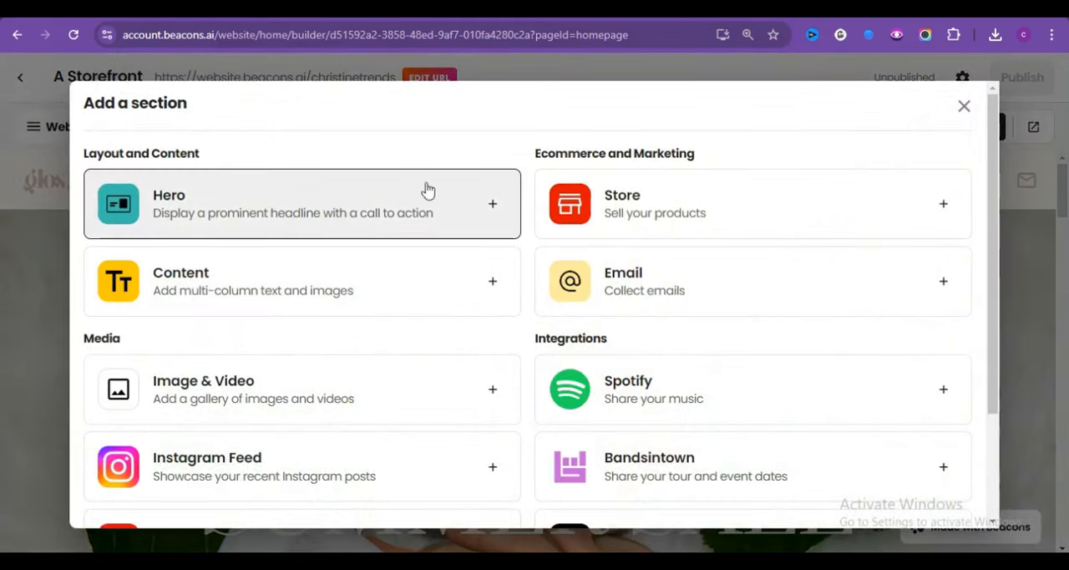
{"action": "left_click", "coordinate": [964, 106]}
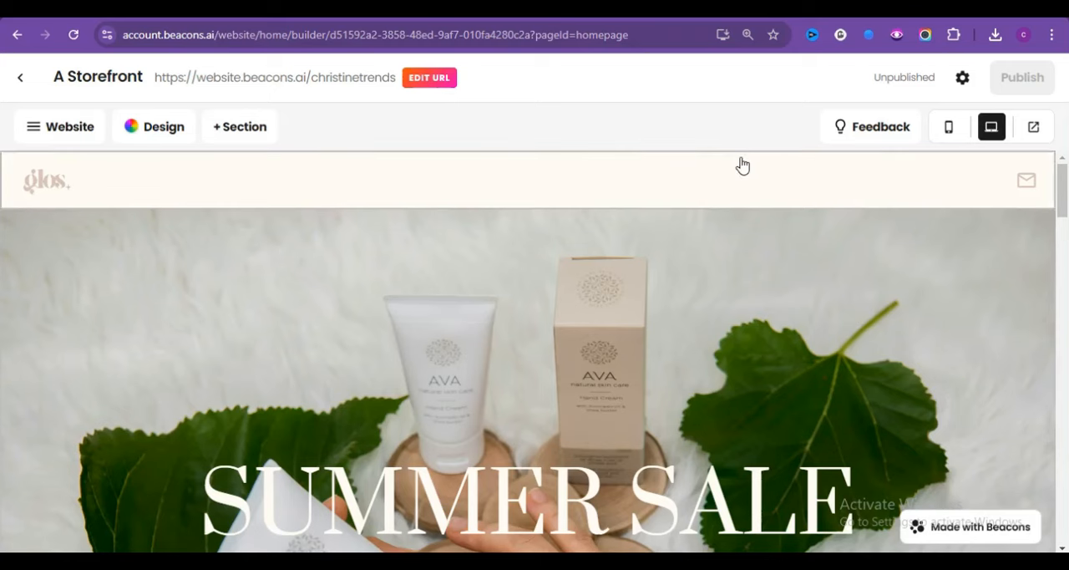
{"action": "mouse_move", "coordinate": [644, 188]}
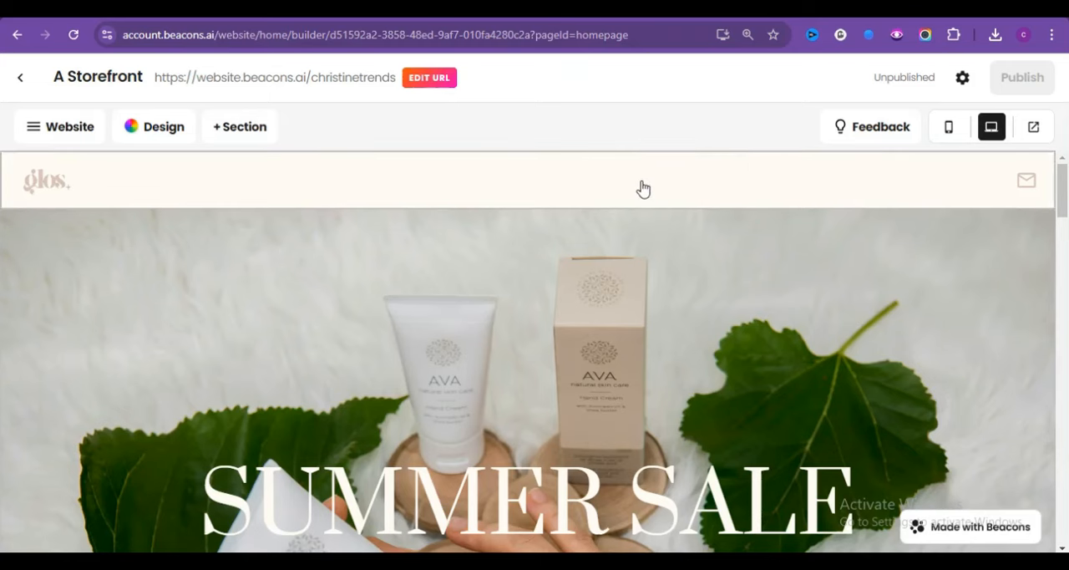
Upload the Pet Trends logo image into the site's menu bar.
{"action": "left_click", "coordinate": [643, 184]}
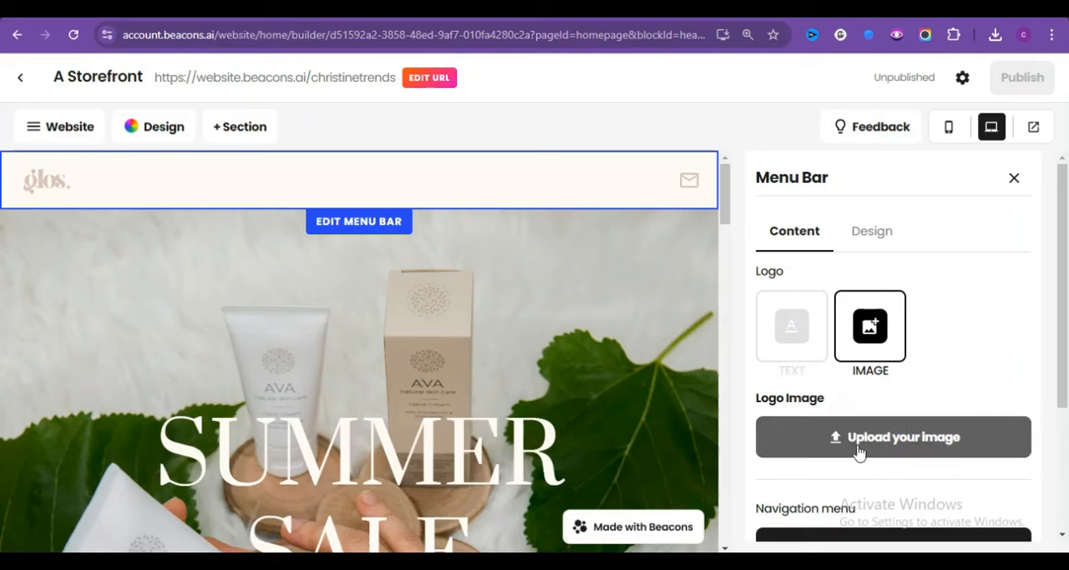
{"action": "left_click", "coordinate": [894, 437]}
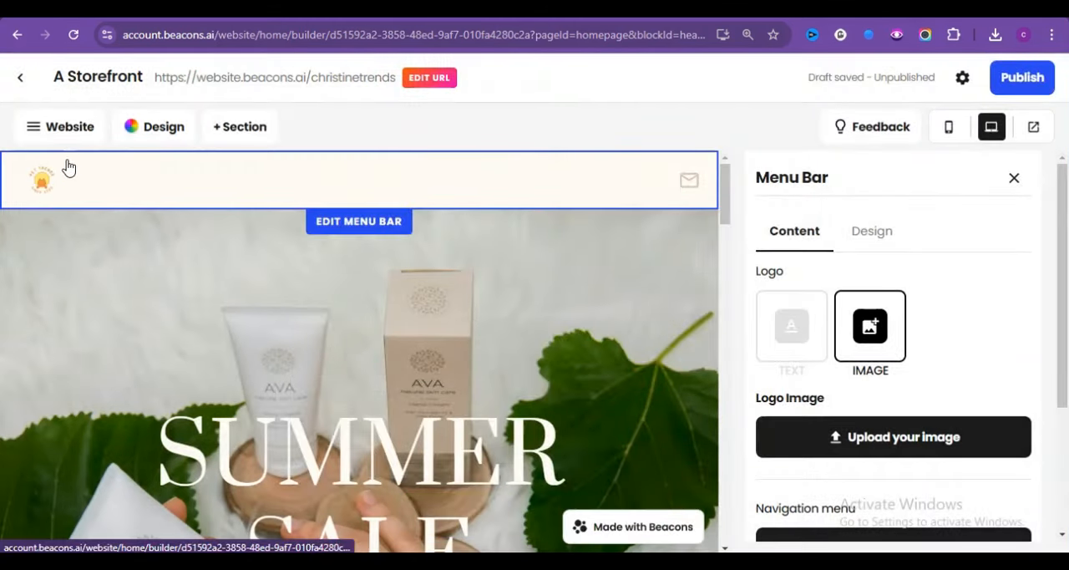
{"action": "mouse_move", "coordinate": [760, 199]}
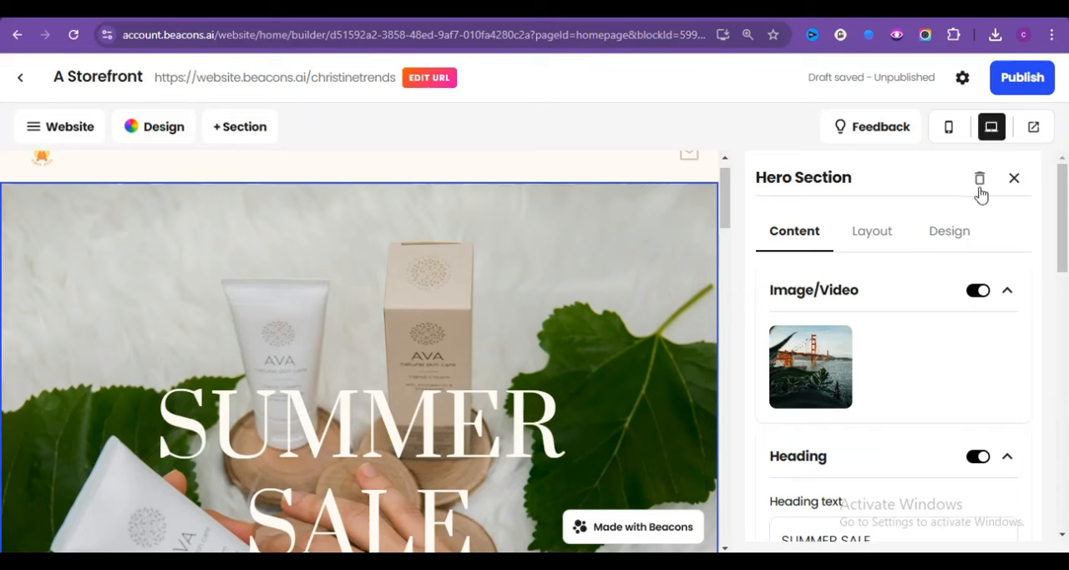
{"action": "mouse_move", "coordinate": [606, 247]}
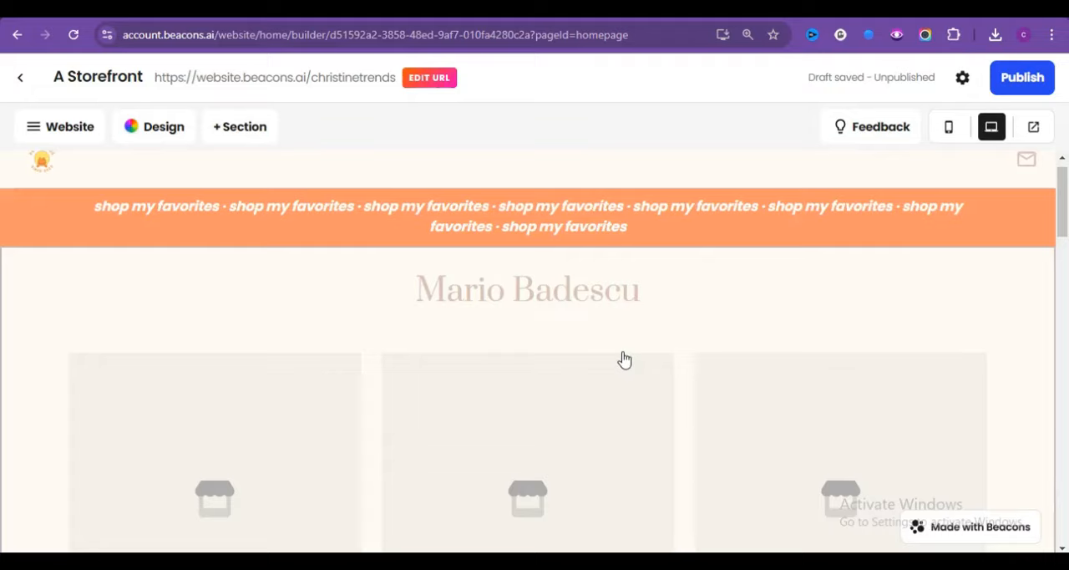
Title the store section TRENDING, add How to Train your Dog and 500 Unique Pet Names, show prices.
{"action": "scroll", "scroll_direction": "down", "scroll_amount": 3}
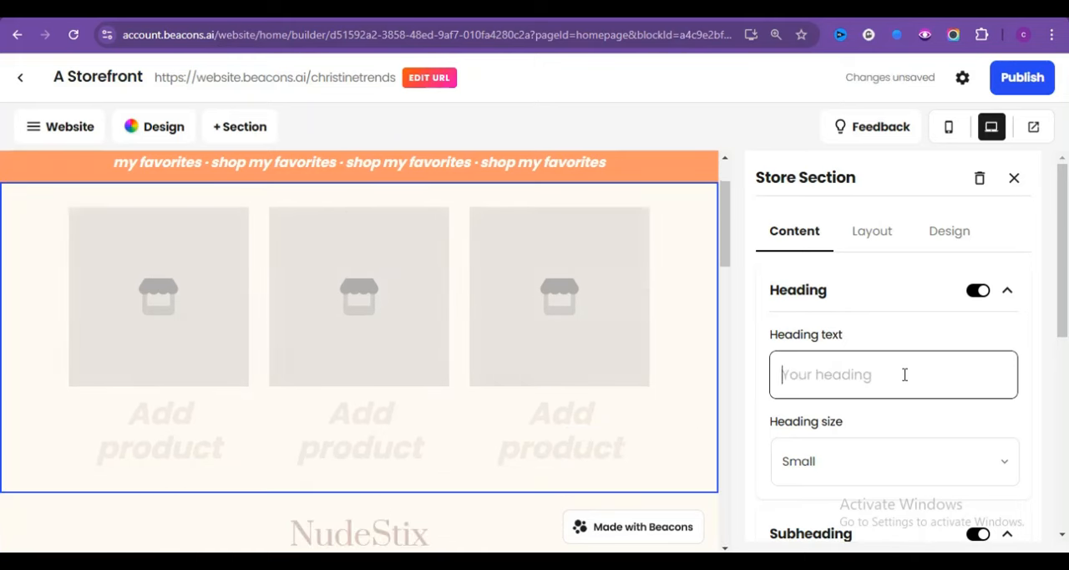
{"action": "type", "text": "TRENDING"}
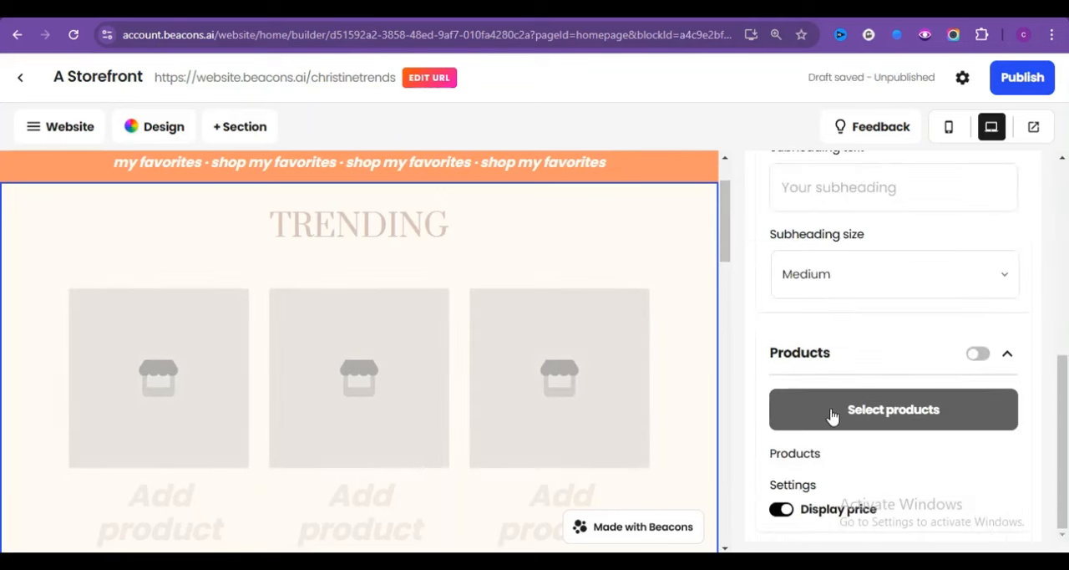
{"action": "left_click", "coordinate": [893, 410]}
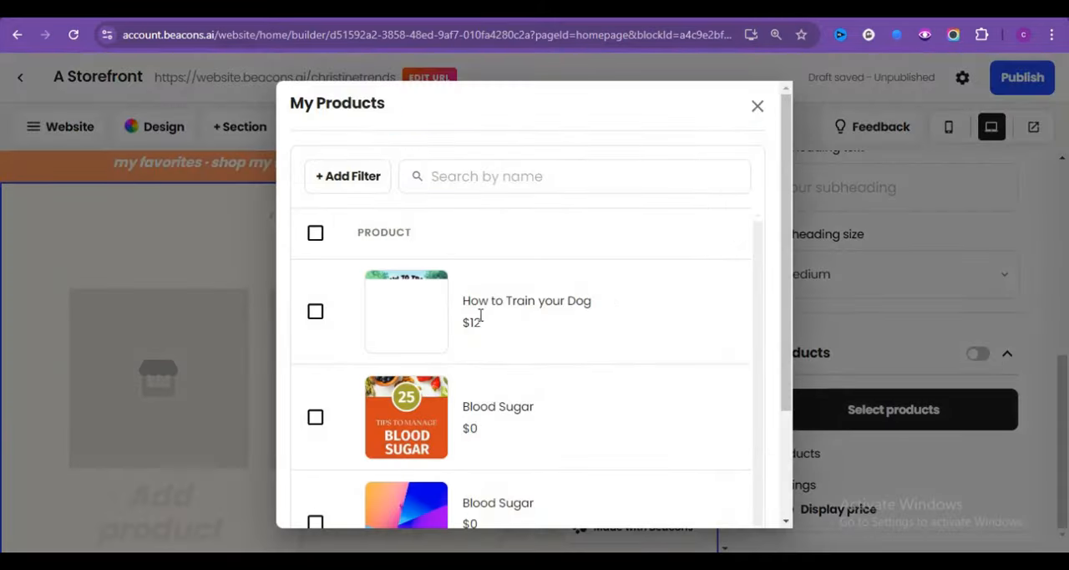
{"action": "left_click", "coordinate": [315, 311]}
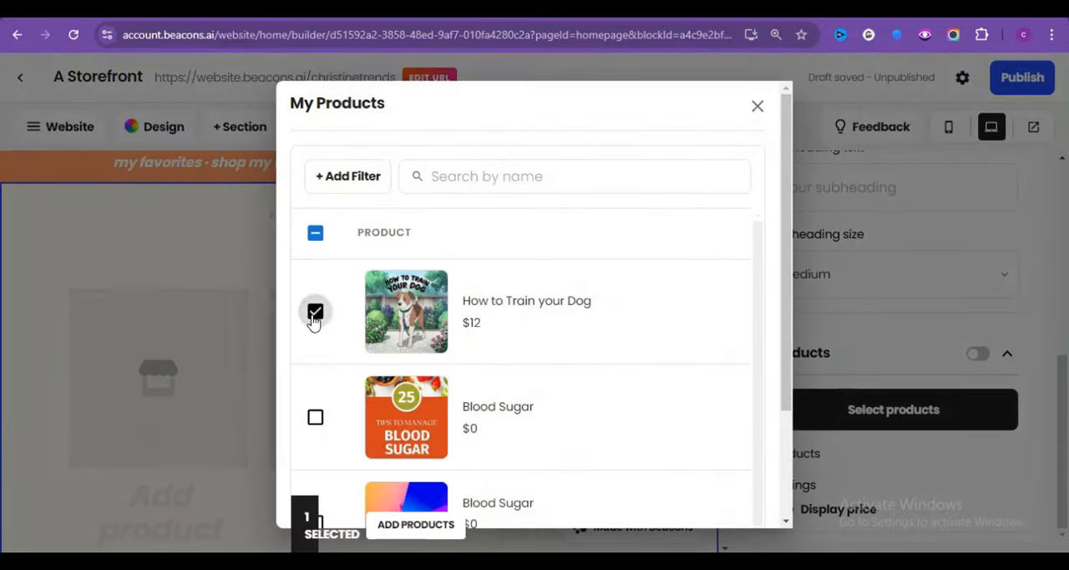
{"action": "scroll", "scroll_direction": "down", "scroll_amount": 3}
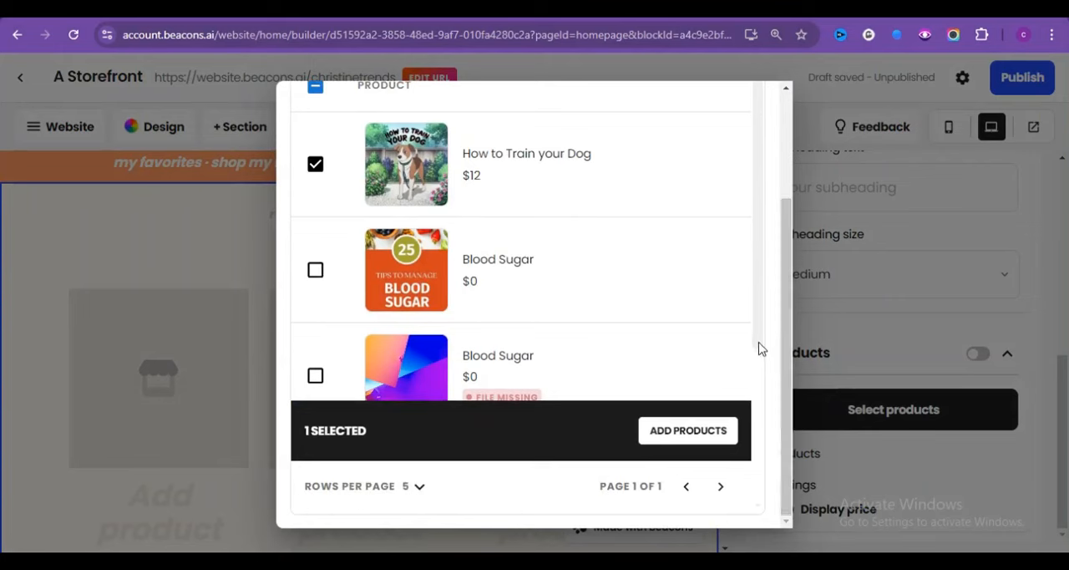
{"action": "scroll", "scroll_direction": "down", "scroll_amount": 3}
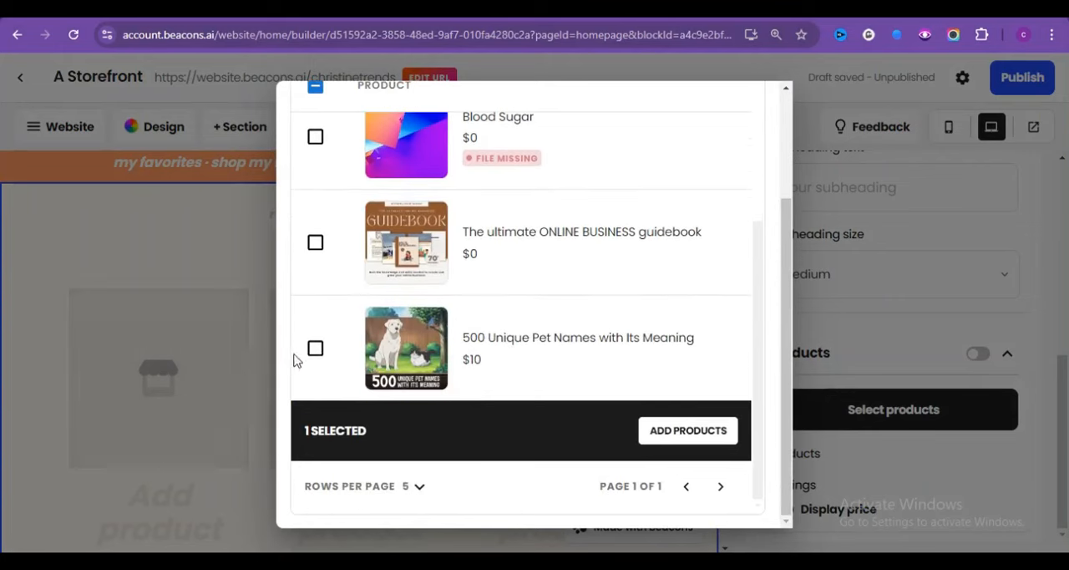
{"action": "left_click", "coordinate": [316, 348]}
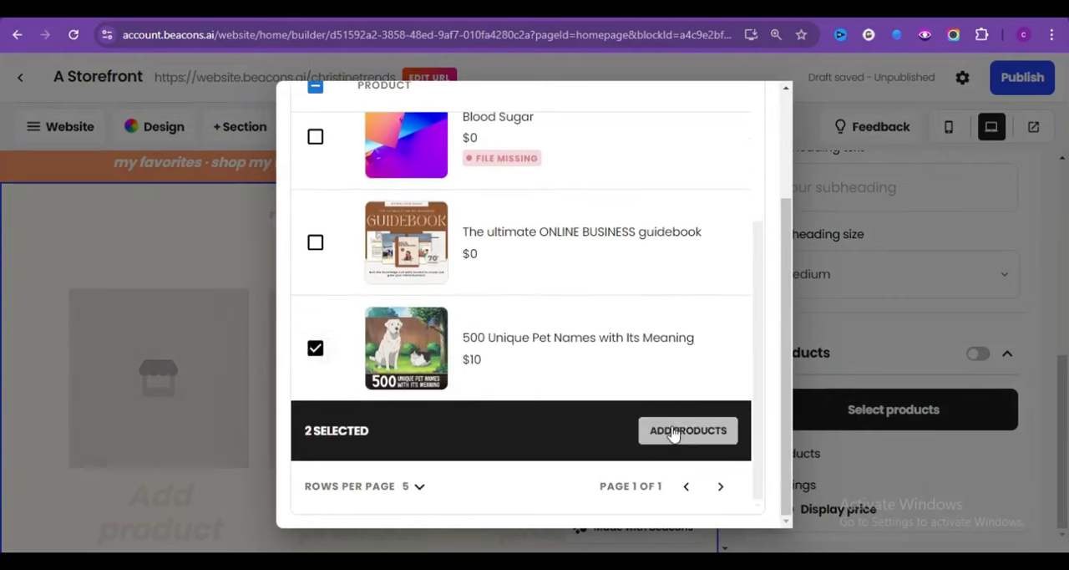
{"action": "left_click", "coordinate": [687, 430]}
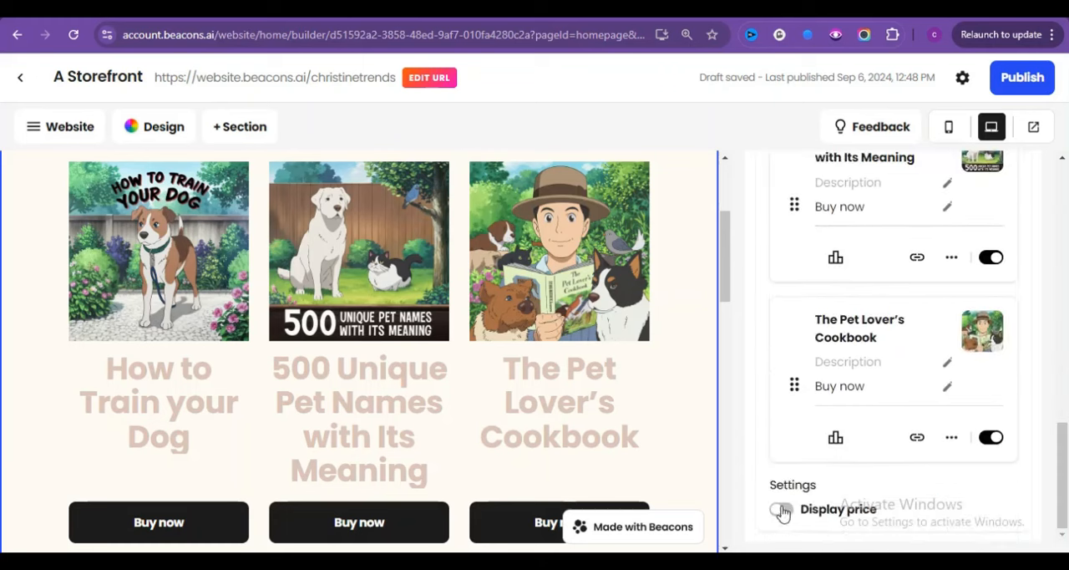
{"action": "left_click", "coordinate": [782, 509]}
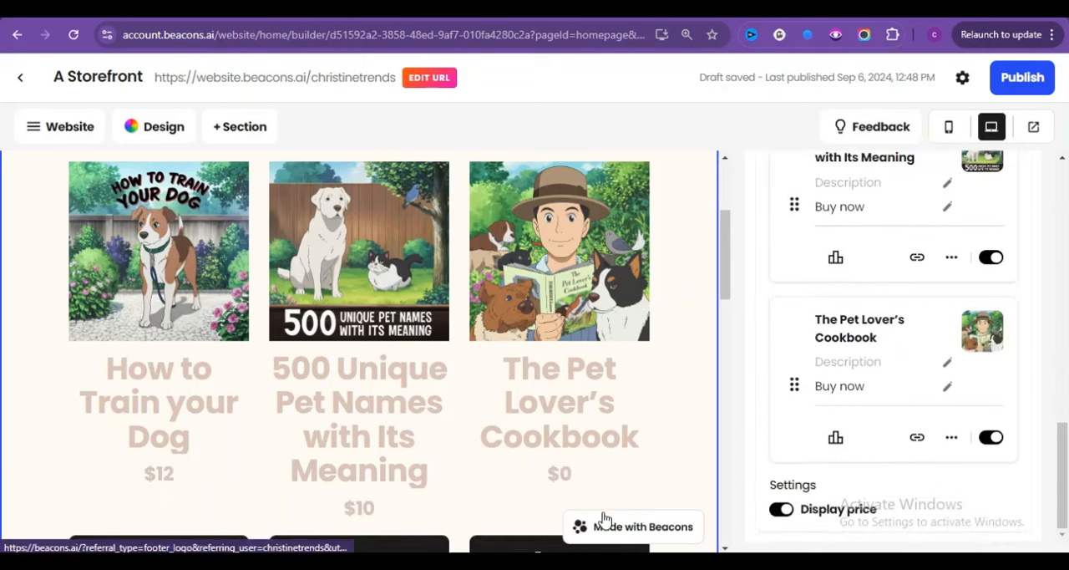
{"action": "left_click", "coordinate": [783, 510]}
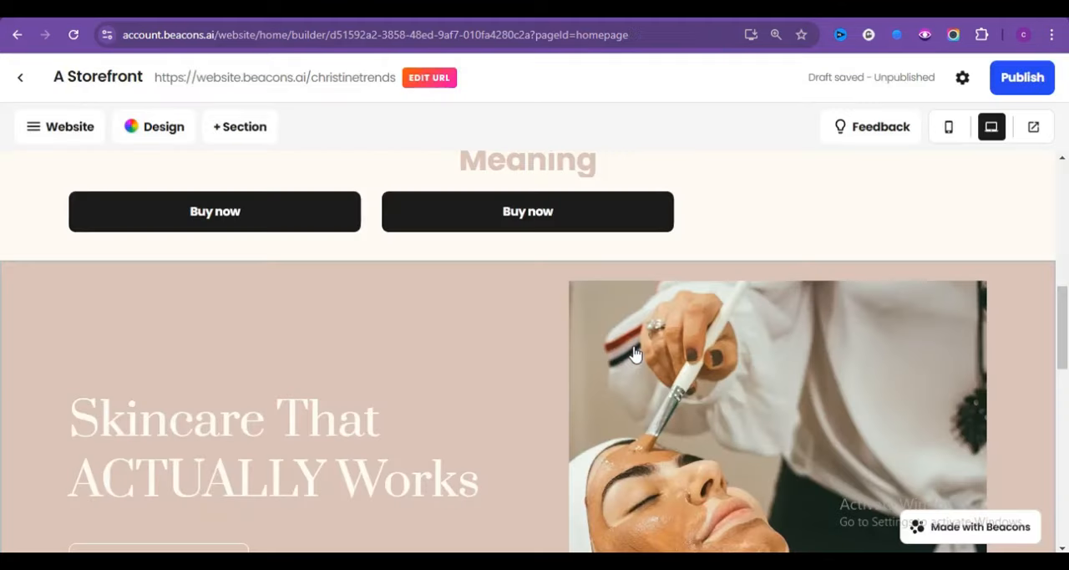
Replace the hero section's photo with a portrait and set the button text to 'Let's Connect'.
{"action": "left_click", "coordinate": [637, 354]}
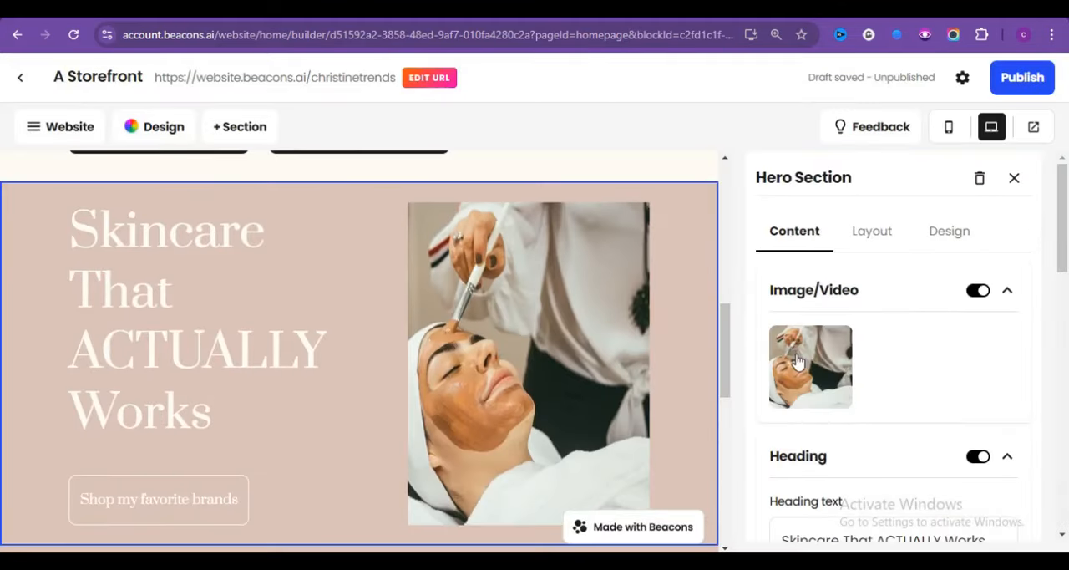
{"action": "left_click", "coordinate": [810, 366]}
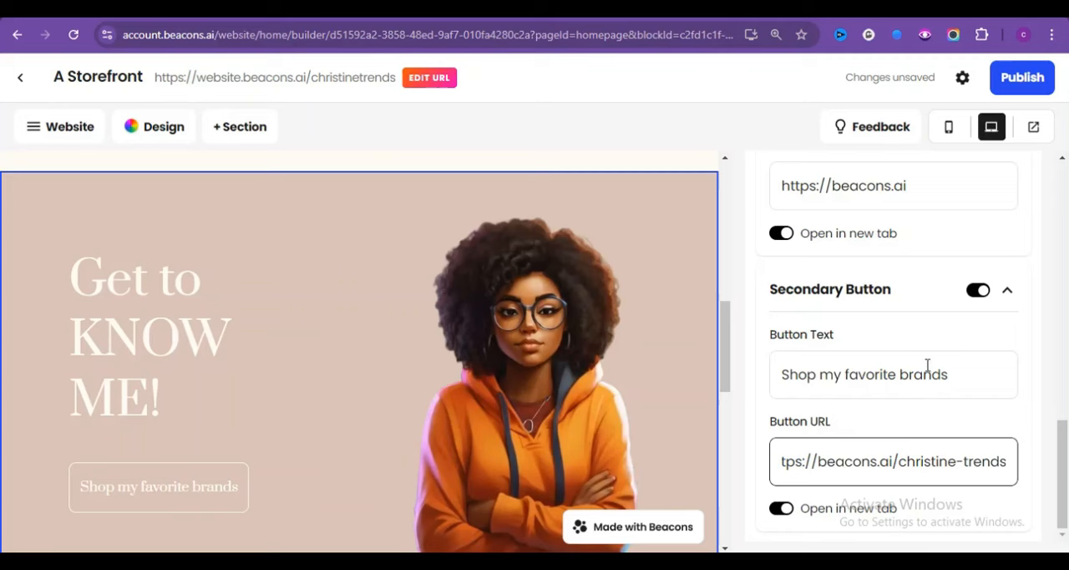
{"action": "type", "text": "Let"}
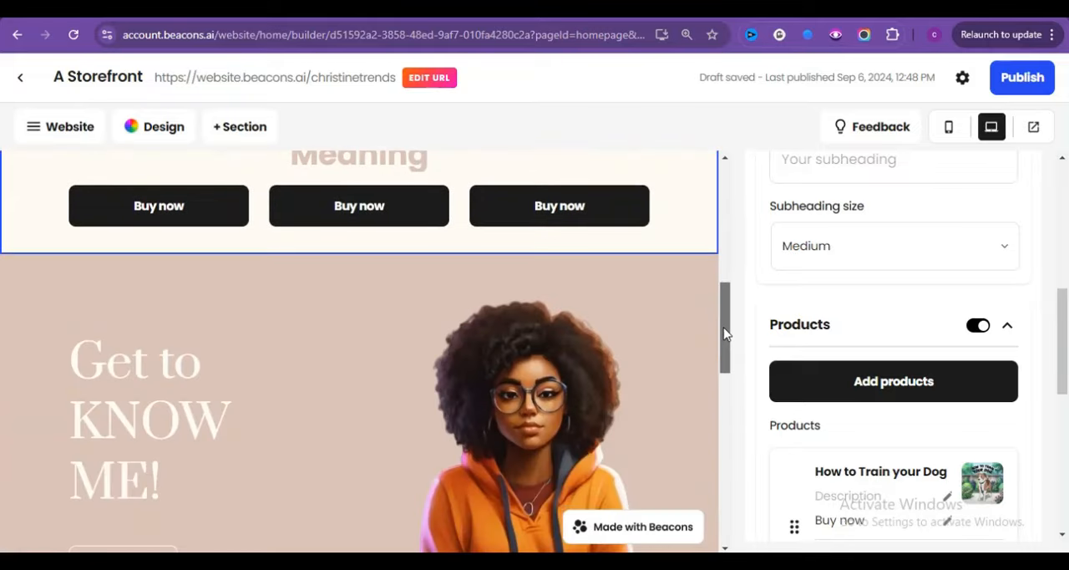
Delete the YouTube video section from the homepage.
{"action": "scroll", "scroll_direction": "down", "scroll_amount": 3}
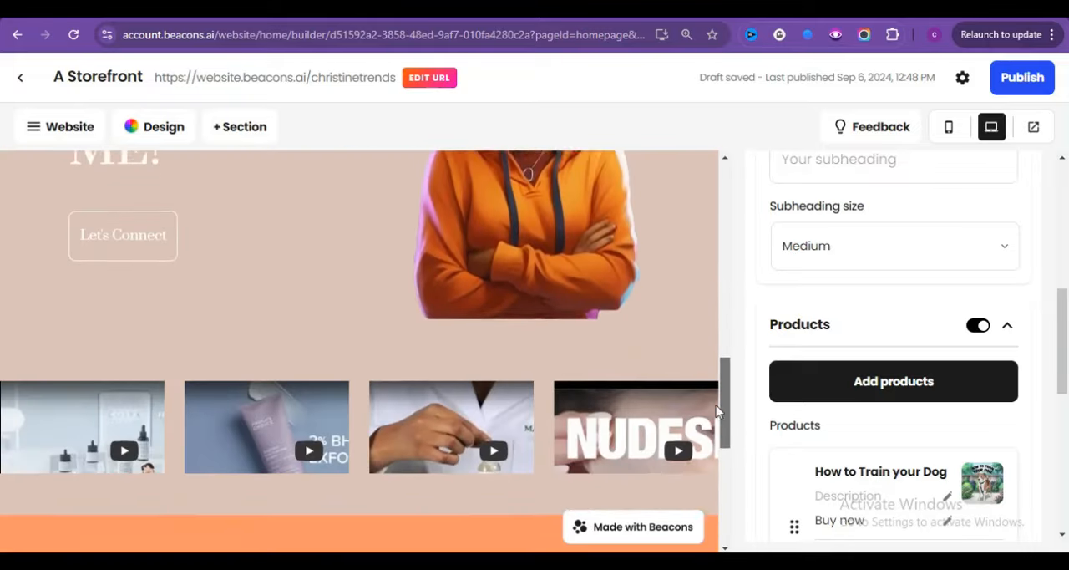
{"action": "scroll", "scroll_direction": "down", "scroll_amount": 3}
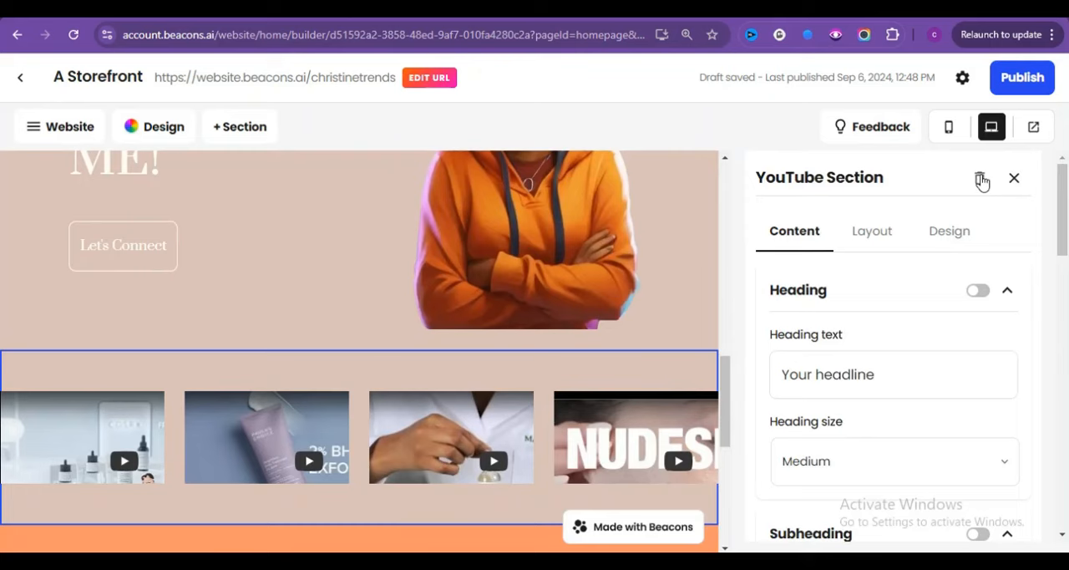
{"action": "left_click", "coordinate": [979, 177]}
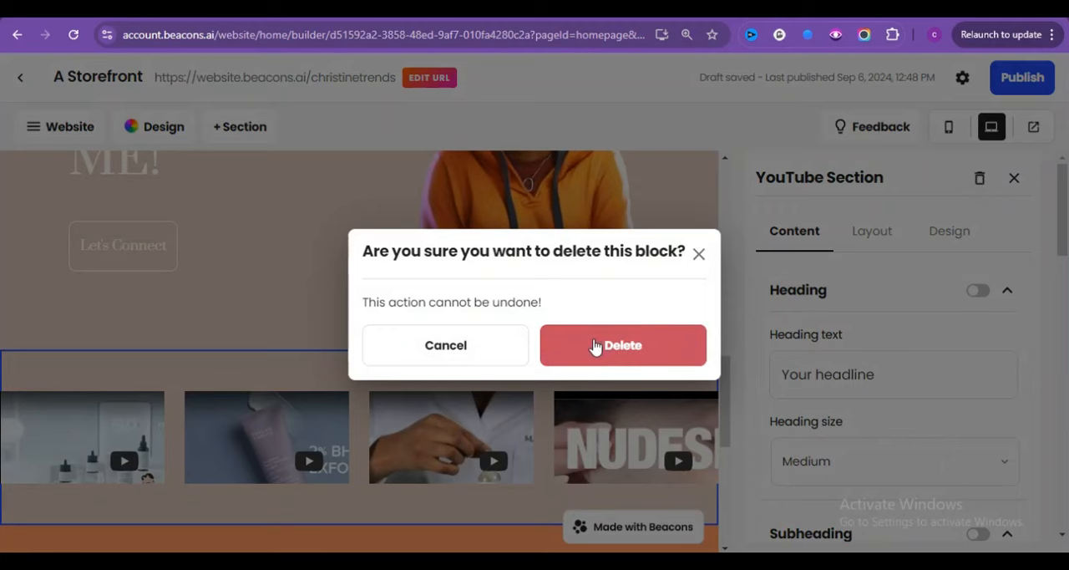
{"action": "left_click", "coordinate": [623, 345]}
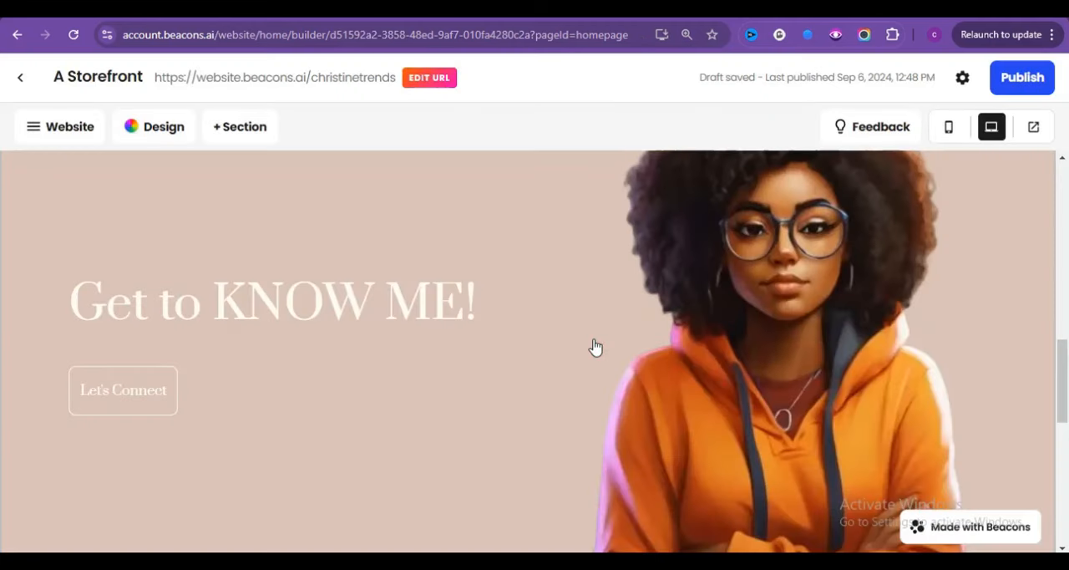
{"action": "mouse_move", "coordinate": [951, 160]}
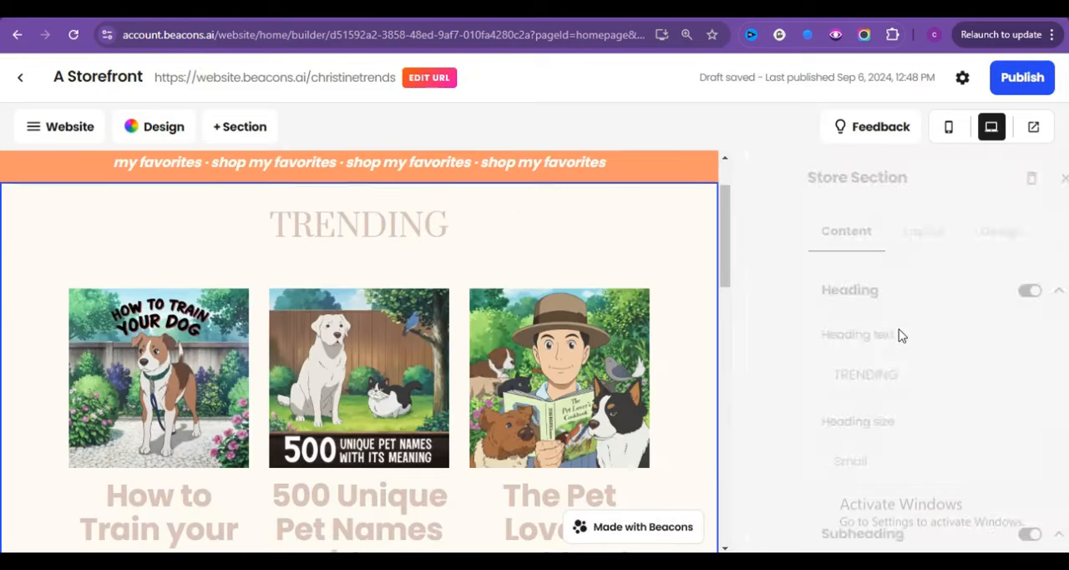
{"action": "mouse_move", "coordinate": [948, 127]}
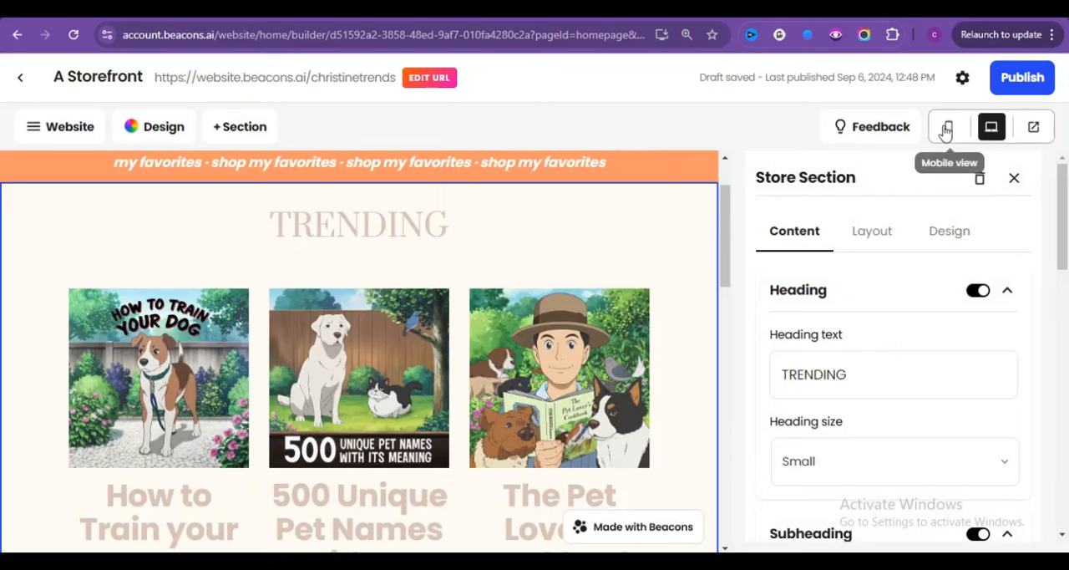
Review the storefront in mobile view and publish the site.
{"action": "left_click", "coordinate": [949, 126]}
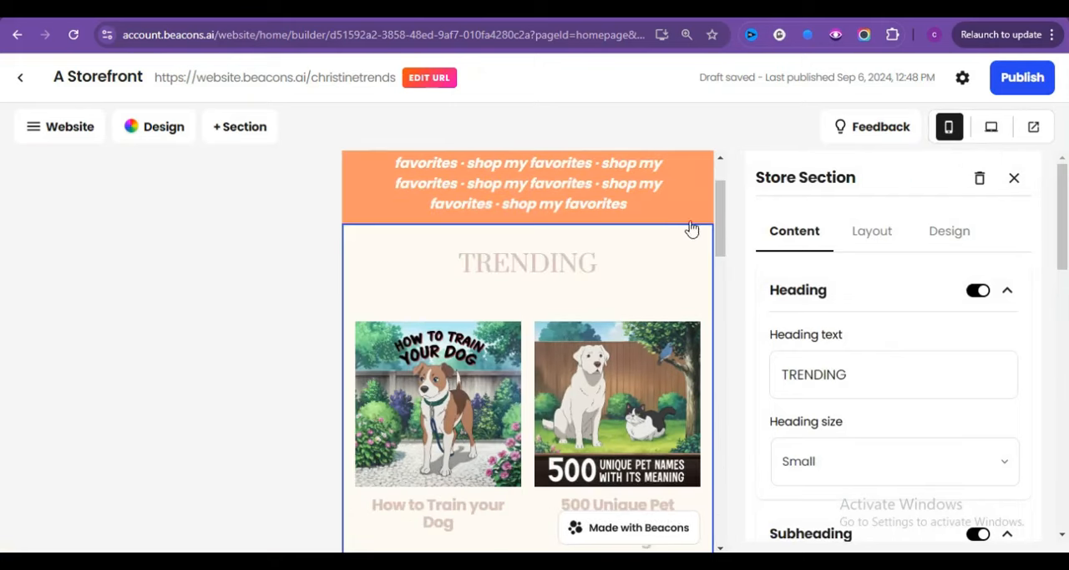
{"action": "scroll", "scroll_direction": "down", "scroll_amount": 3}
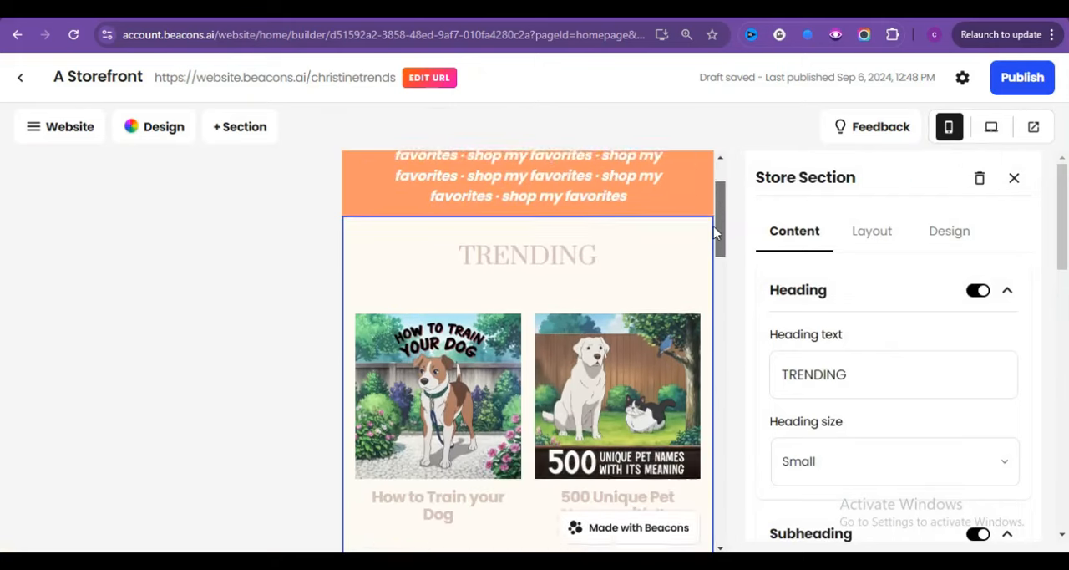
{"action": "scroll", "scroll_direction": "down", "scroll_amount": 3}
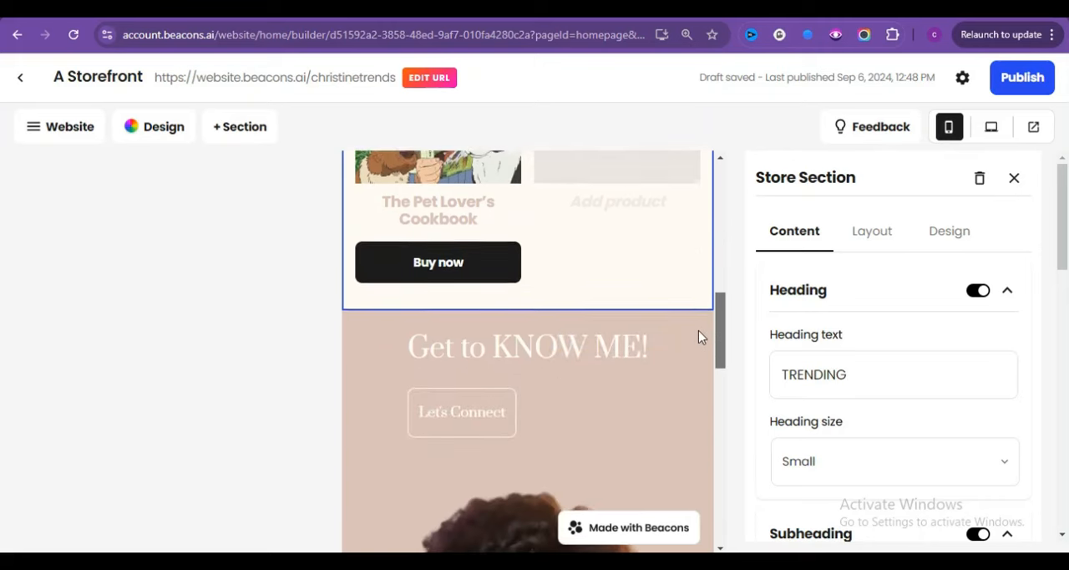
{"action": "scroll", "scroll_direction": "down", "scroll_amount": 3}
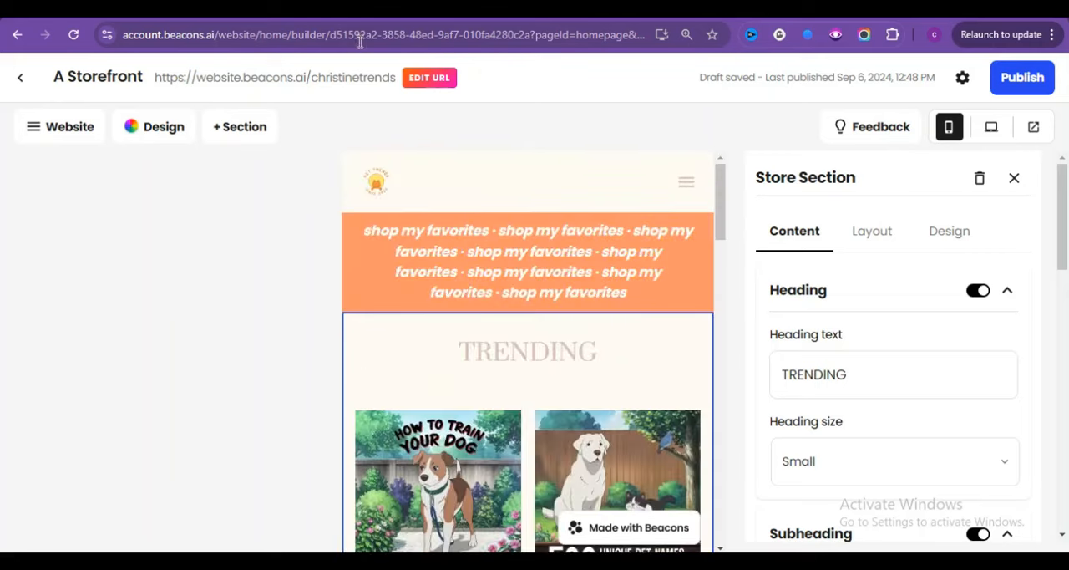
{"action": "mouse_move", "coordinate": [230, 87]}
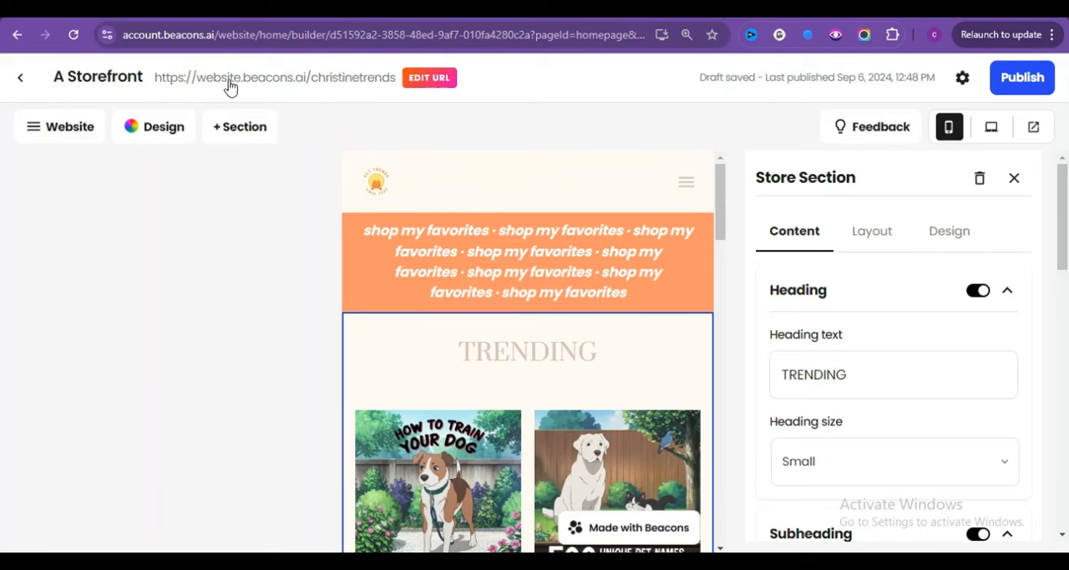
{"action": "left_click", "coordinate": [1021, 76]}
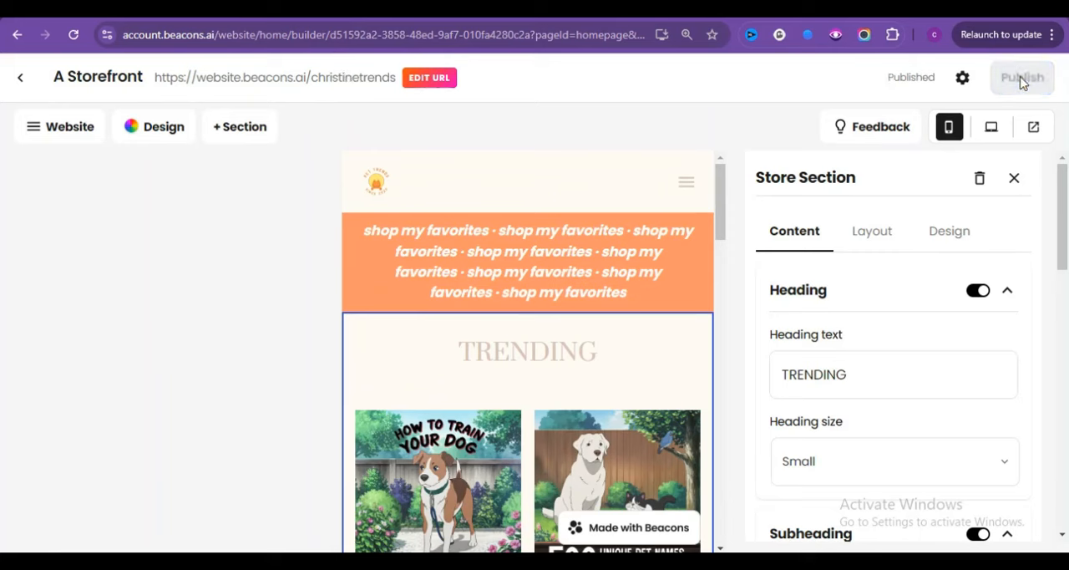
{"action": "left_click", "coordinate": [1021, 77]}
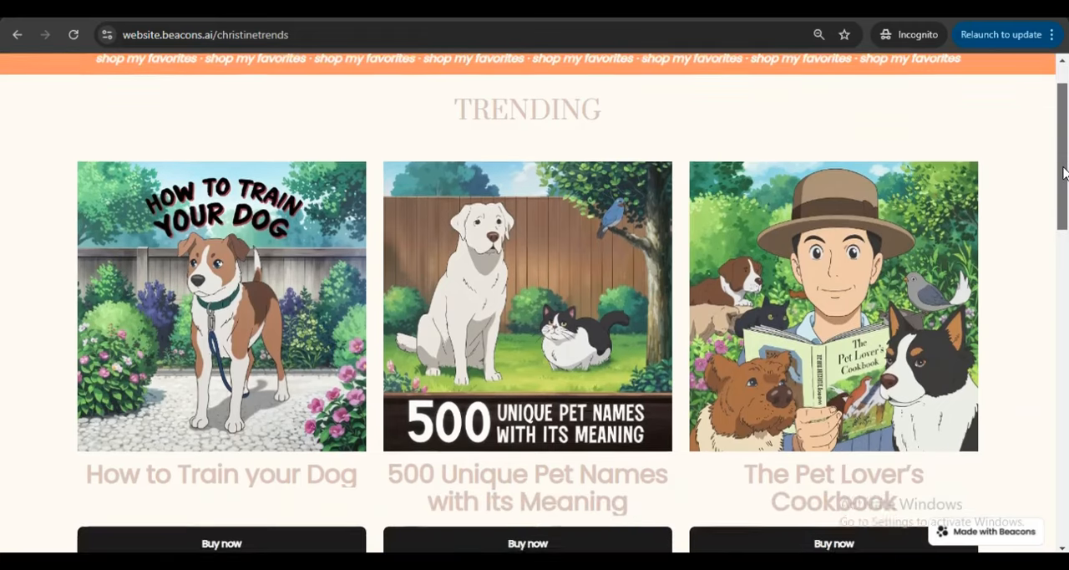
Open the How to Train your Dog product page and start its $12 checkout.
{"action": "scroll", "scroll_direction": "down", "scroll_amount": 3}
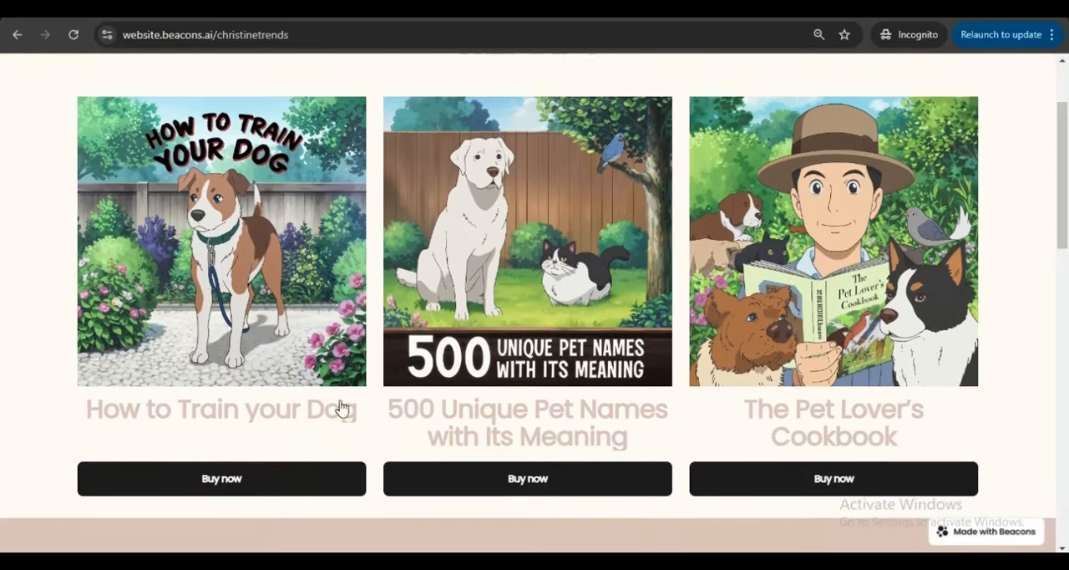
{"action": "left_click", "coordinate": [221, 478]}
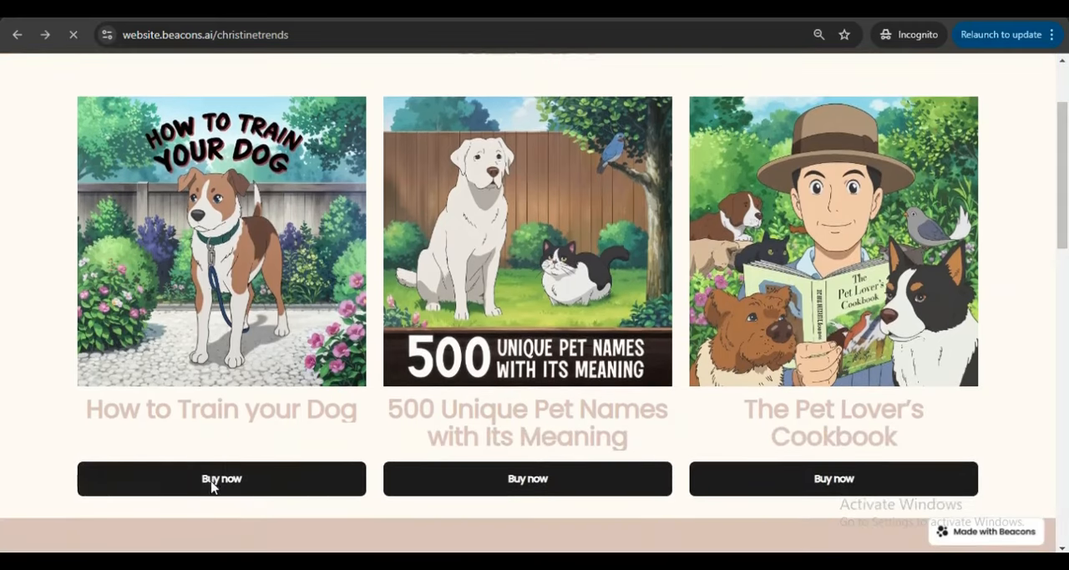
{"action": "left_click", "coordinate": [221, 478]}
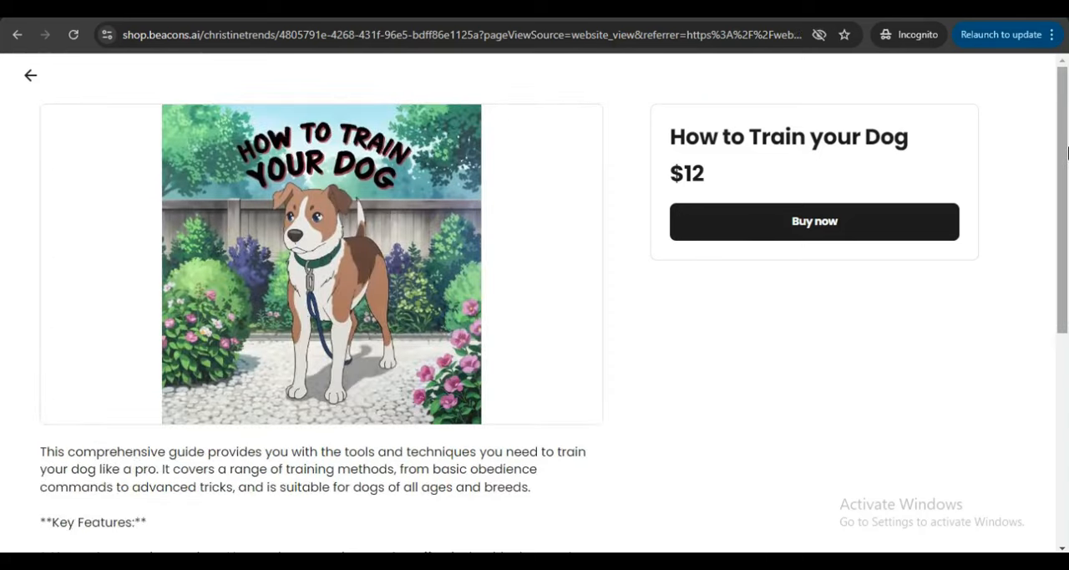
{"action": "scroll", "scroll_direction": "down", "scroll_amount": 3}
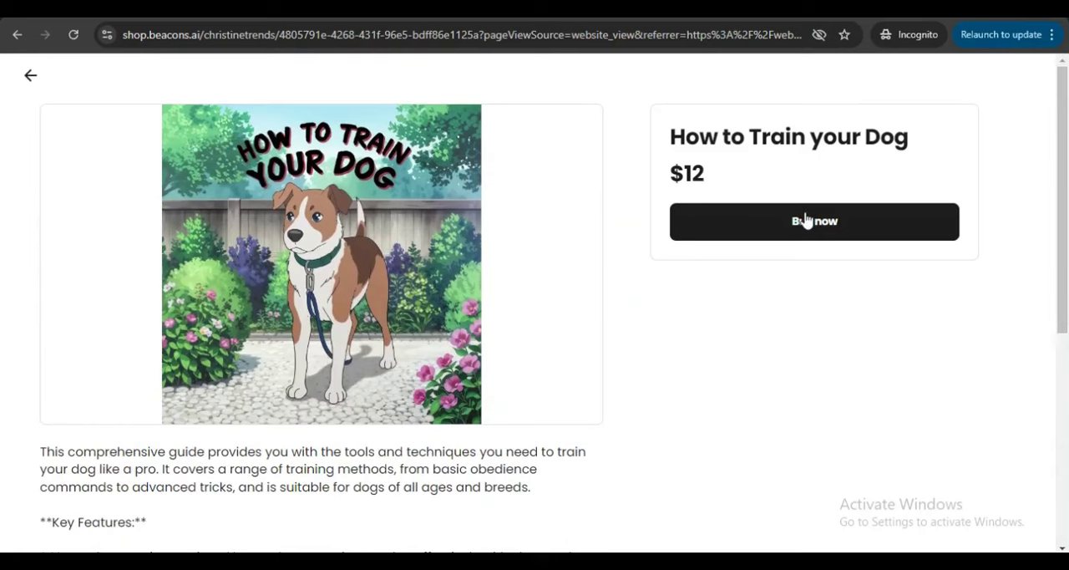
{"action": "left_click", "coordinate": [814, 220]}
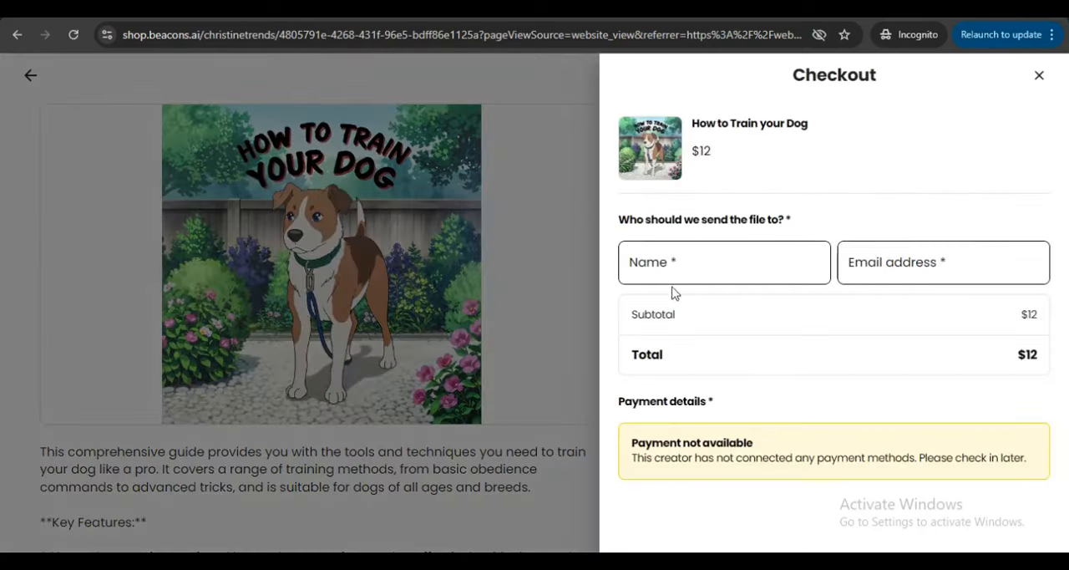
{"action": "mouse_move", "coordinate": [753, 478]}
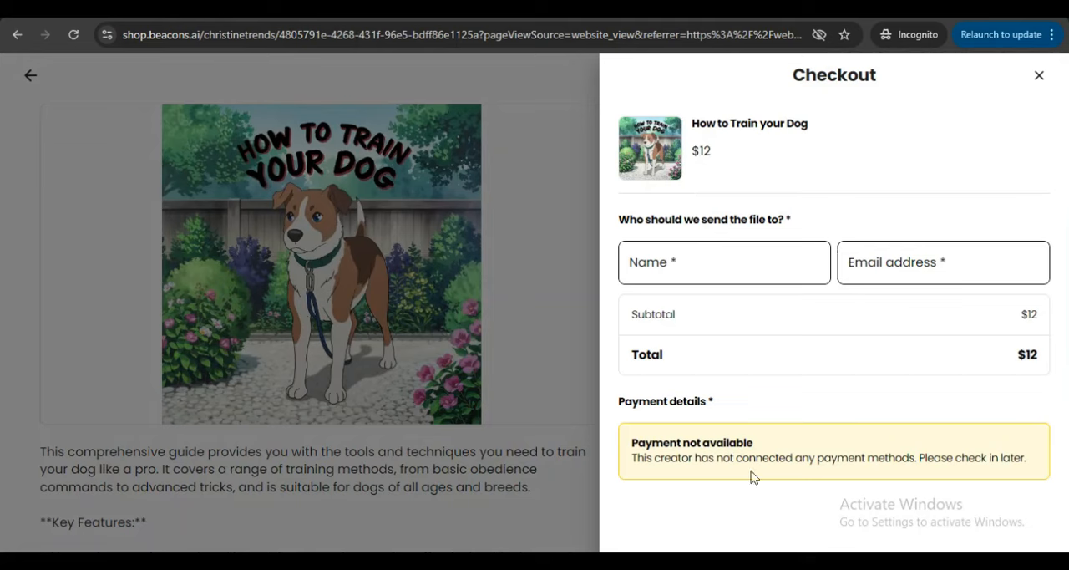
{"action": "mouse_move", "coordinate": [645, 545]}
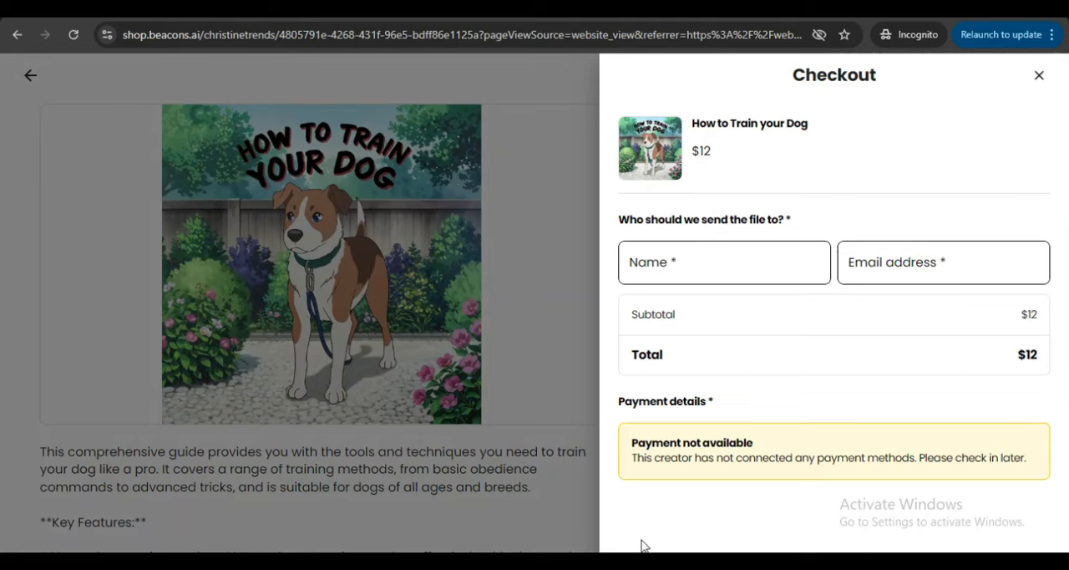
{"action": "mouse_move", "coordinate": [765, 499]}
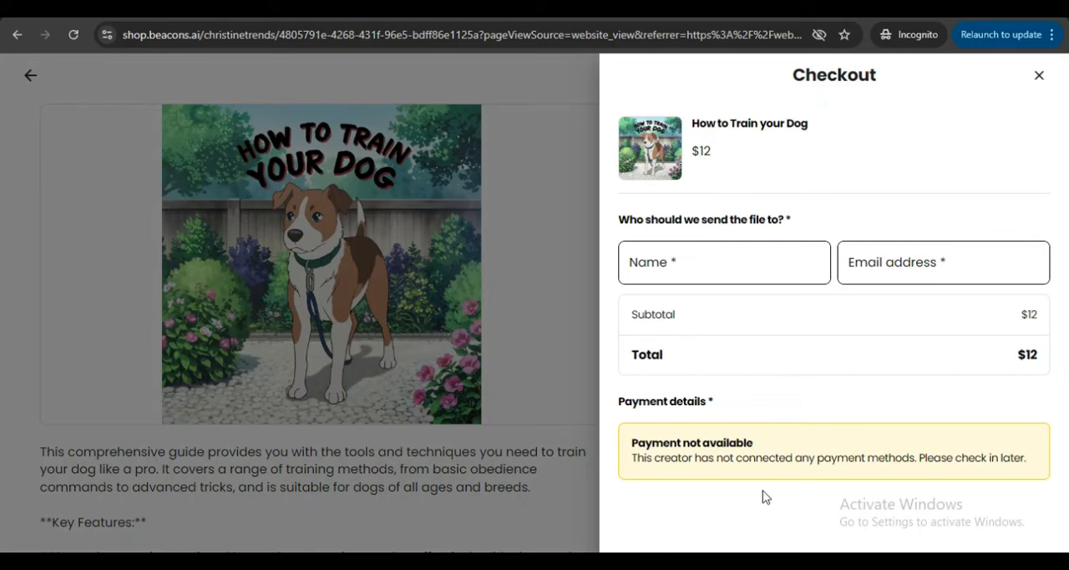